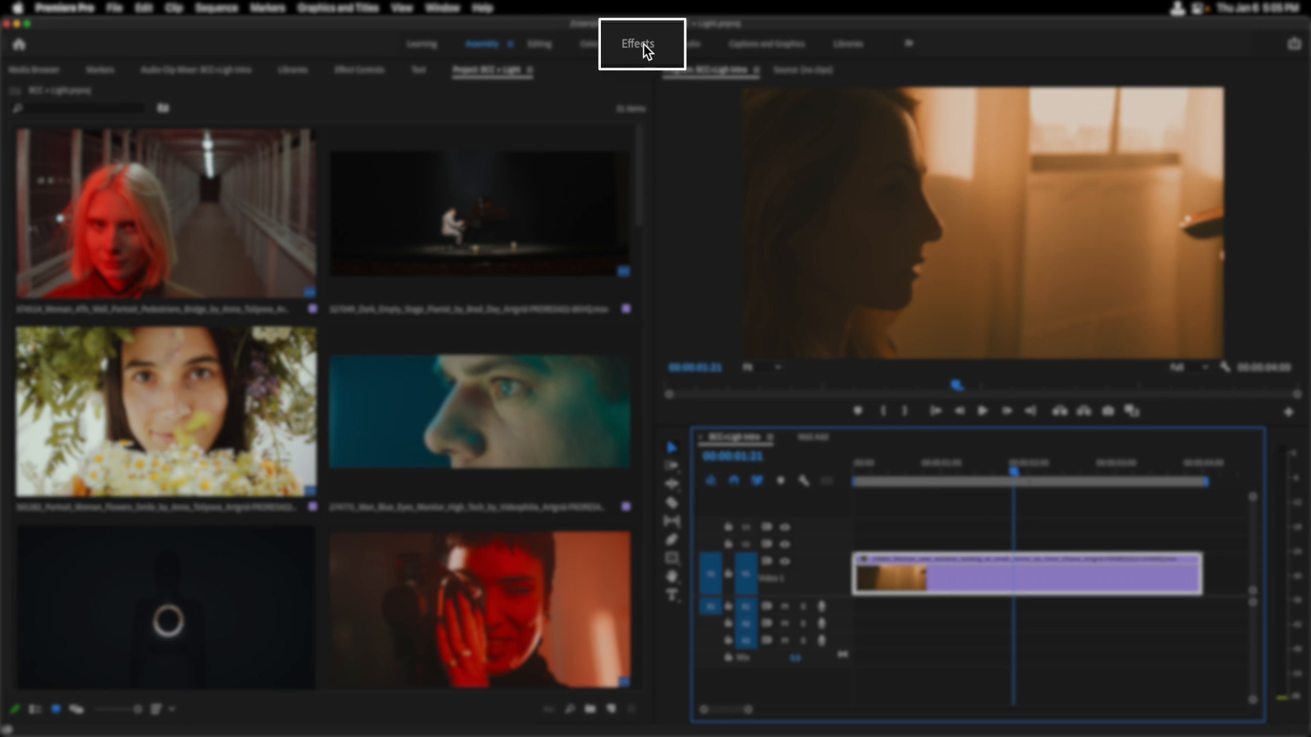
Step: In the Effects workspace, filter effects by 'bcc' and scroll to BCC Lights > BCC+Light
{"action": "left_click", "coordinate": [637, 44]}
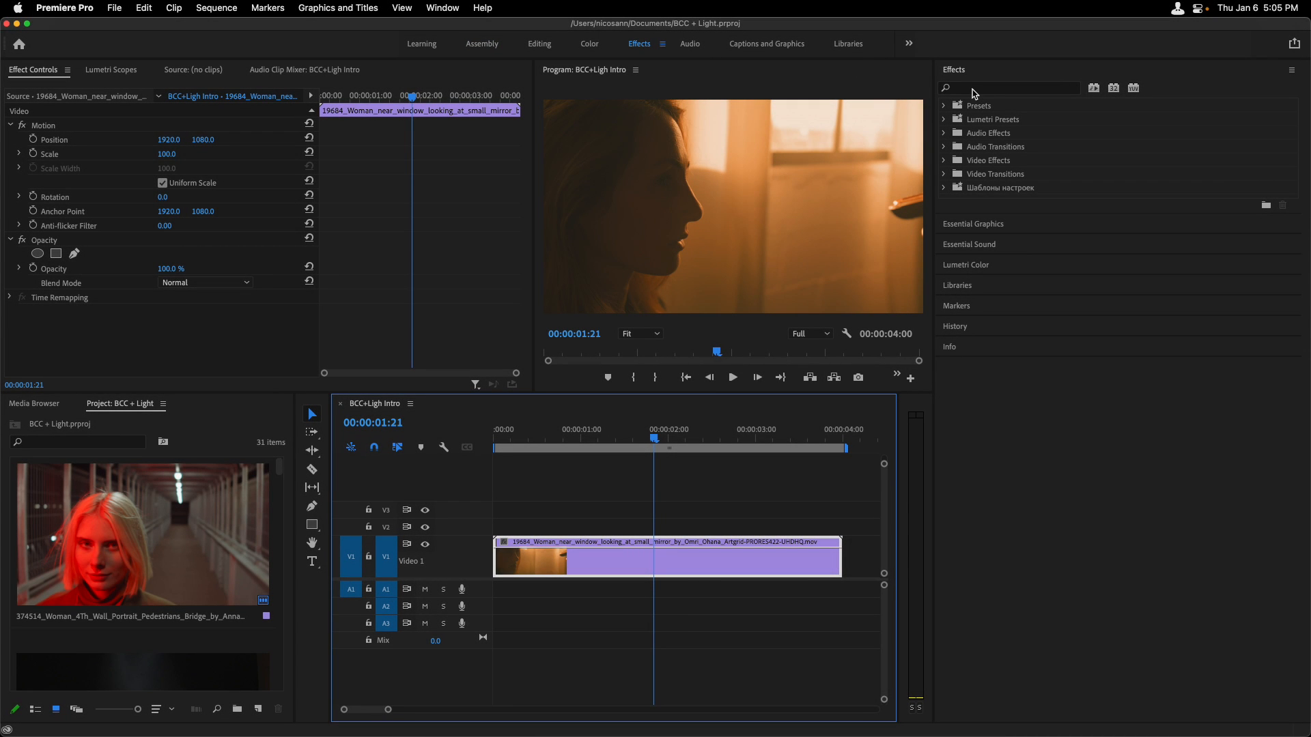
{"action": "type", "text": "bcc+"}
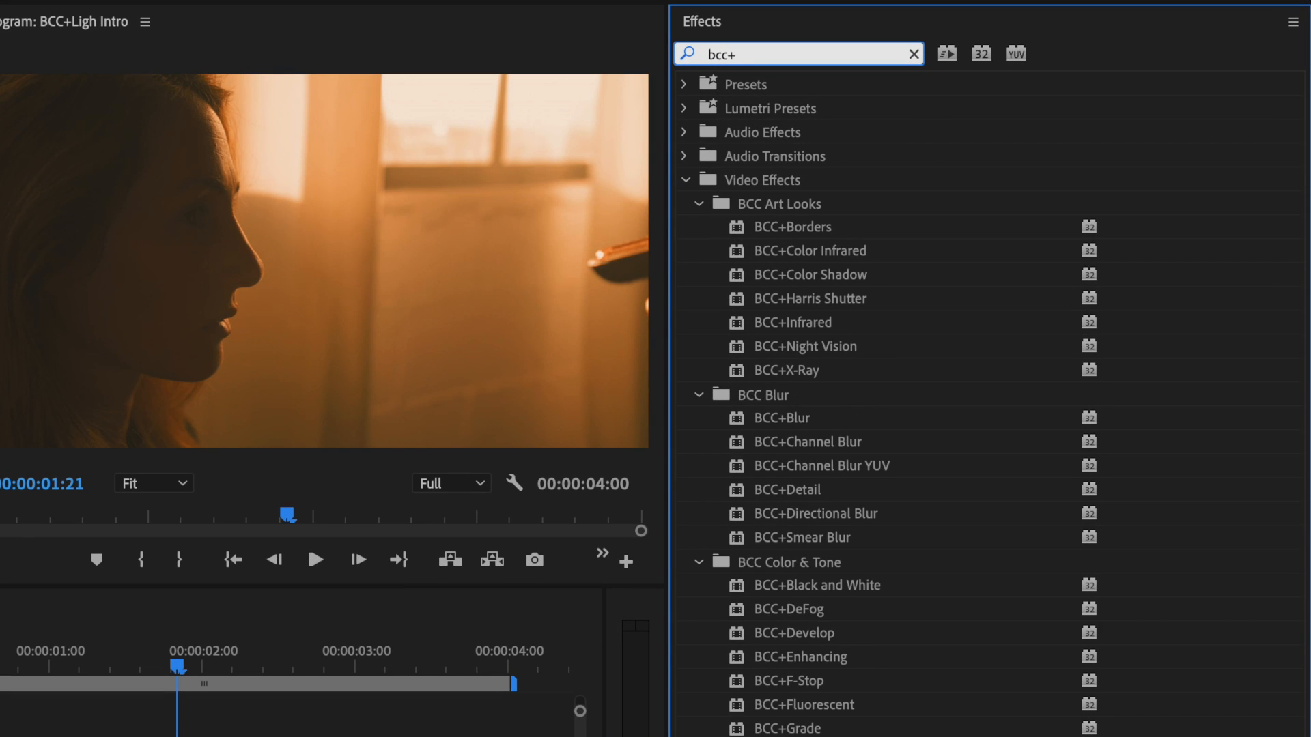
{"action": "scroll", "scroll_direction": "down", "scroll_amount": 3}
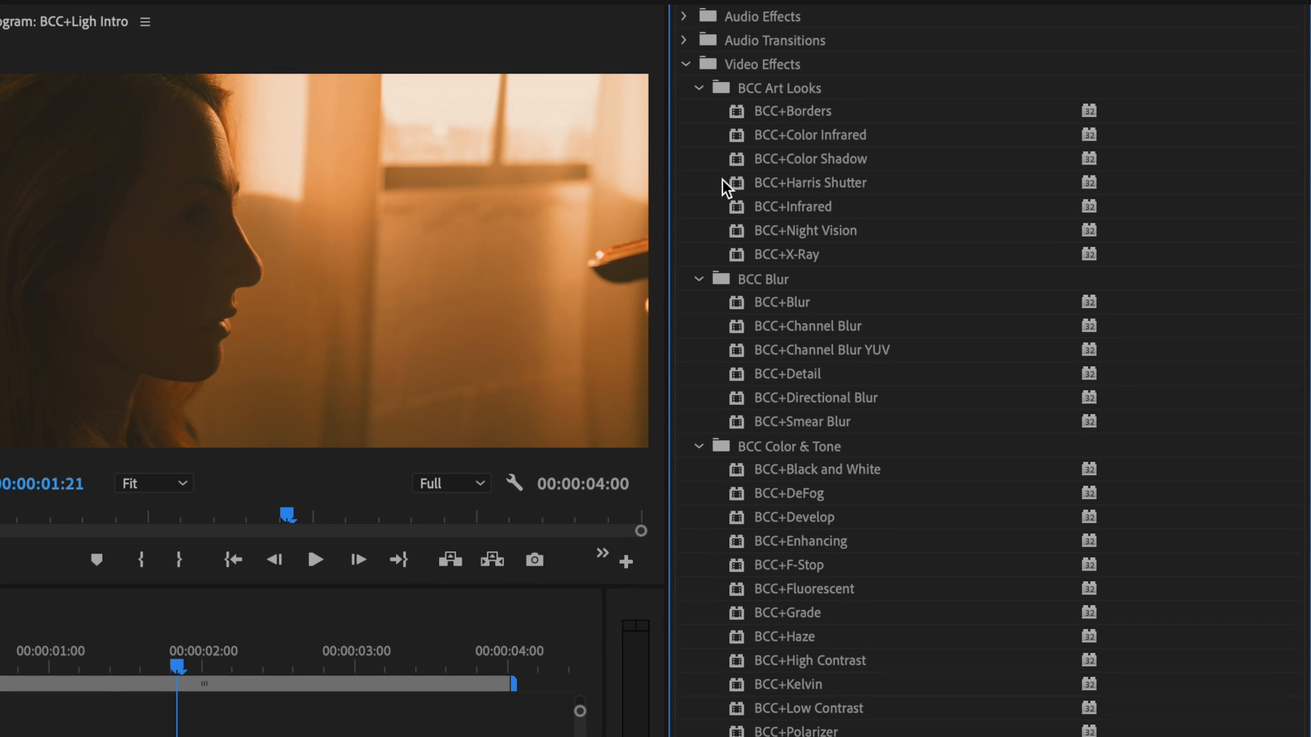
{"action": "mouse_move", "coordinate": [954, 221]}
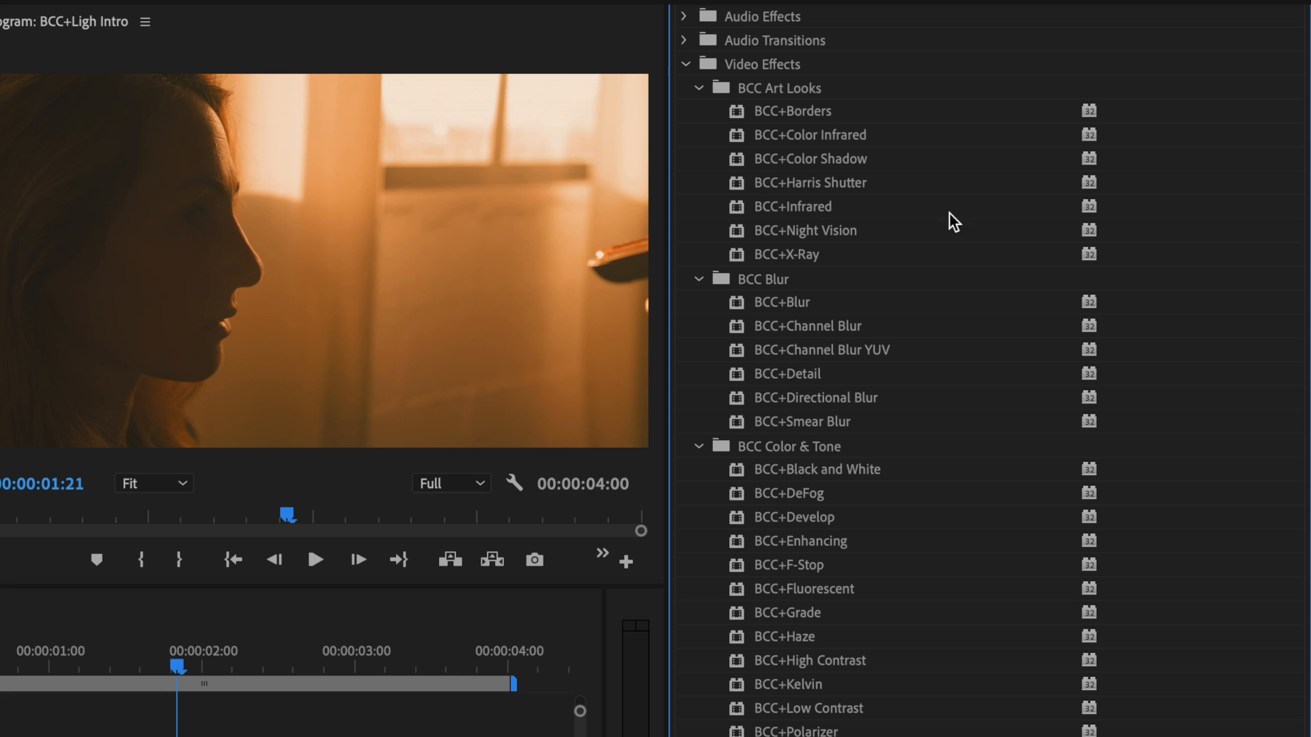
{"action": "scroll", "scroll_direction": "down", "scroll_amount": 3}
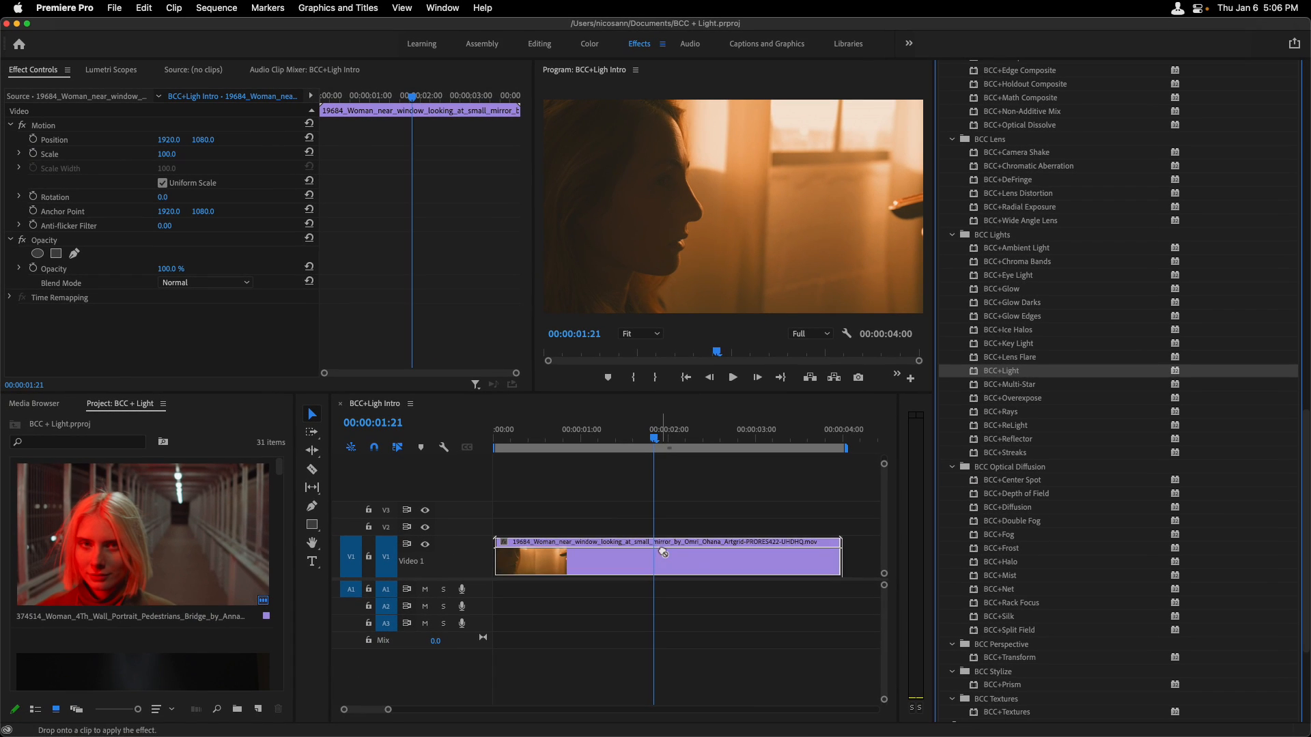
Step: Drag BCC+Light onto the woman-at-the-window clip and open its FX Editor
{"action": "left_click_drag", "start_coordinate": [1000, 370], "coordinate": [668, 556]}
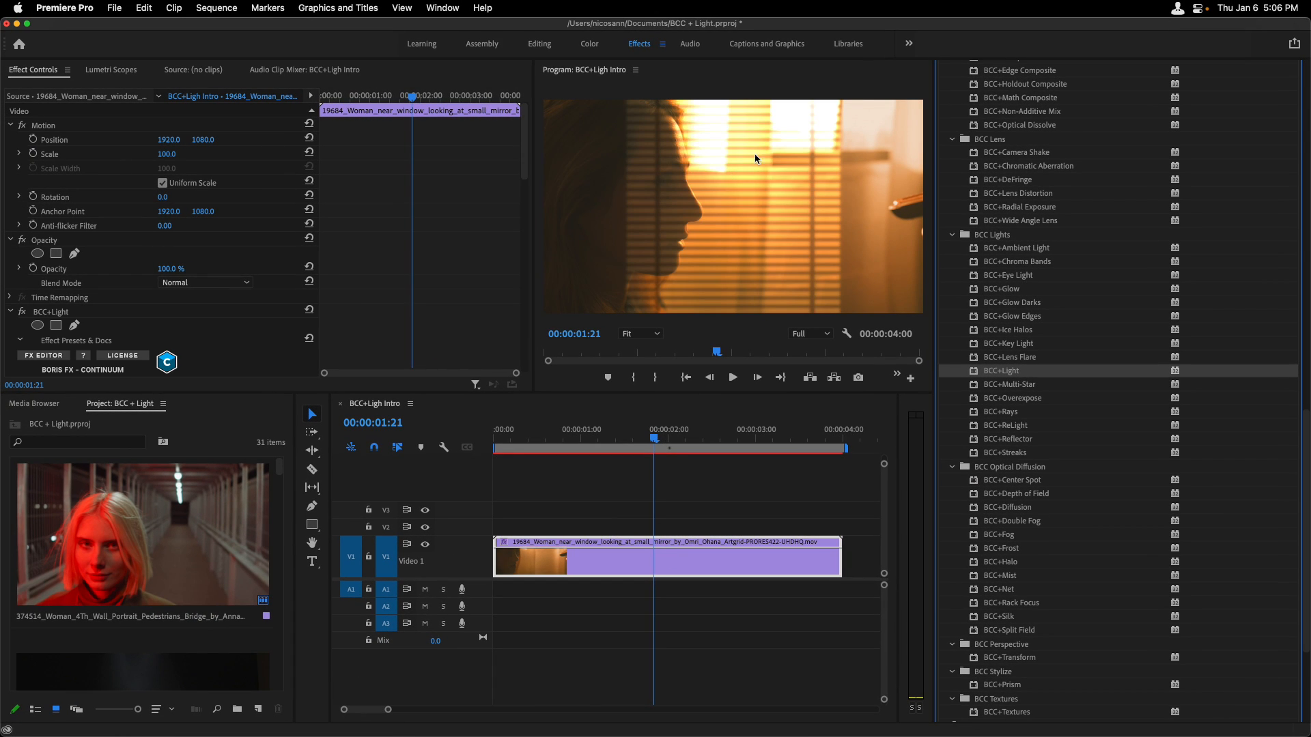
{"action": "mouse_move", "coordinate": [688, 204]}
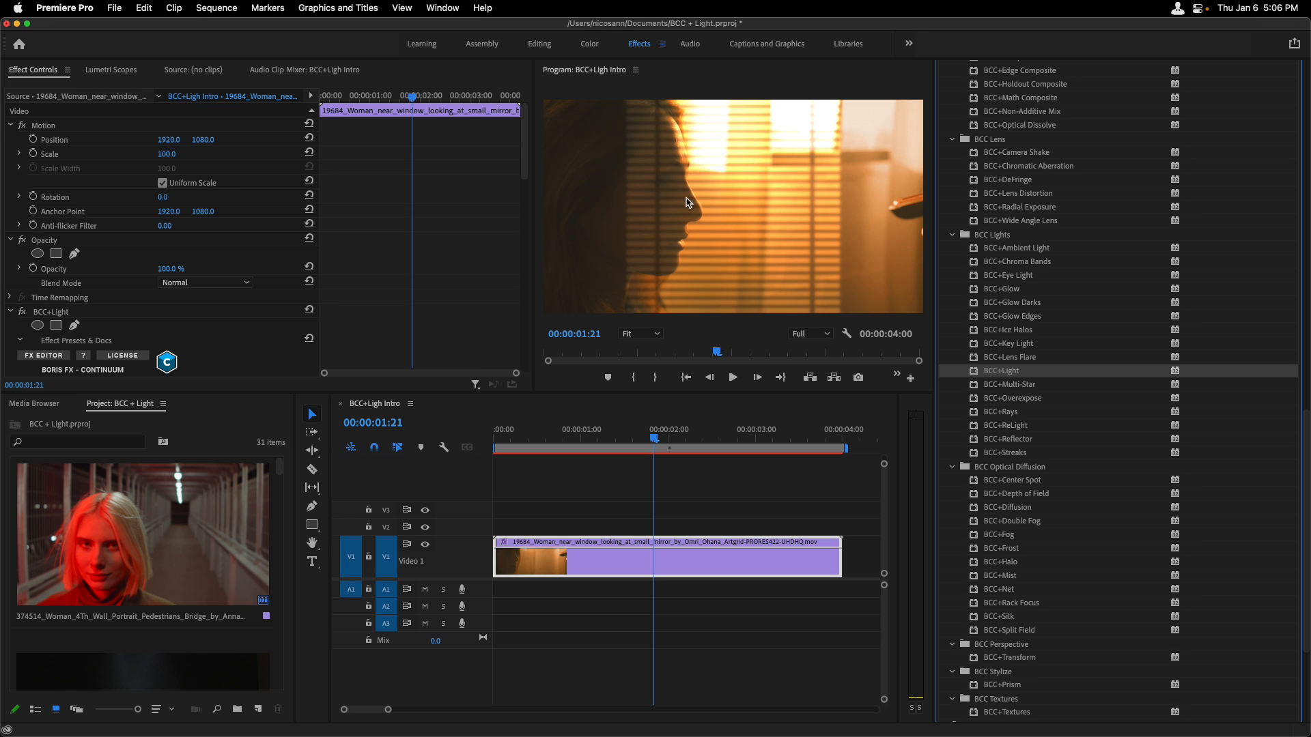
{"action": "mouse_move", "coordinate": [651, 184]}
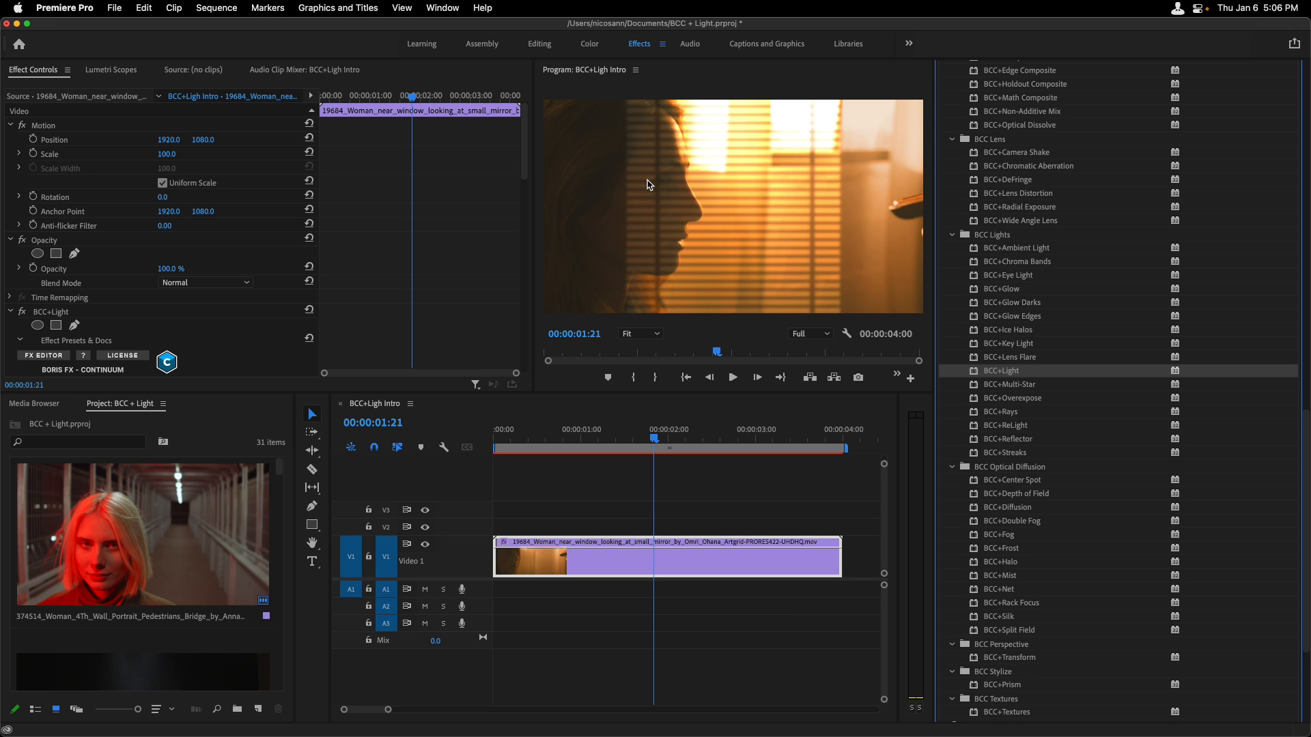
{"action": "mouse_move", "coordinate": [718, 186]}
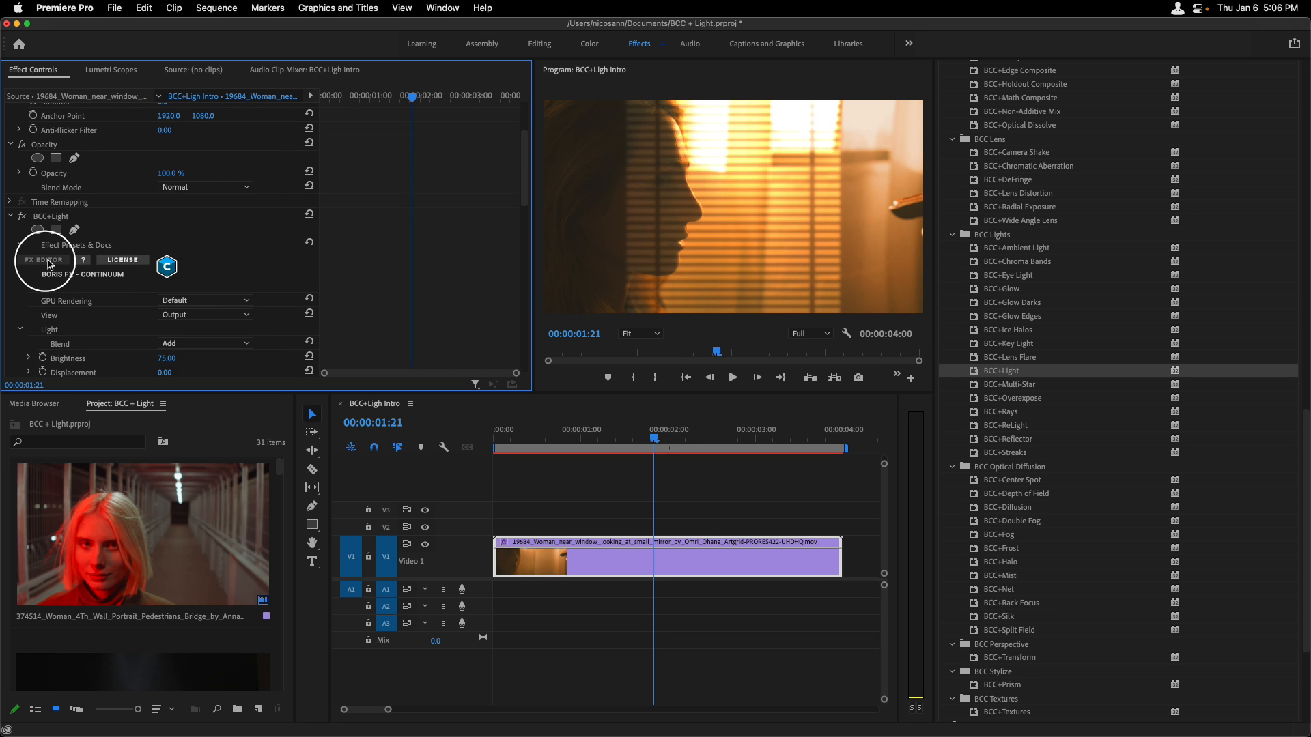
{"action": "left_click", "coordinate": [41, 260]}
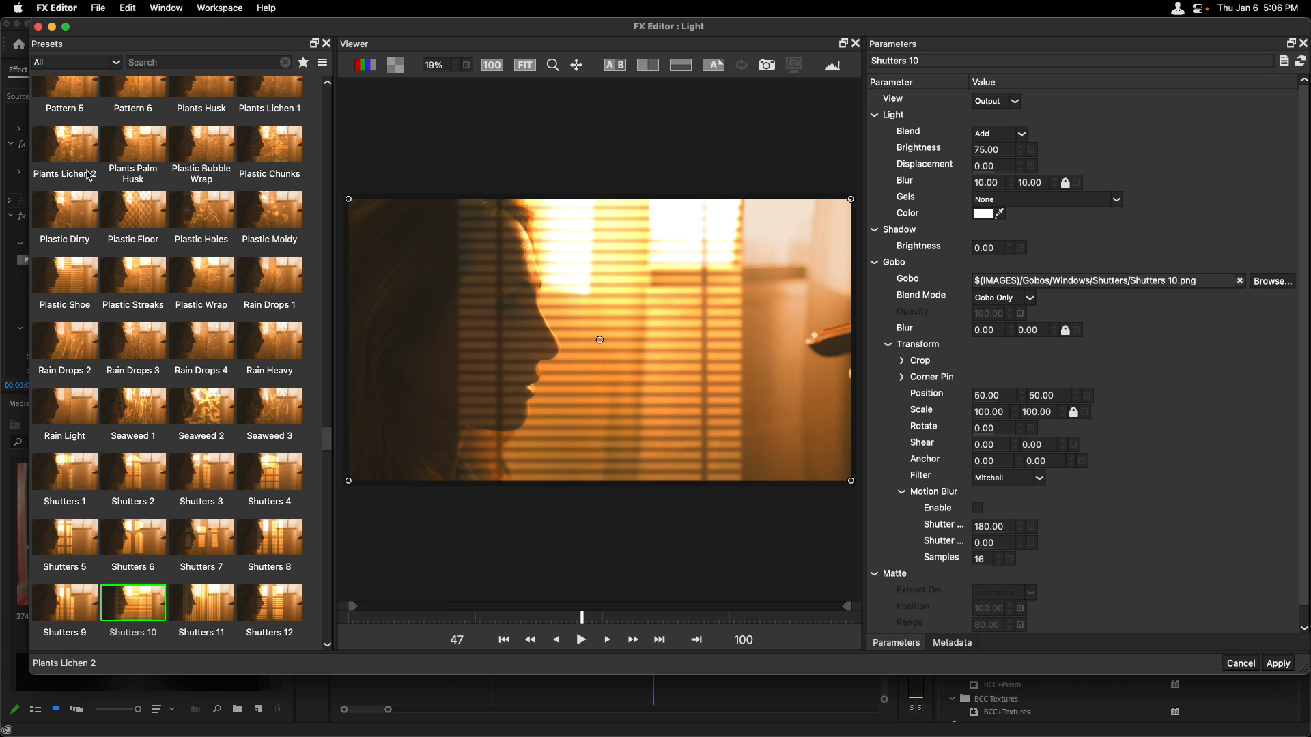
{"action": "mouse_move", "coordinate": [132, 213]}
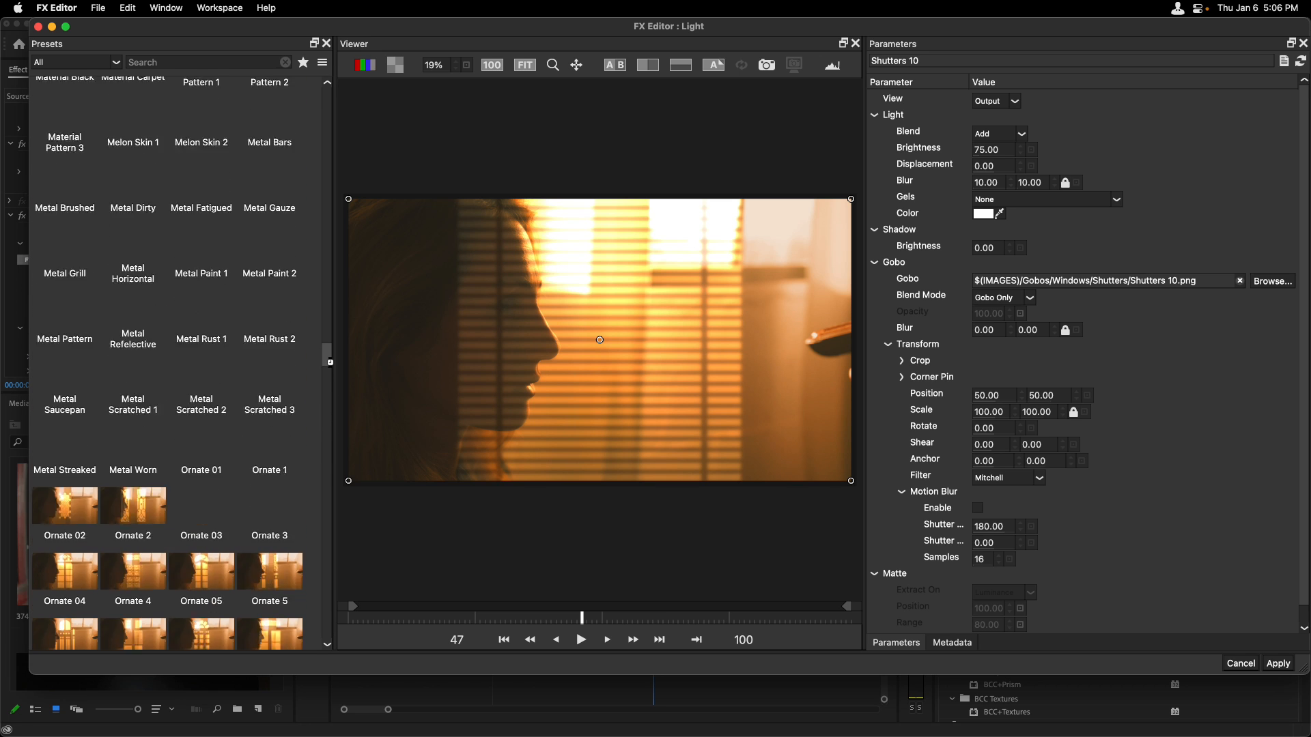
Step: Load the Abstract 50 gobo preset in place of Shutters 10
{"action": "scroll", "scroll_direction": "down", "scroll_amount": 3}
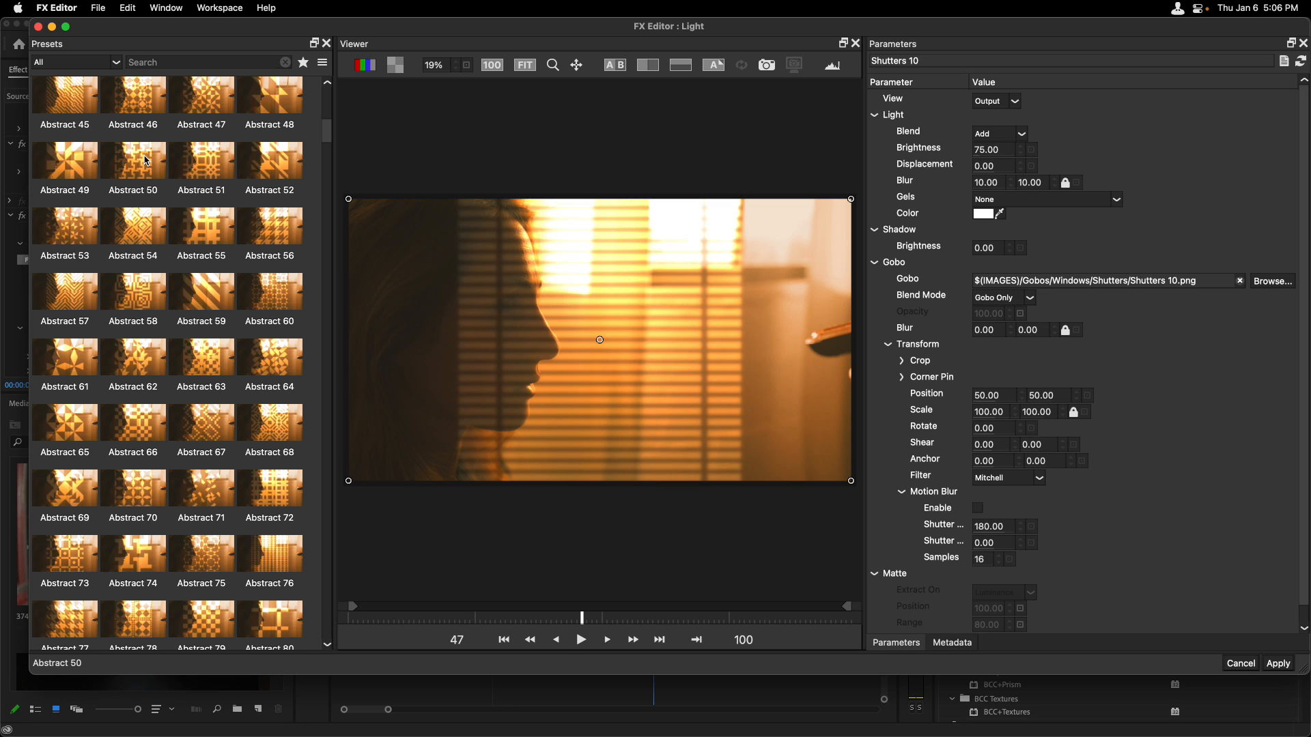
{"action": "double_click", "coordinate": [131, 160]}
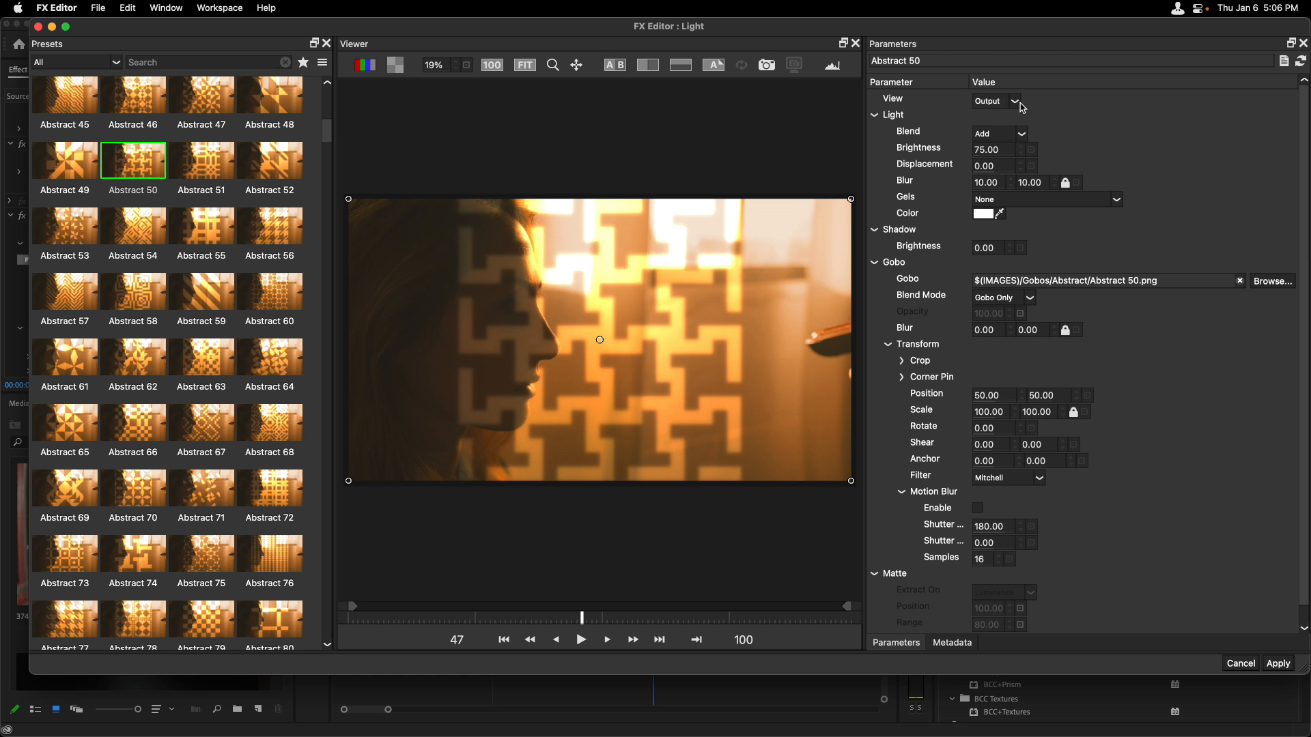
Step: Set View to Gobo, try Abstract 52, then settle on Branches 6
{"action": "left_click", "coordinate": [1019, 101]}
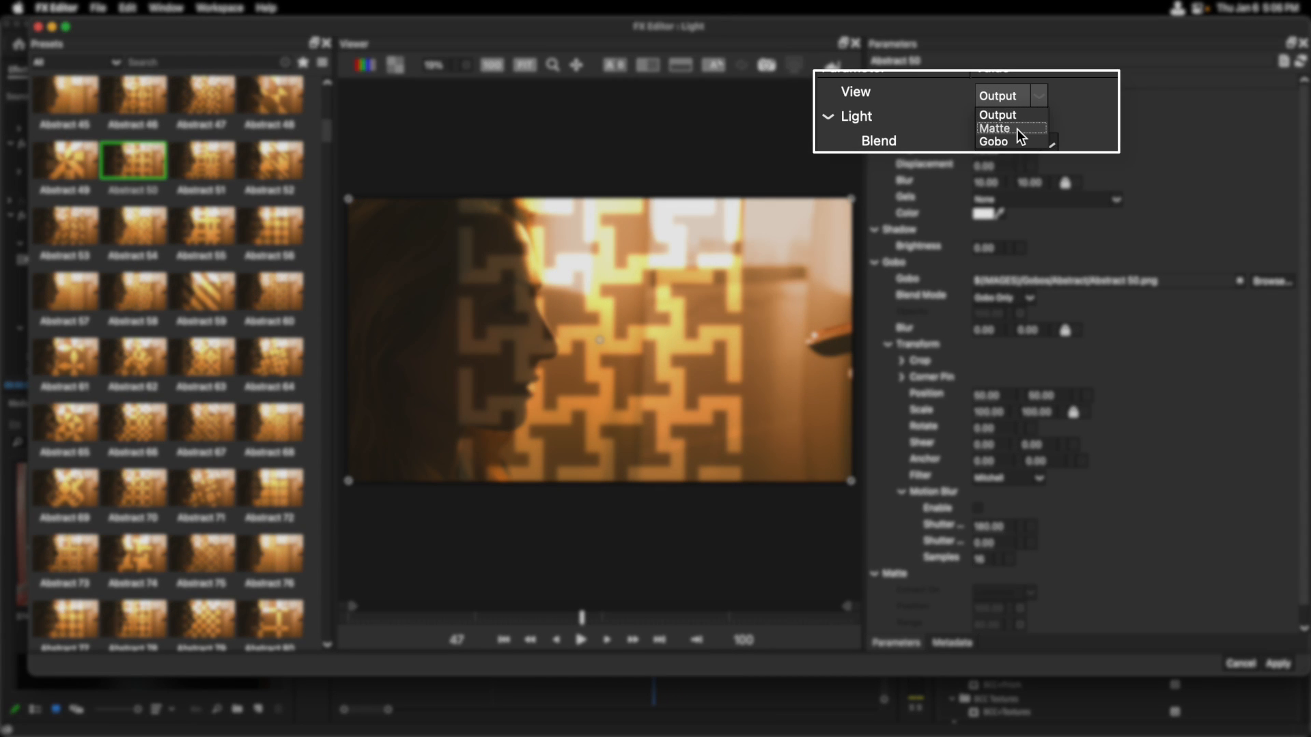
{"action": "left_click", "coordinate": [993, 142]}
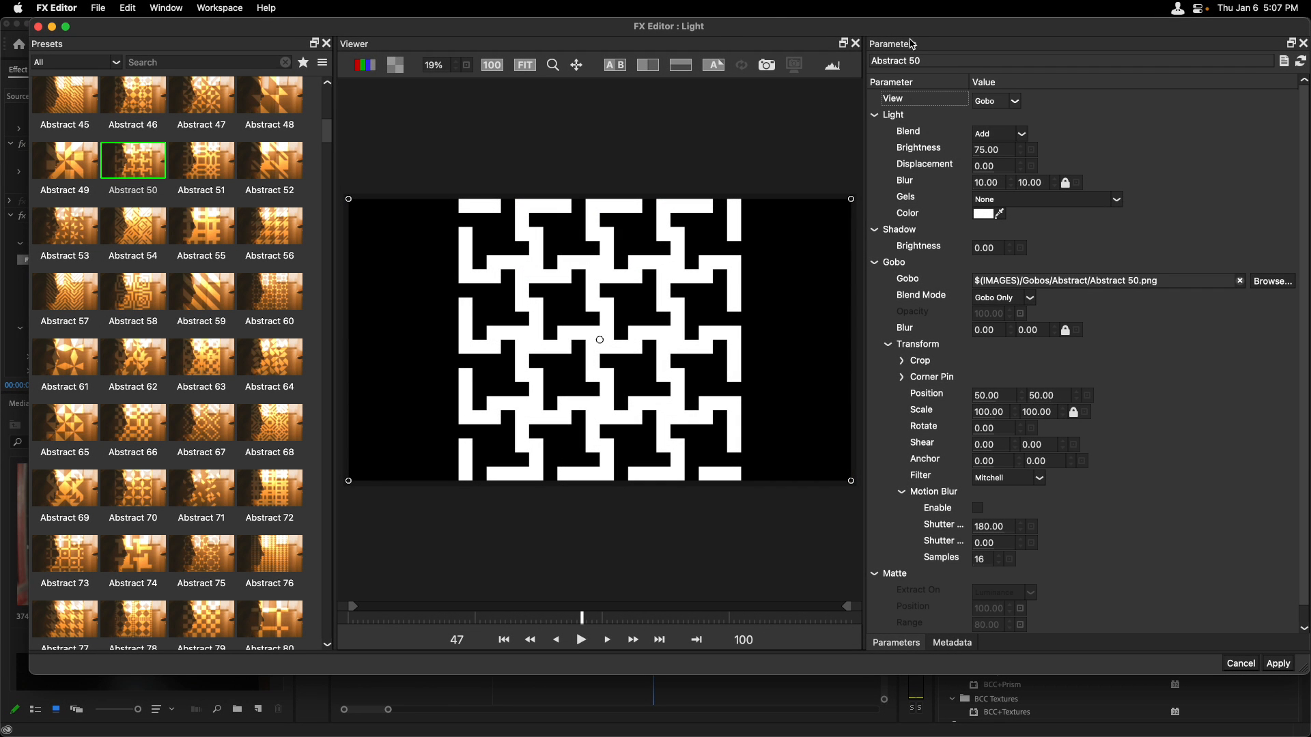
{"action": "mouse_move", "coordinate": [137, 168]}
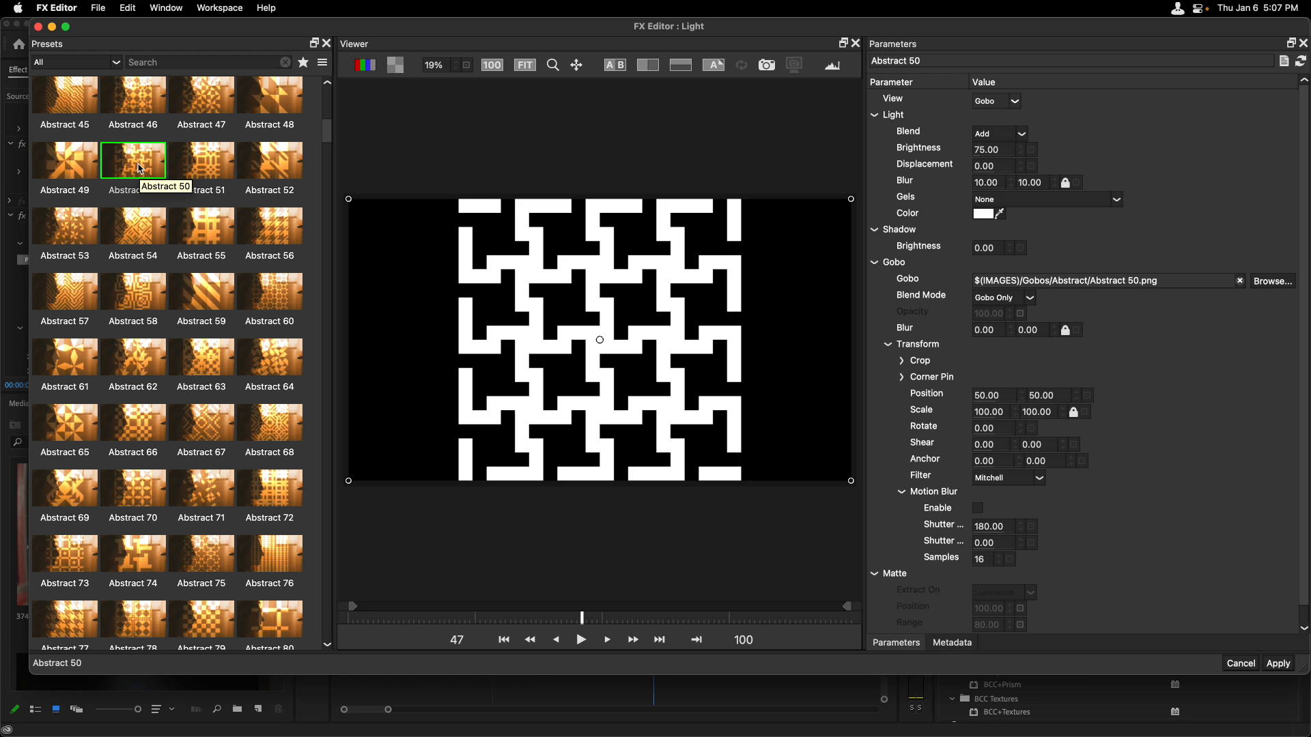
{"action": "left_click", "coordinate": [269, 159]}
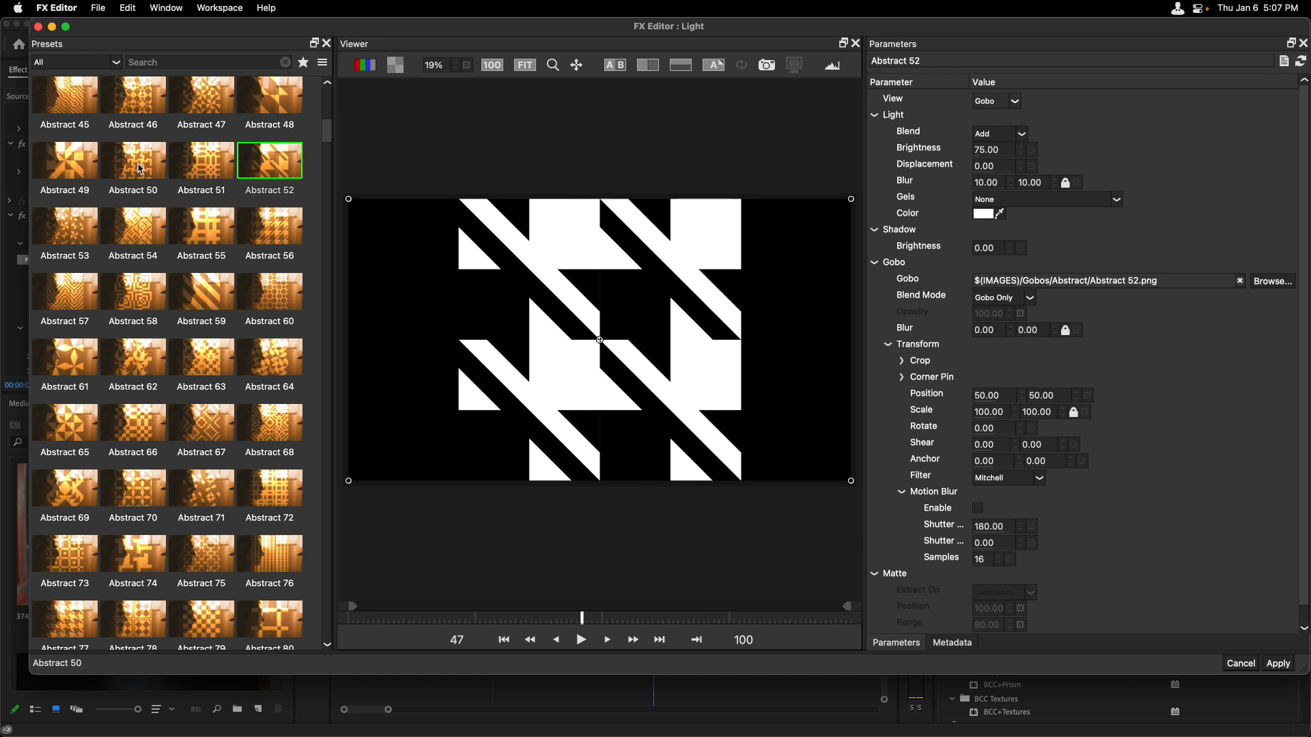
{"action": "left_click", "coordinate": [132, 357]}
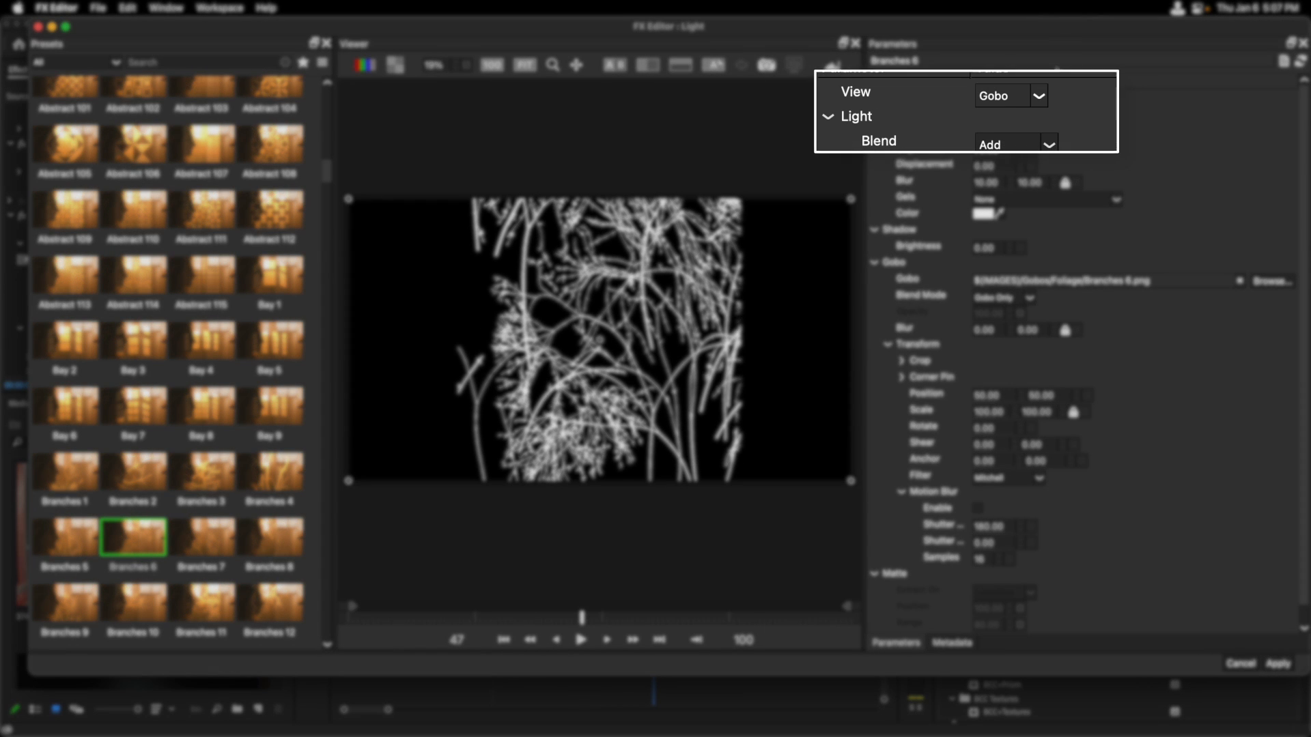
Step: Set View back to Output and load Transom 35 from the Windows - Transom category
{"action": "left_click", "coordinate": [1010, 96]}
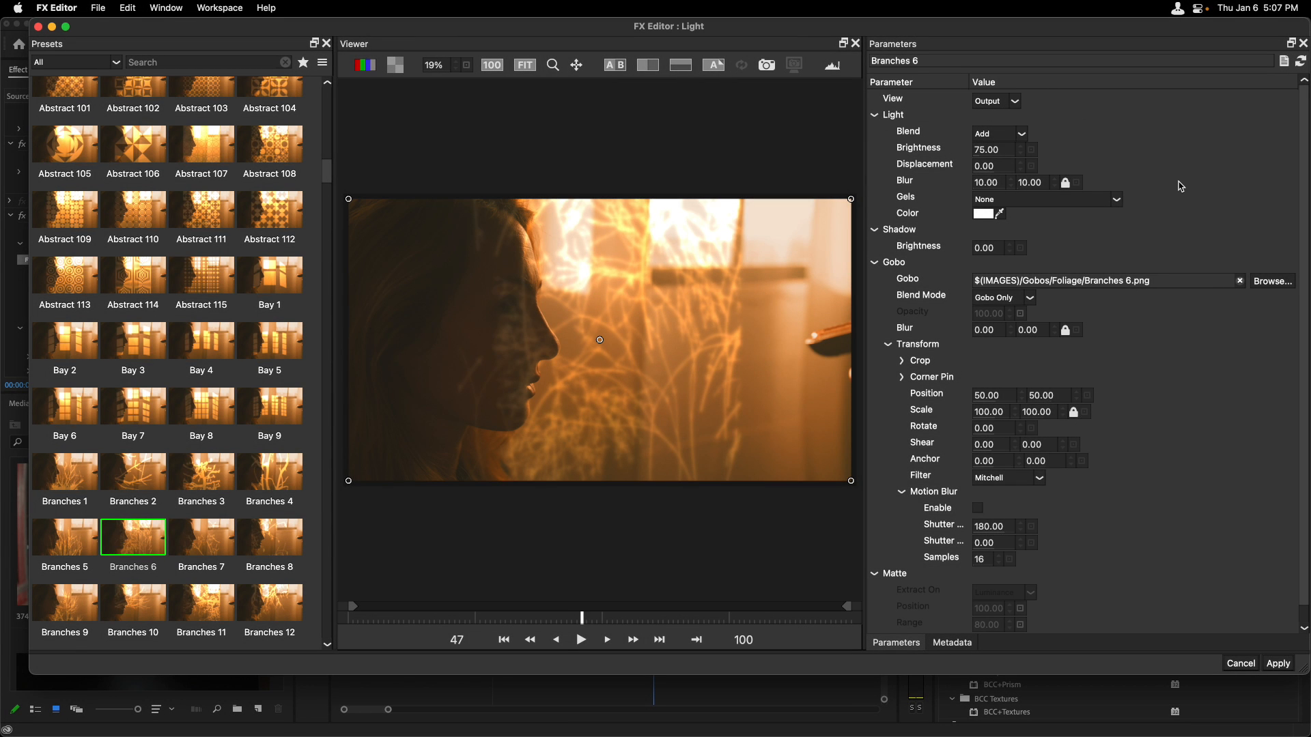
{"action": "mouse_move", "coordinate": [736, 152]}
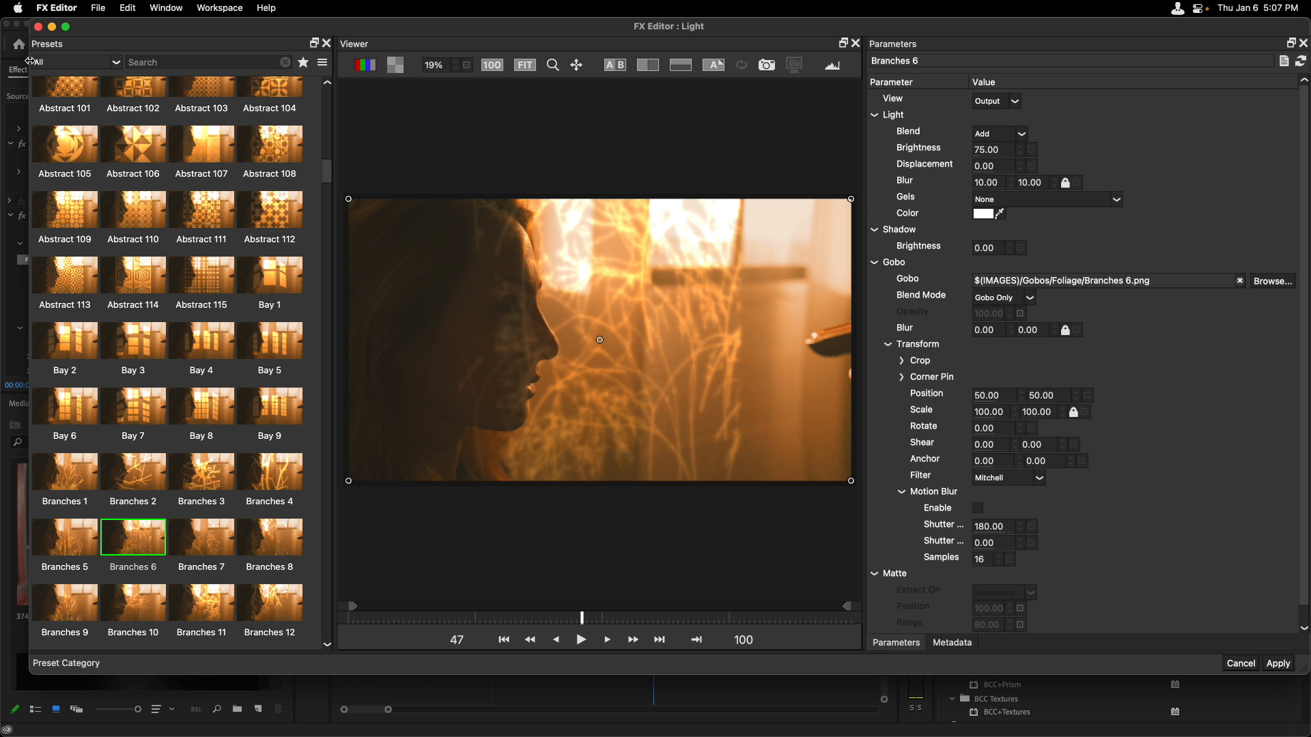
{"action": "left_click", "coordinate": [75, 62]}
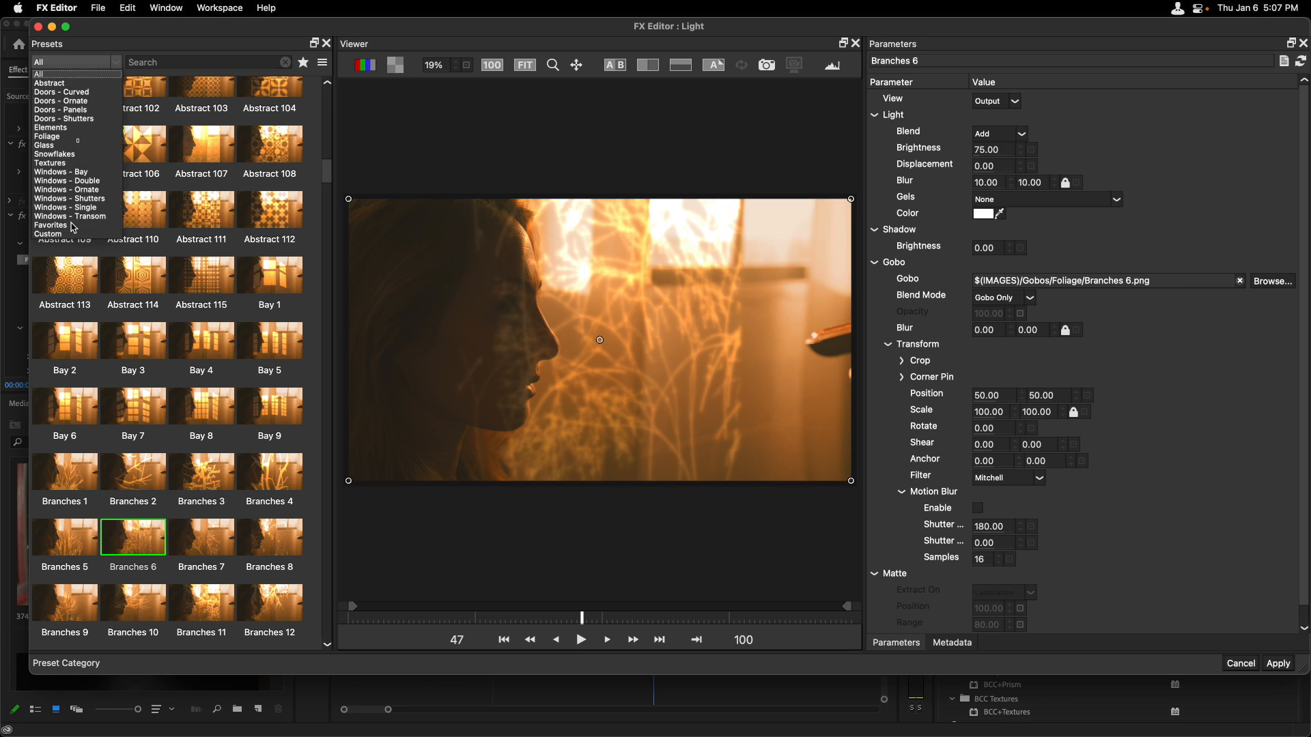
{"action": "left_click", "coordinate": [70, 215]}
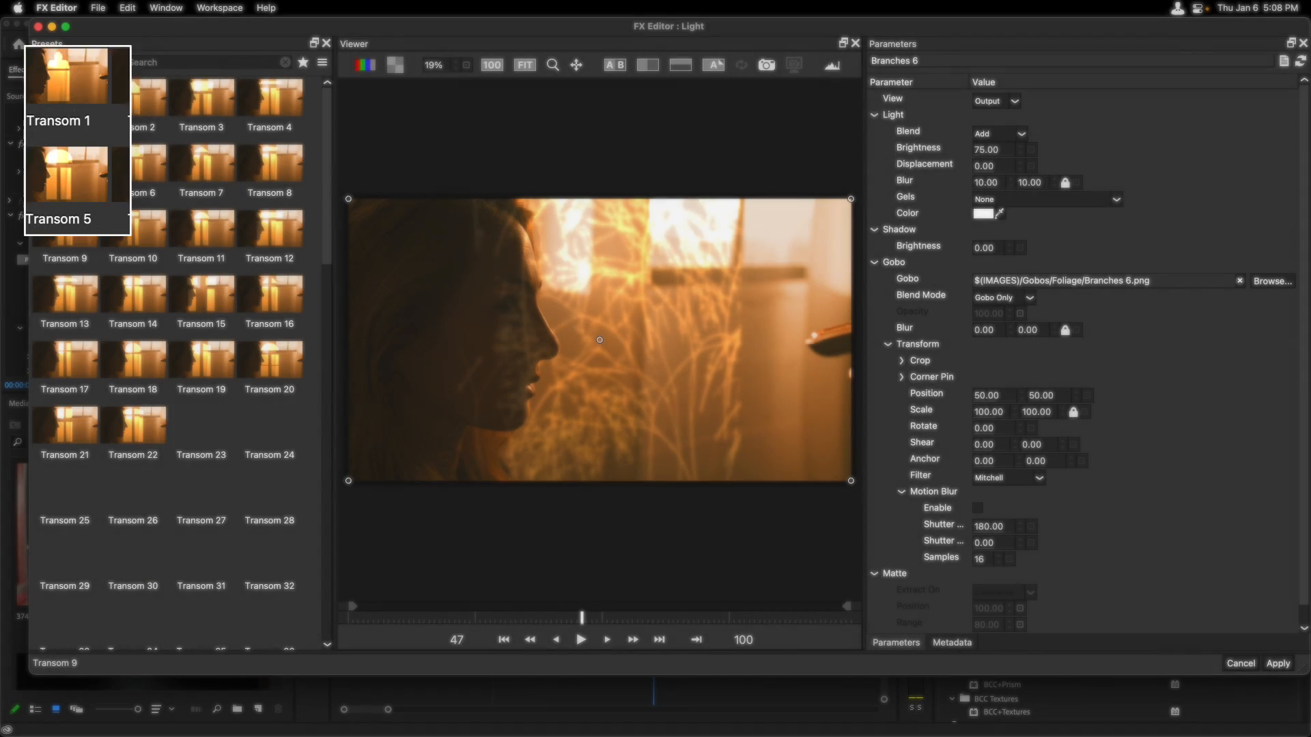
{"action": "scroll", "scroll_direction": "down", "scroll_amount": 3}
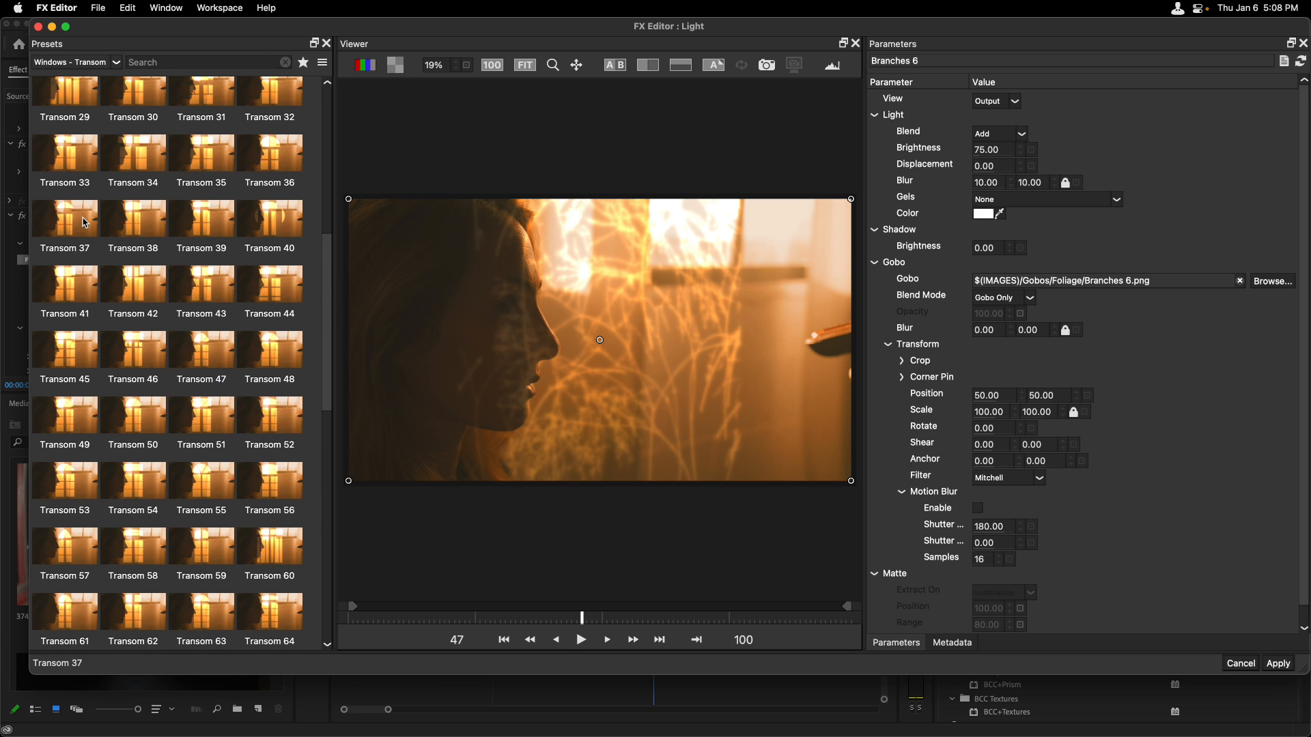
{"action": "left_click", "coordinate": [201, 154]}
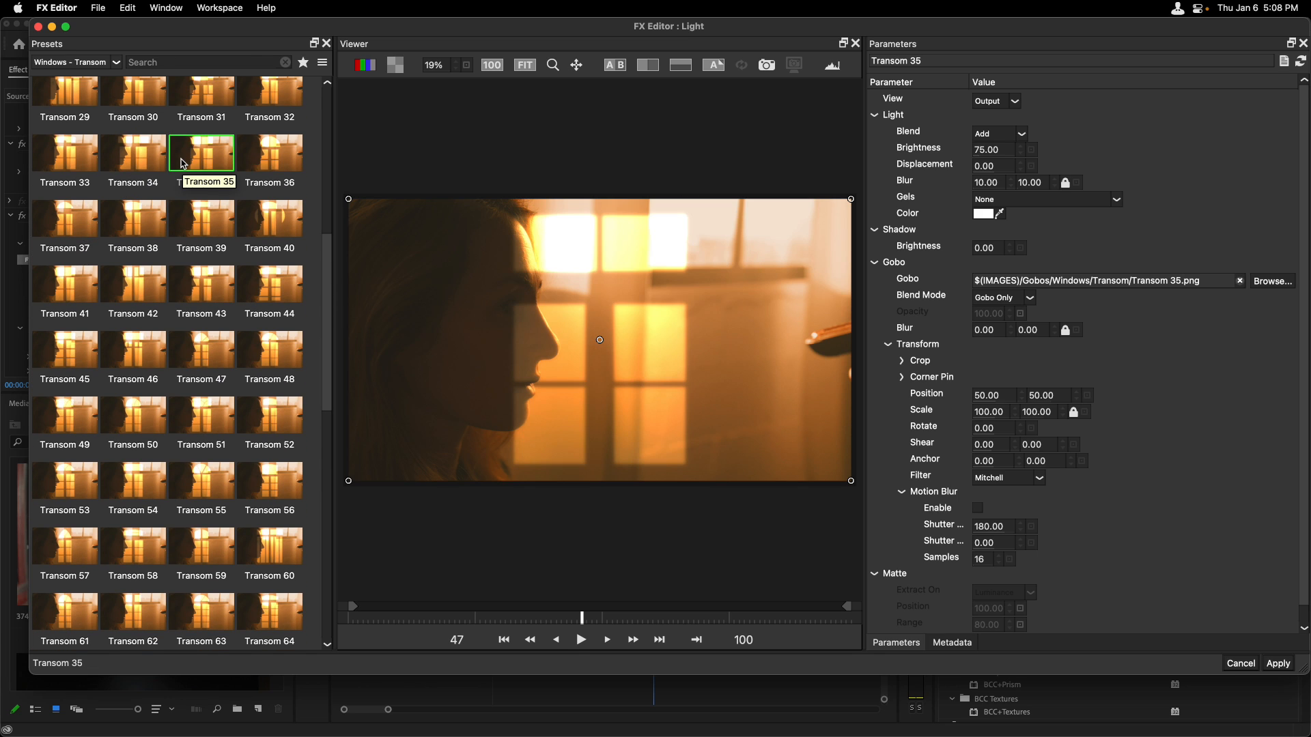
{"action": "mouse_move", "coordinate": [606, 344]}
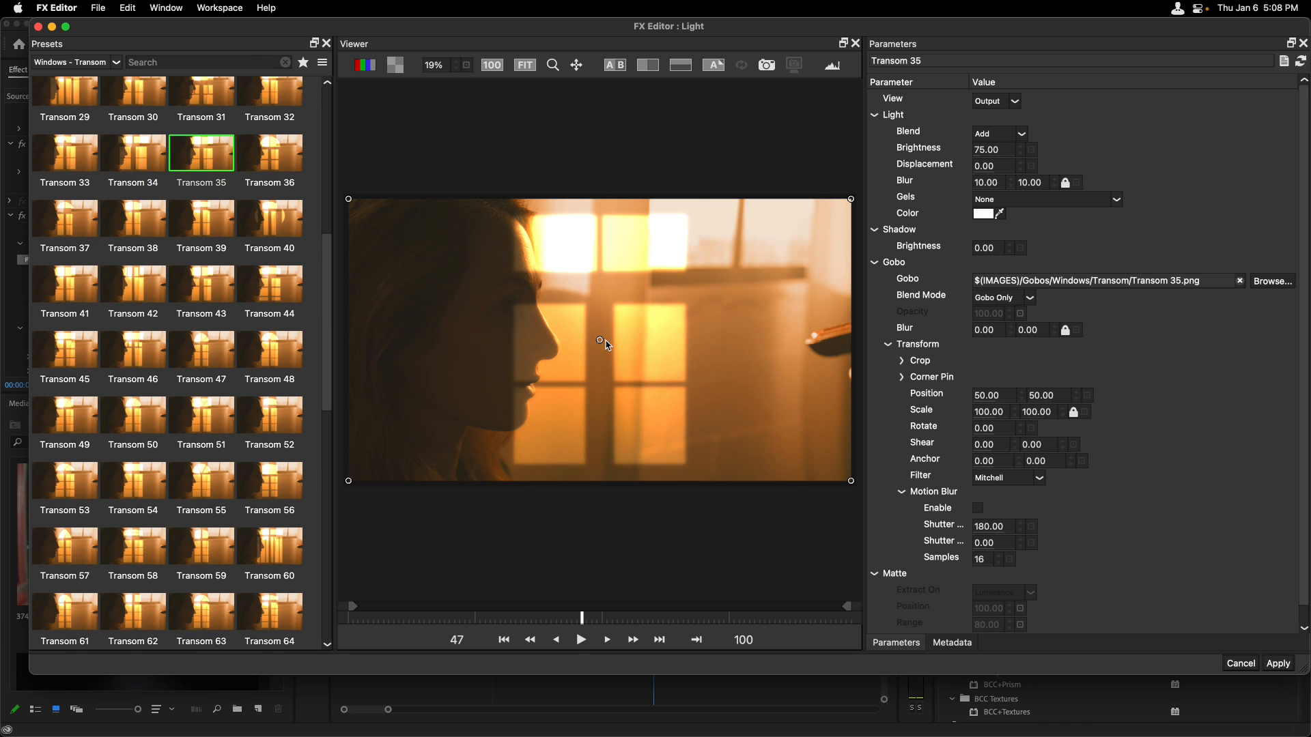
Step: Move the Transom 35 shadow left onto the face and set Light Blend to Screen
{"action": "left_click_drag", "start_coordinate": [599, 342], "coordinate": [533, 332]}
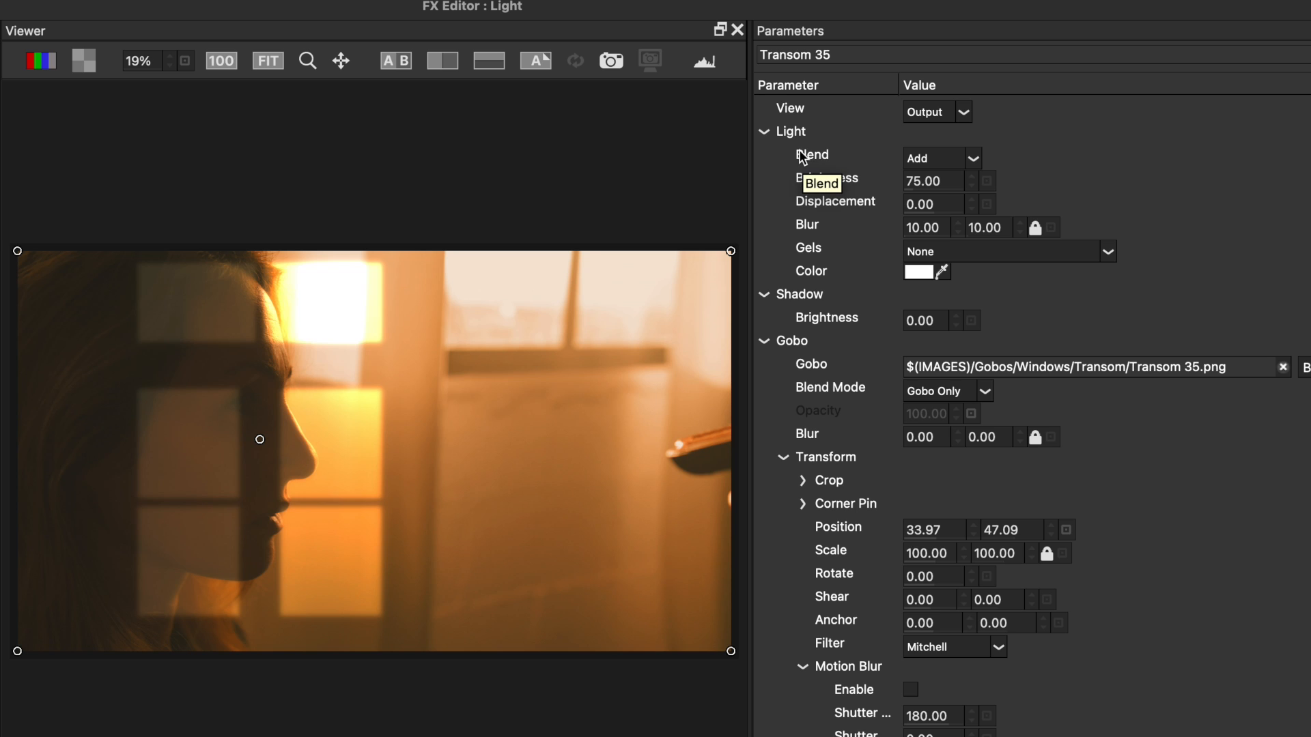
{"action": "left_click", "coordinate": [941, 158]}
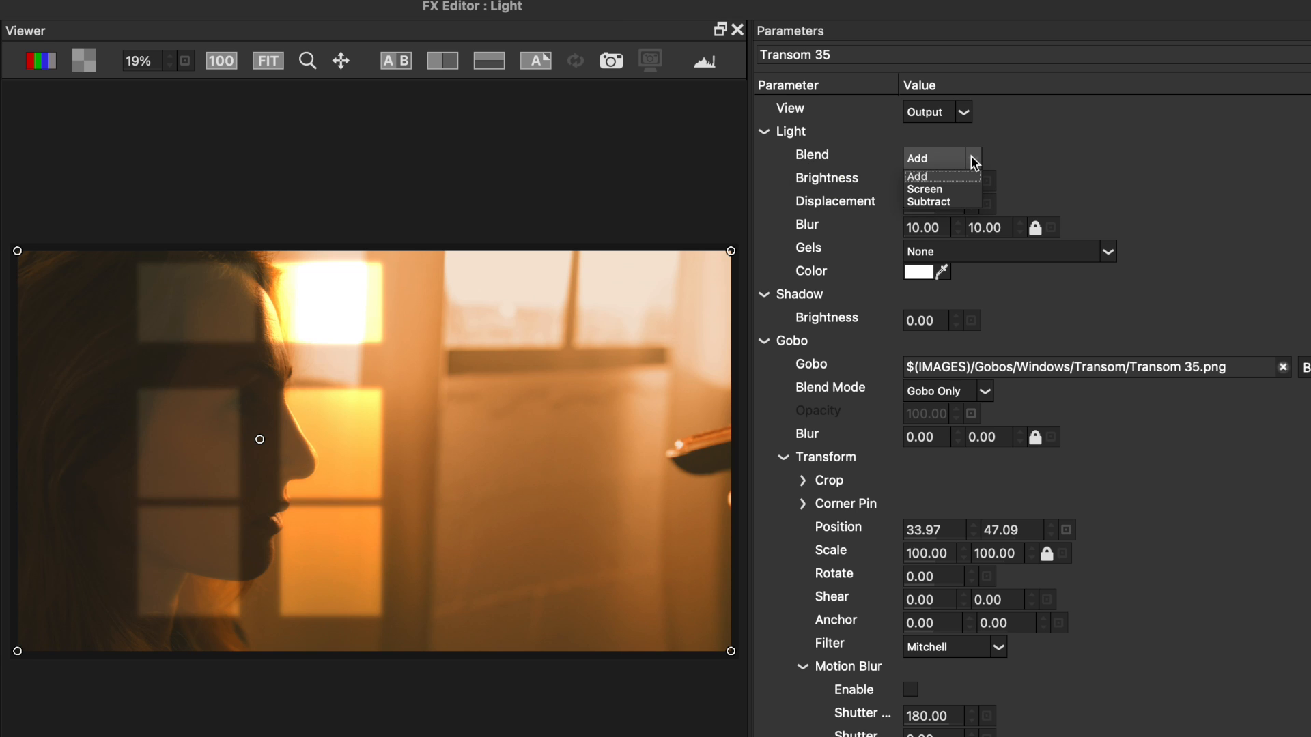
{"action": "mouse_move", "coordinate": [949, 193]}
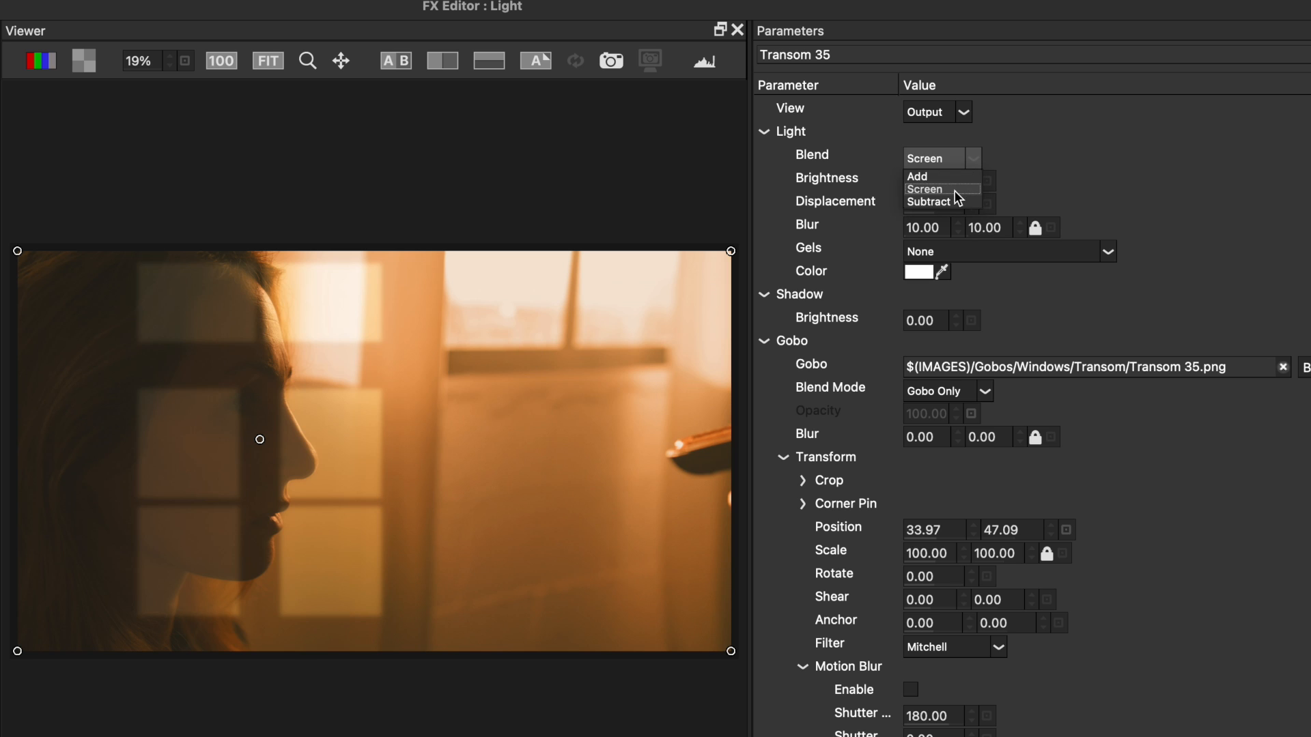
{"action": "left_click", "coordinate": [941, 202]}
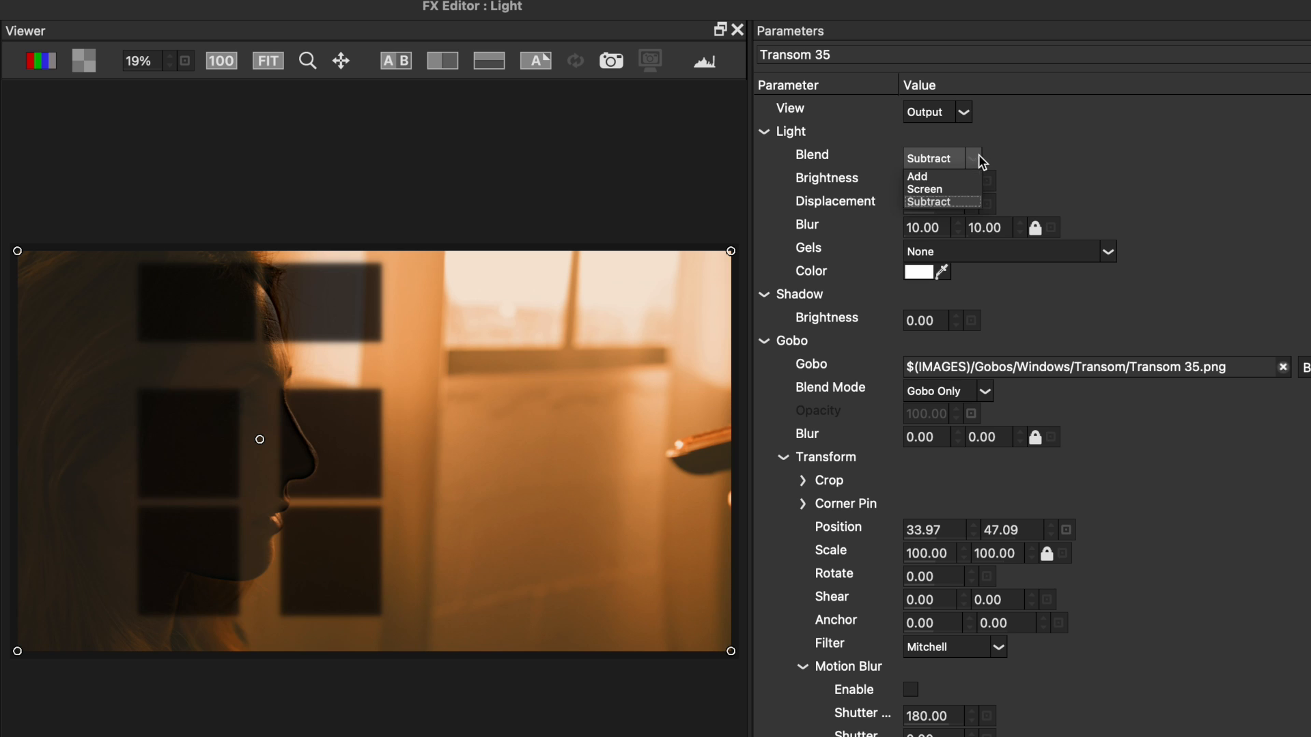
{"action": "left_click", "coordinate": [925, 189]}
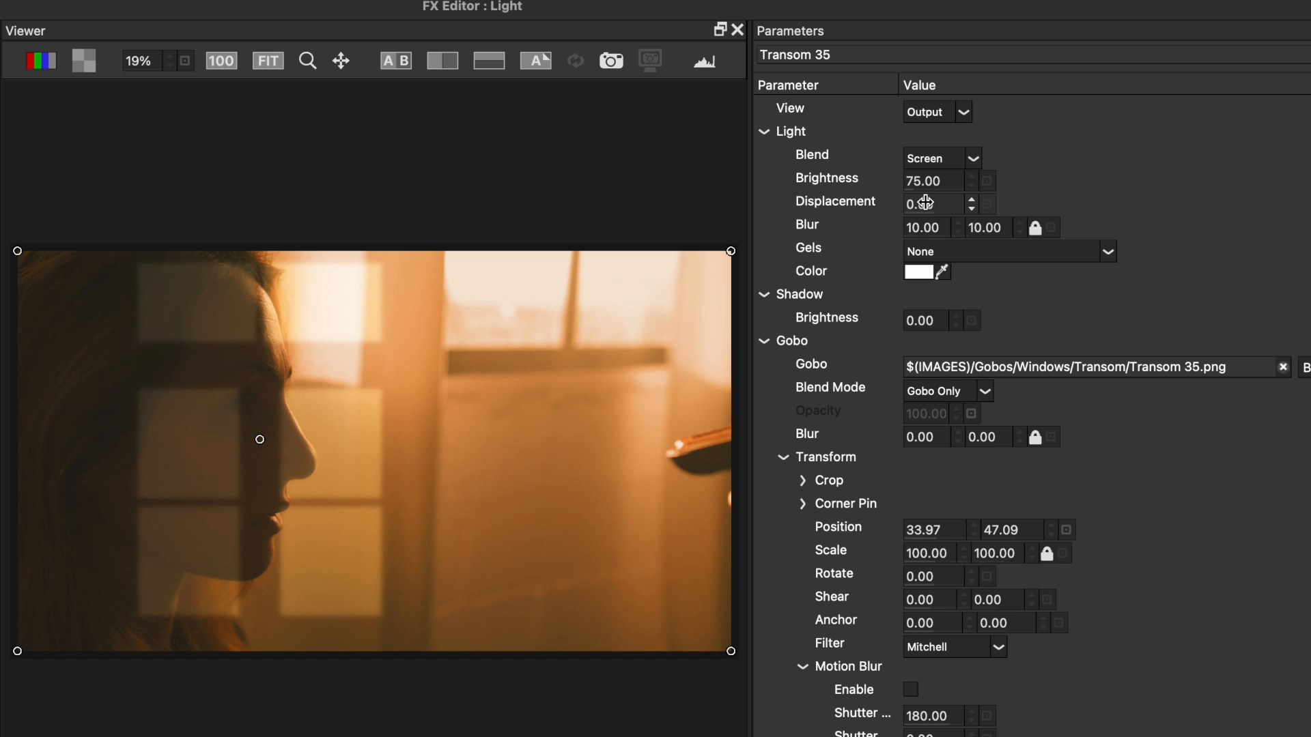
Step: Adjust the light displacement and raise the Light Blur from 10 to 40
{"action": "left_click_drag", "start_coordinate": [924, 203], "coordinate": [970, 202]}
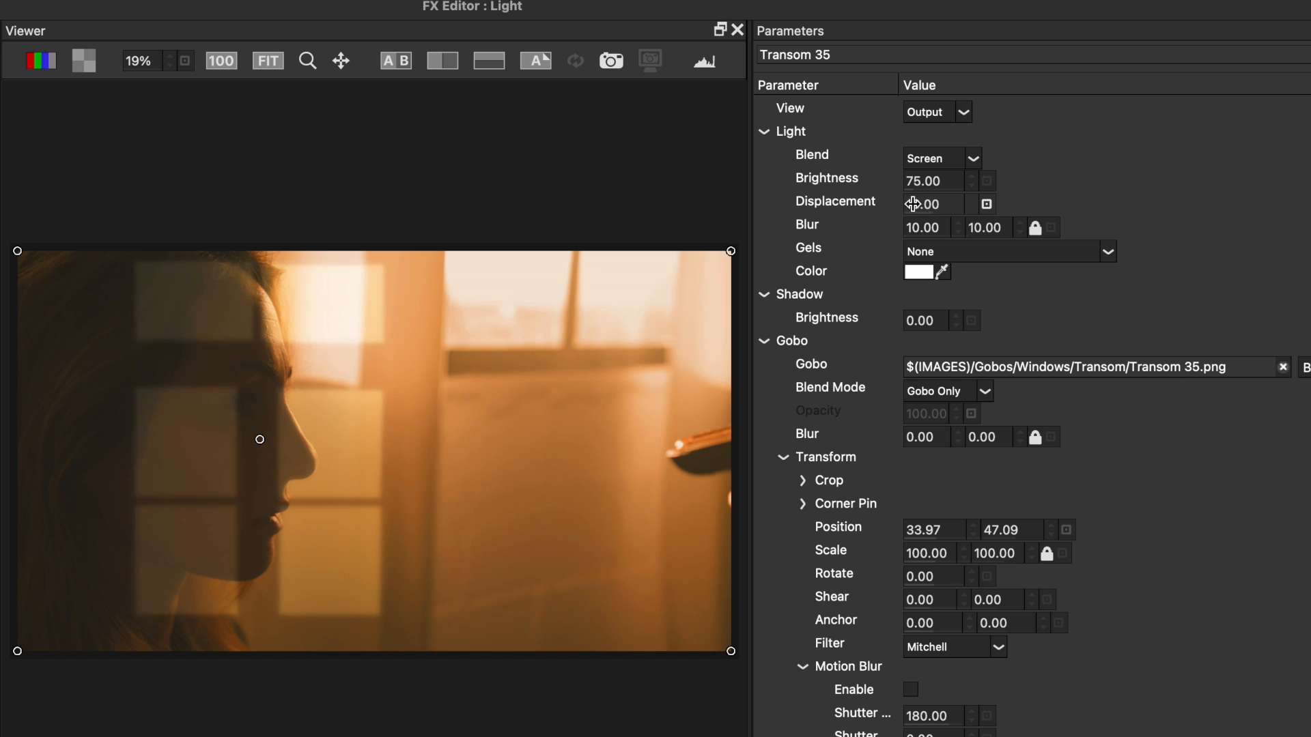
{"action": "left_click_drag", "start_coordinate": [928, 204], "coordinate": [887, 204]}
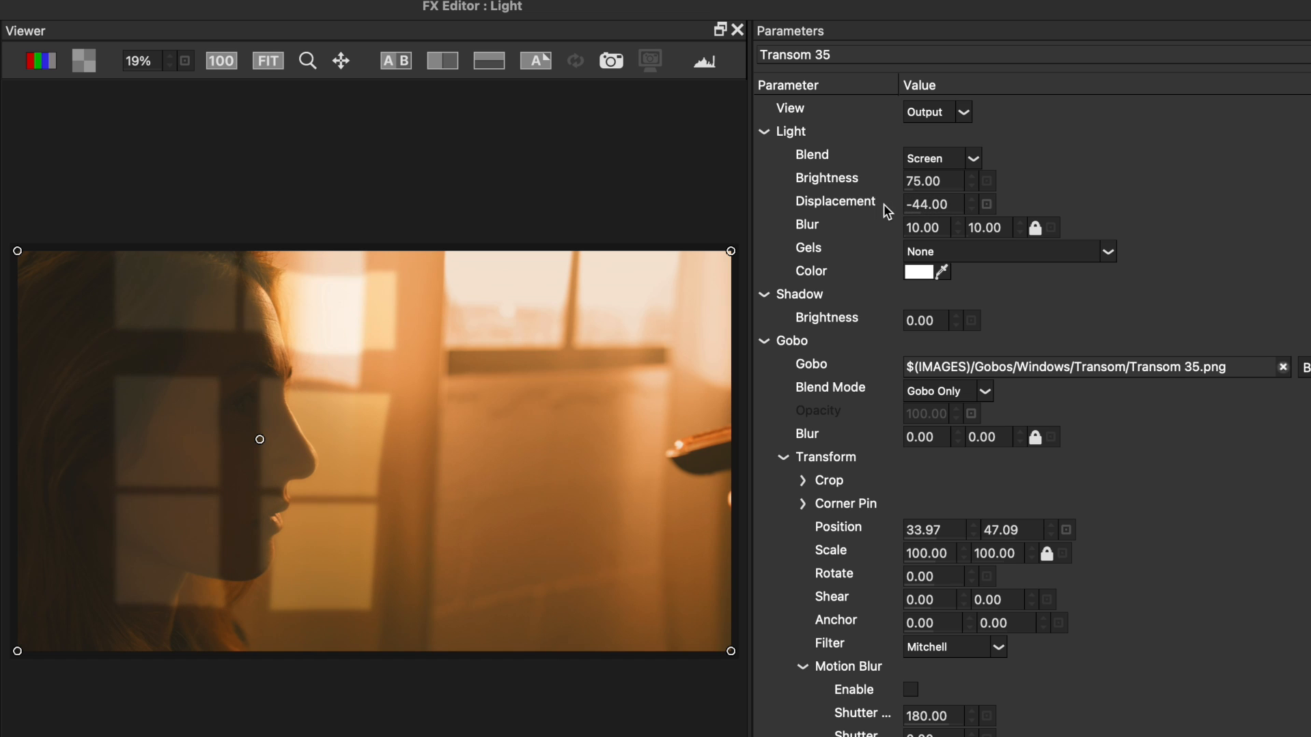
{"action": "left_click_drag", "start_coordinate": [924, 227], "coordinate": [928, 227]}
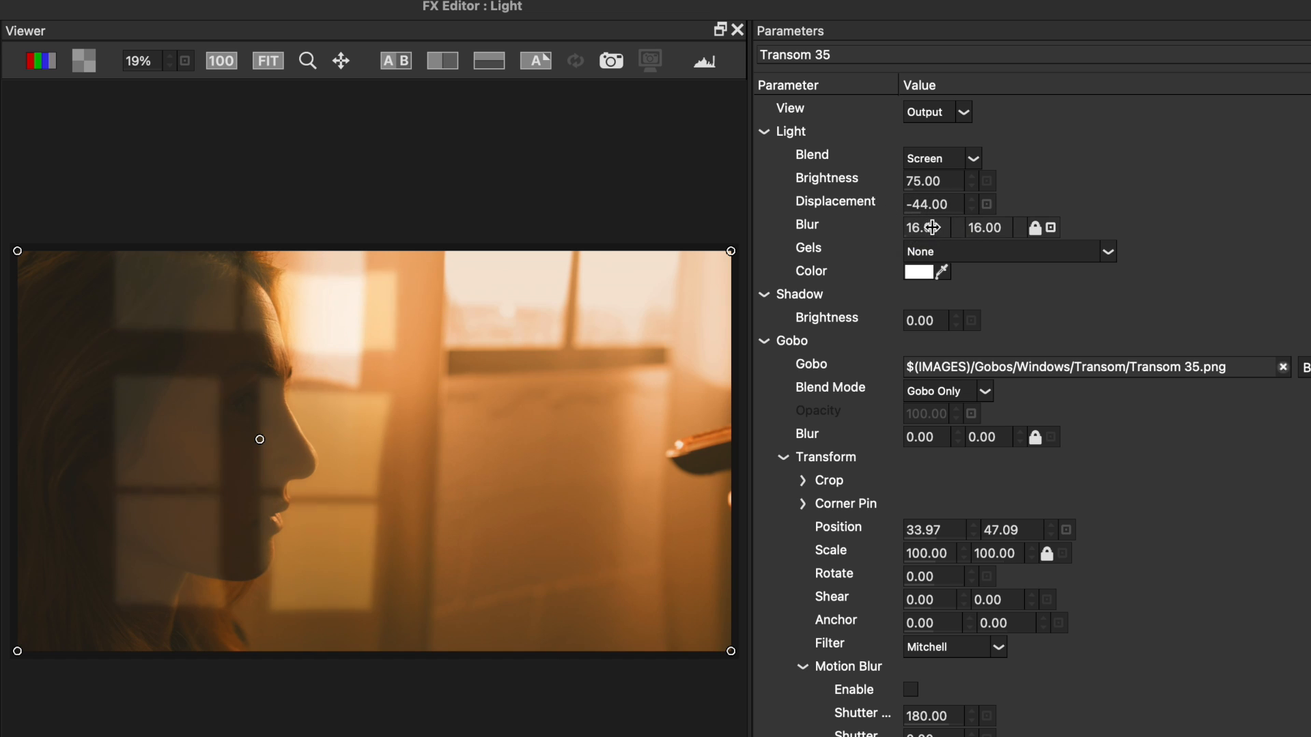
{"action": "left_click_drag", "start_coordinate": [923, 226], "coordinate": [949, 227]}
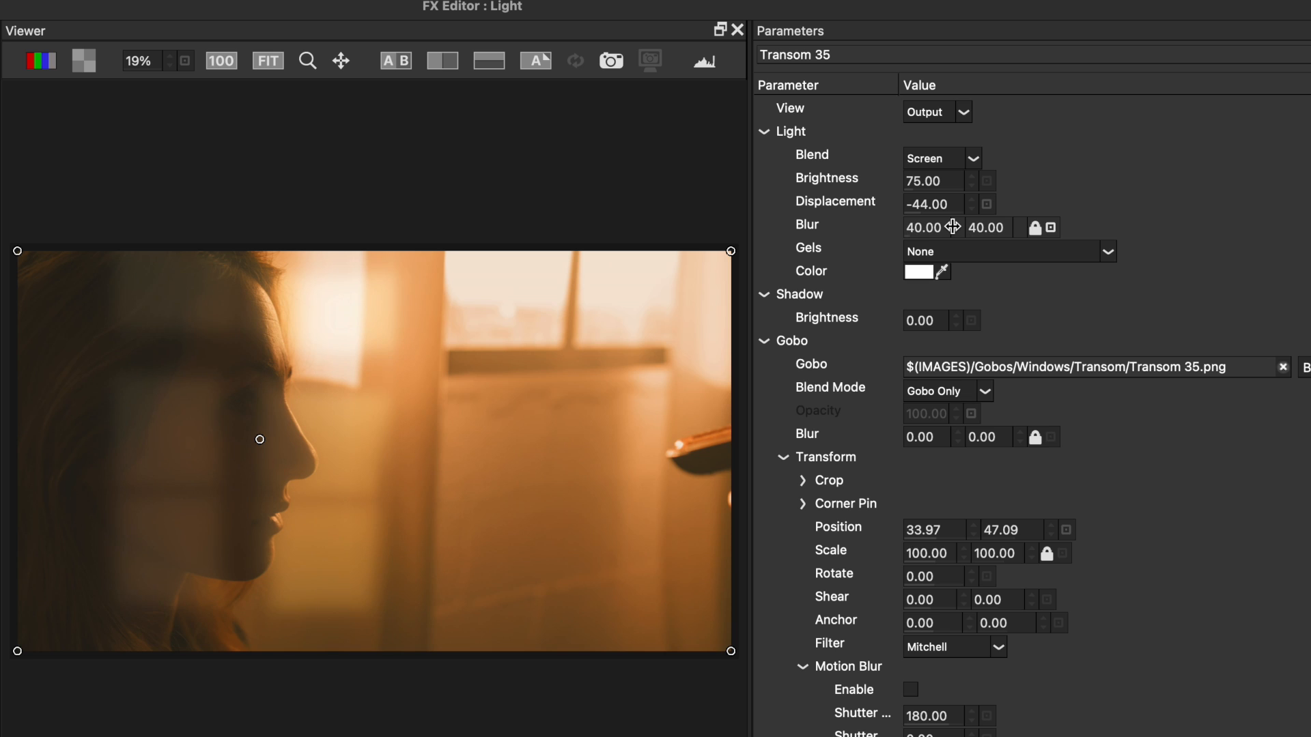
{"action": "mouse_move", "coordinate": [809, 273]}
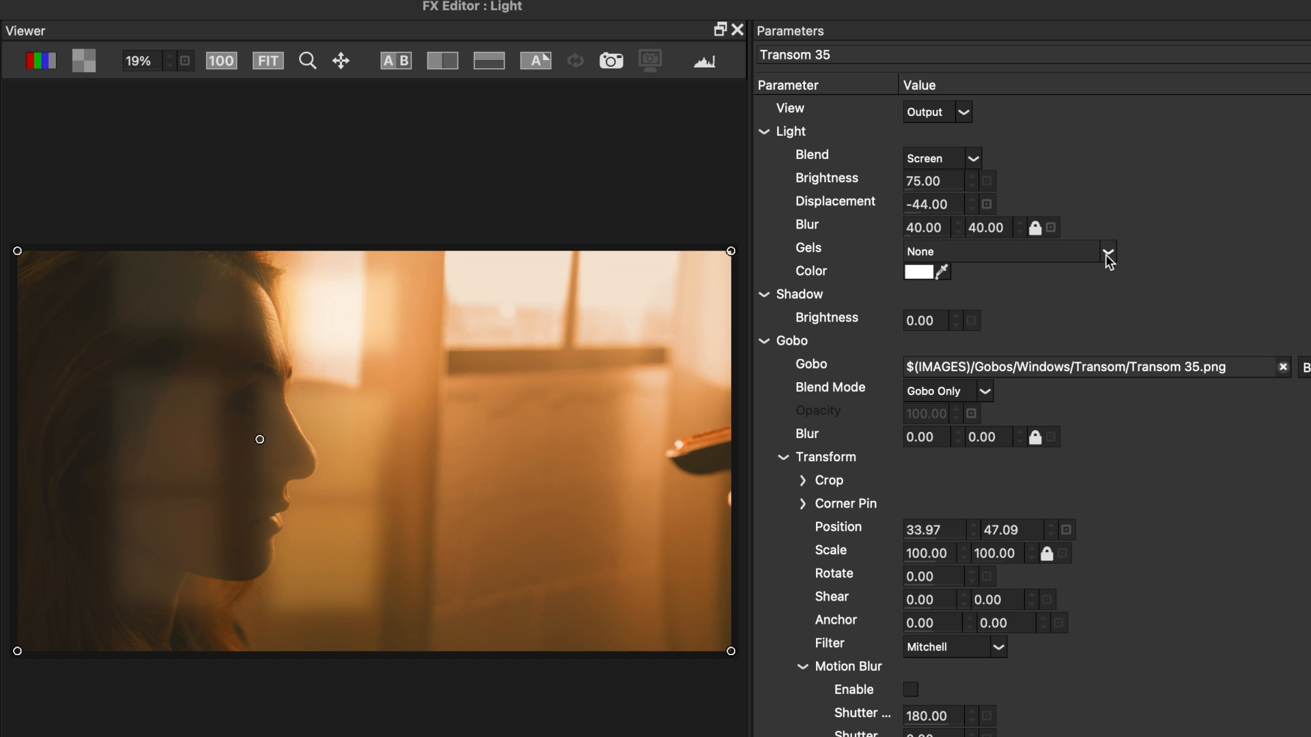
Step: Tint the light with the L020 Medium Amber gel and pale warm yellow, then compare with the original
{"action": "left_click", "coordinate": [1108, 252]}
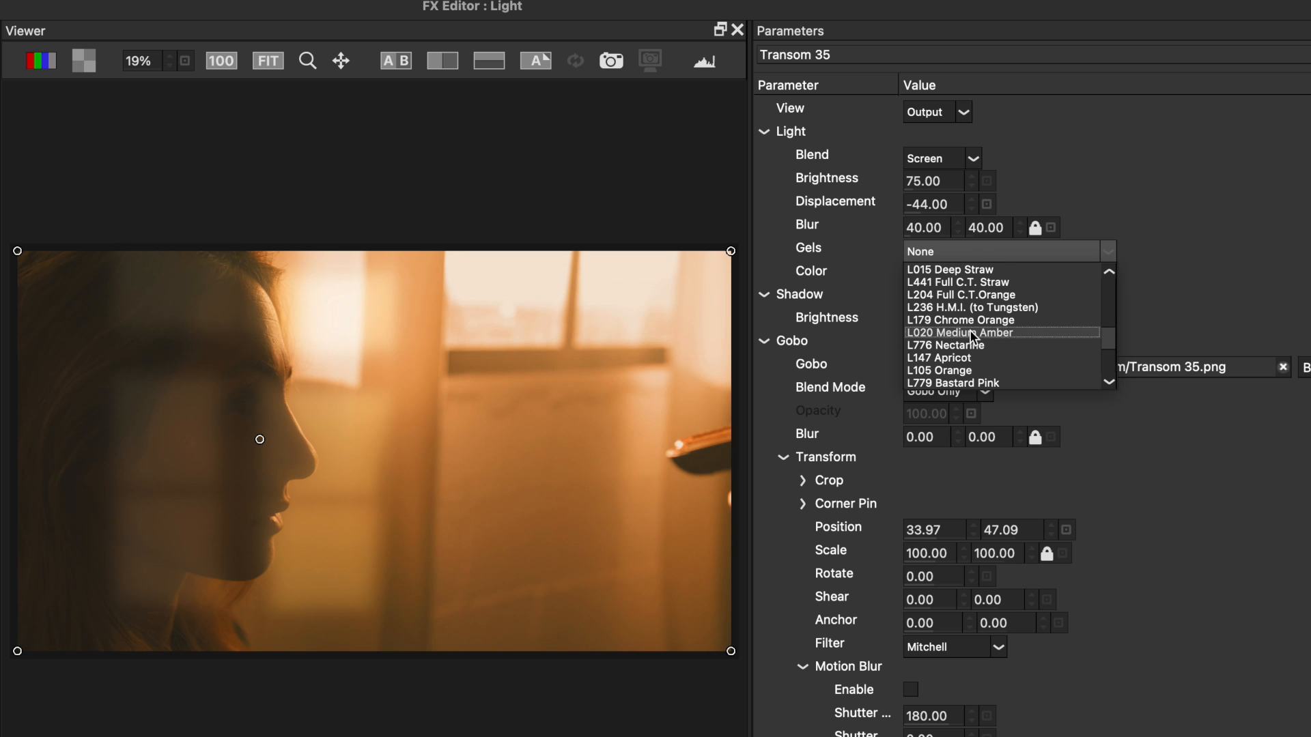
{"action": "left_click", "coordinate": [964, 332]}
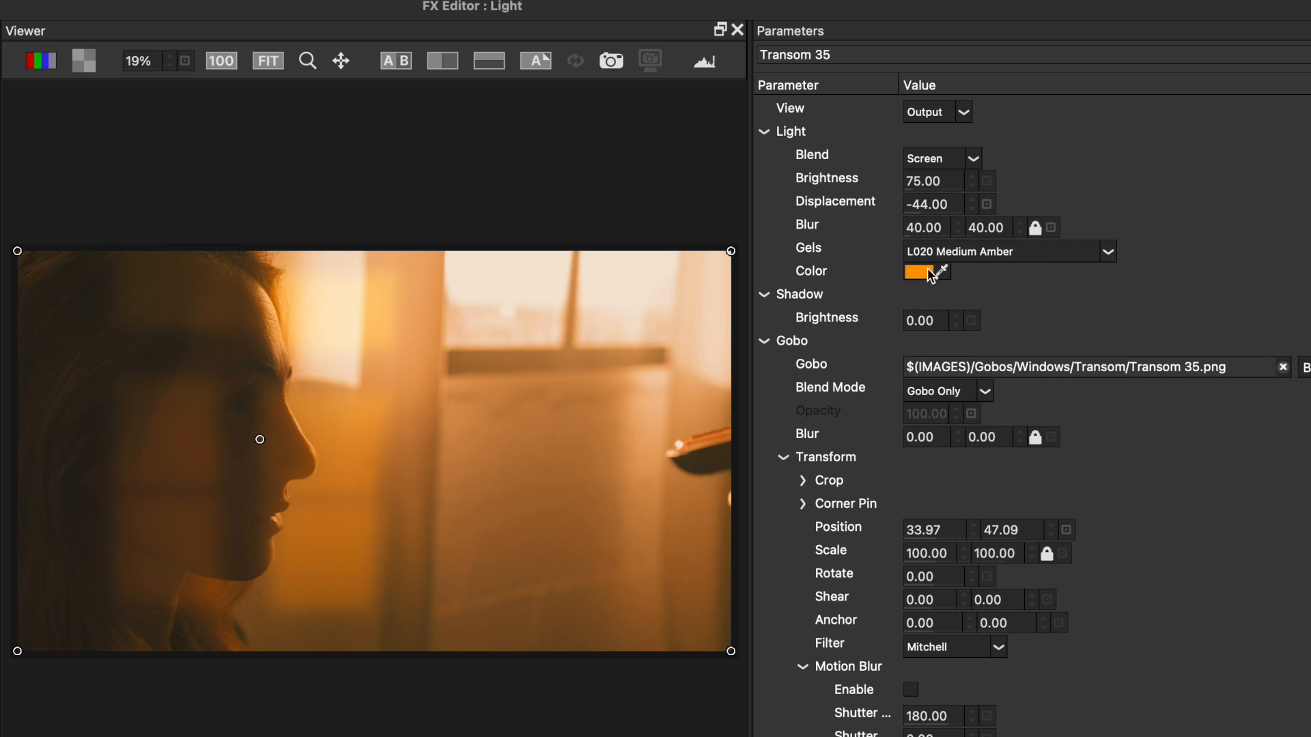
{"action": "left_click", "coordinate": [920, 271]}
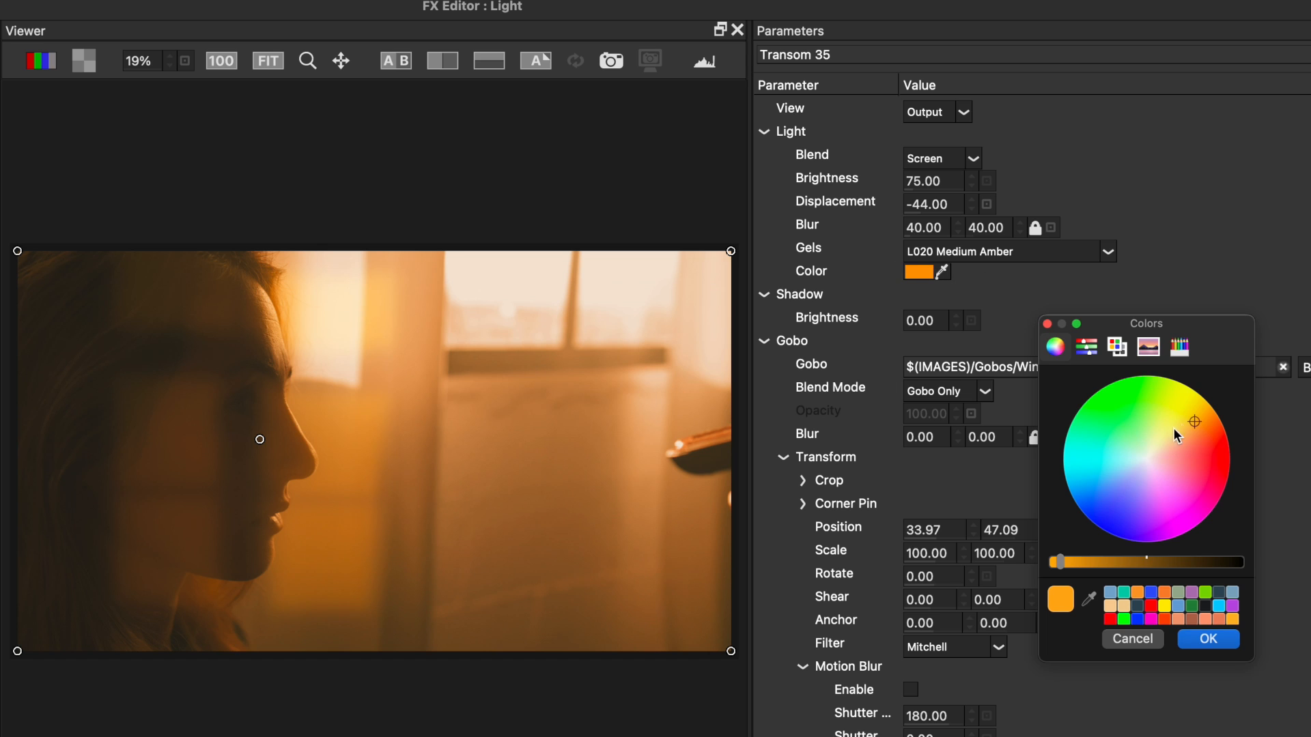
{"action": "left_click", "coordinate": [1169, 442]}
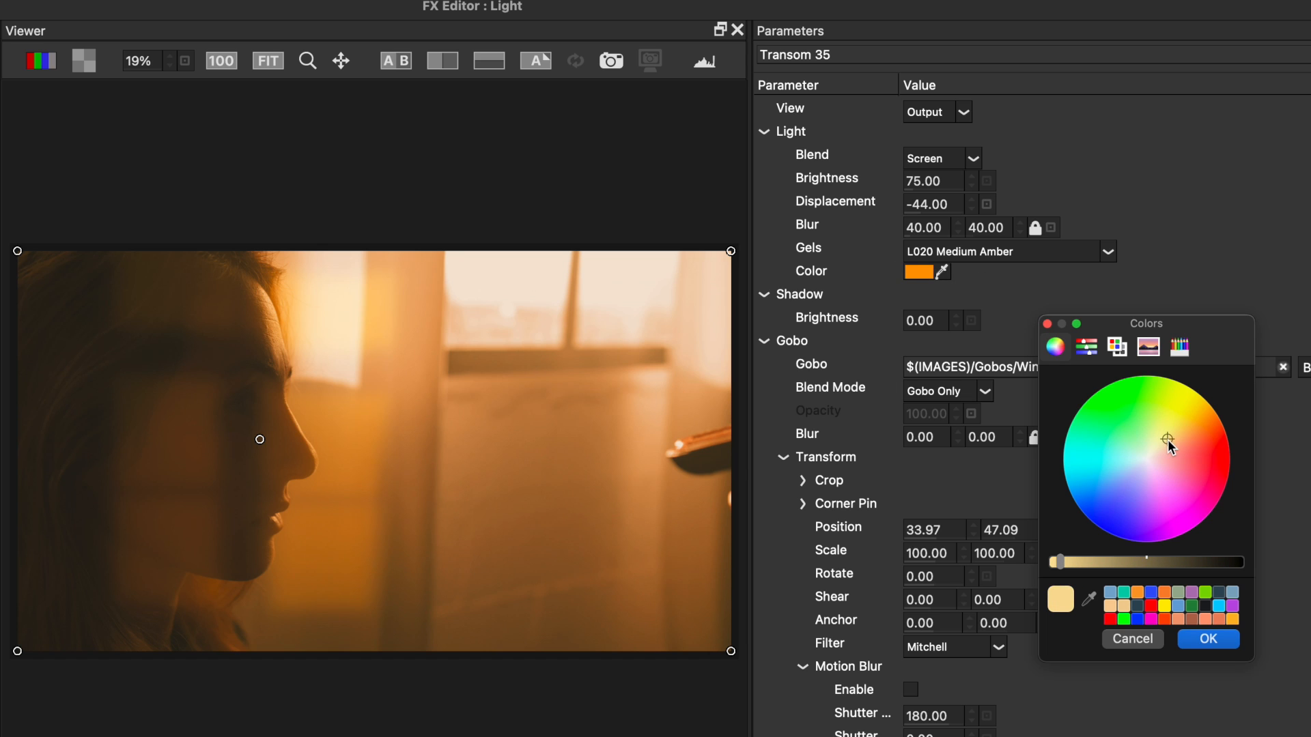
{"action": "left_click", "coordinate": [1207, 639]}
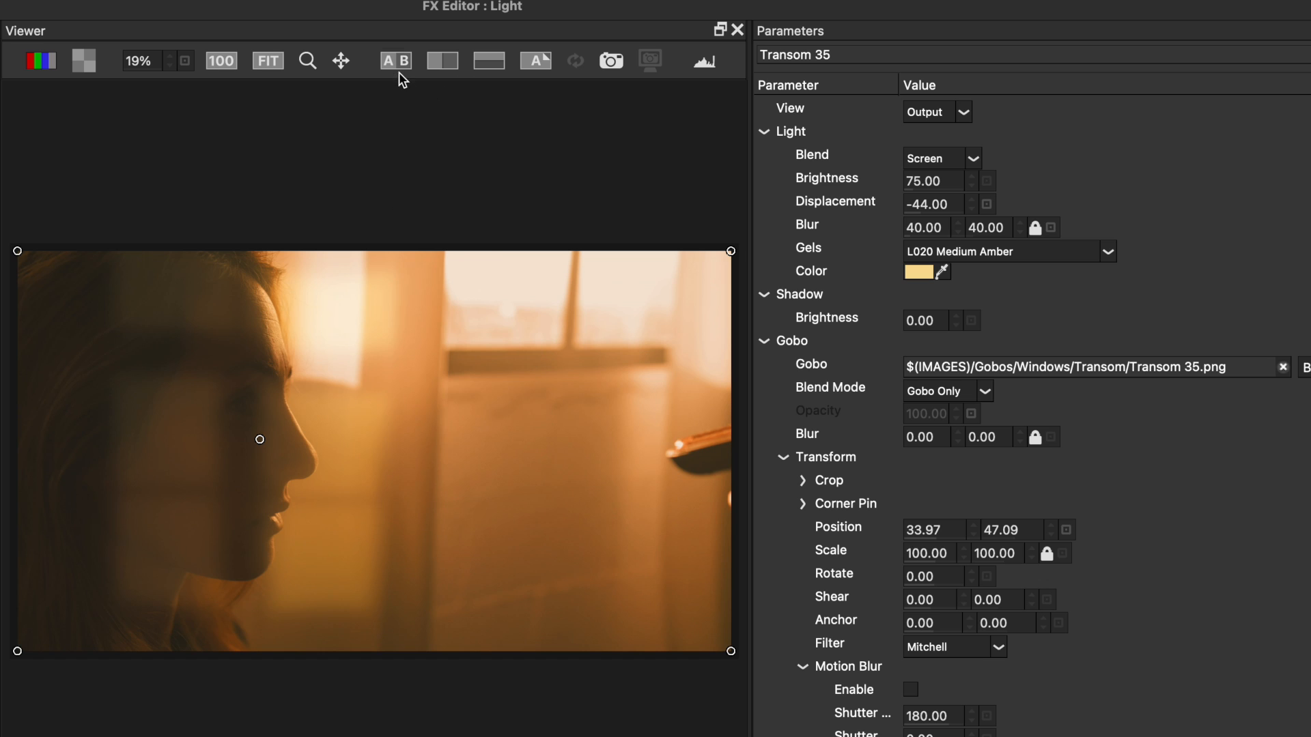
{"action": "mouse_move", "coordinate": [396, 60]}
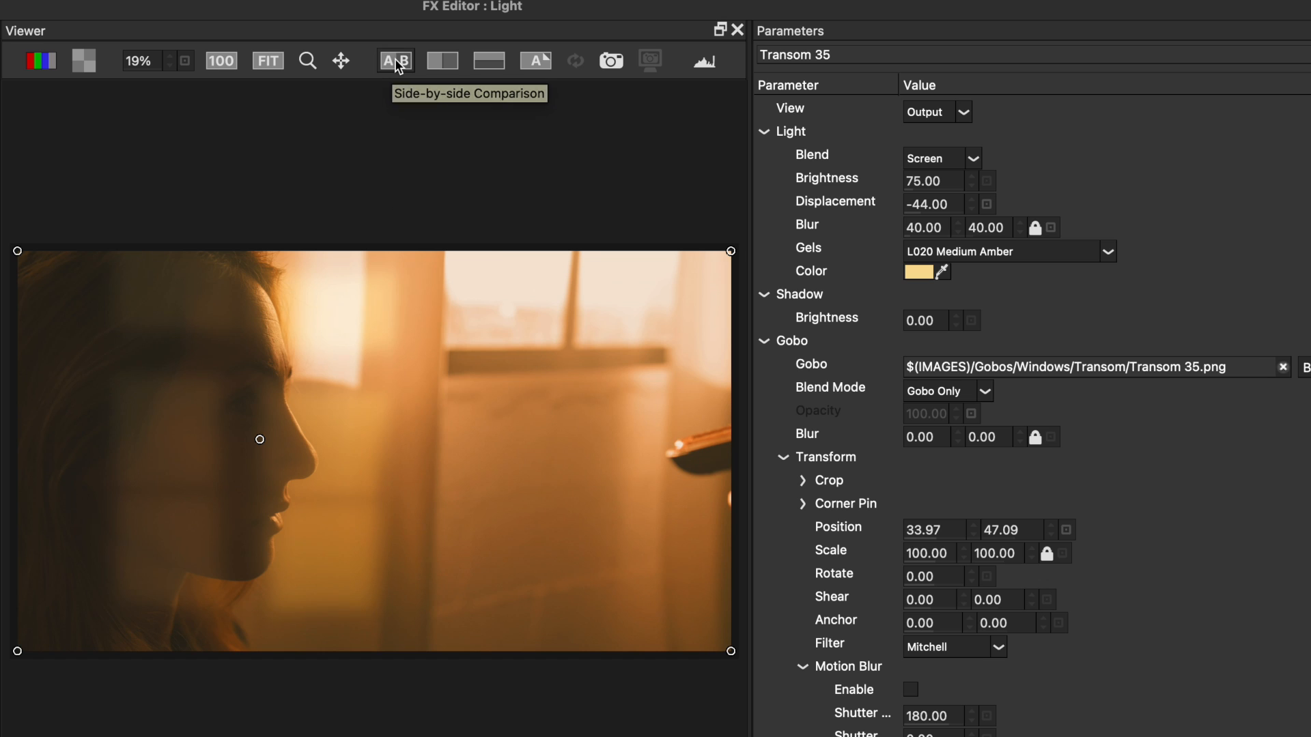
{"action": "left_click", "coordinate": [395, 61]}
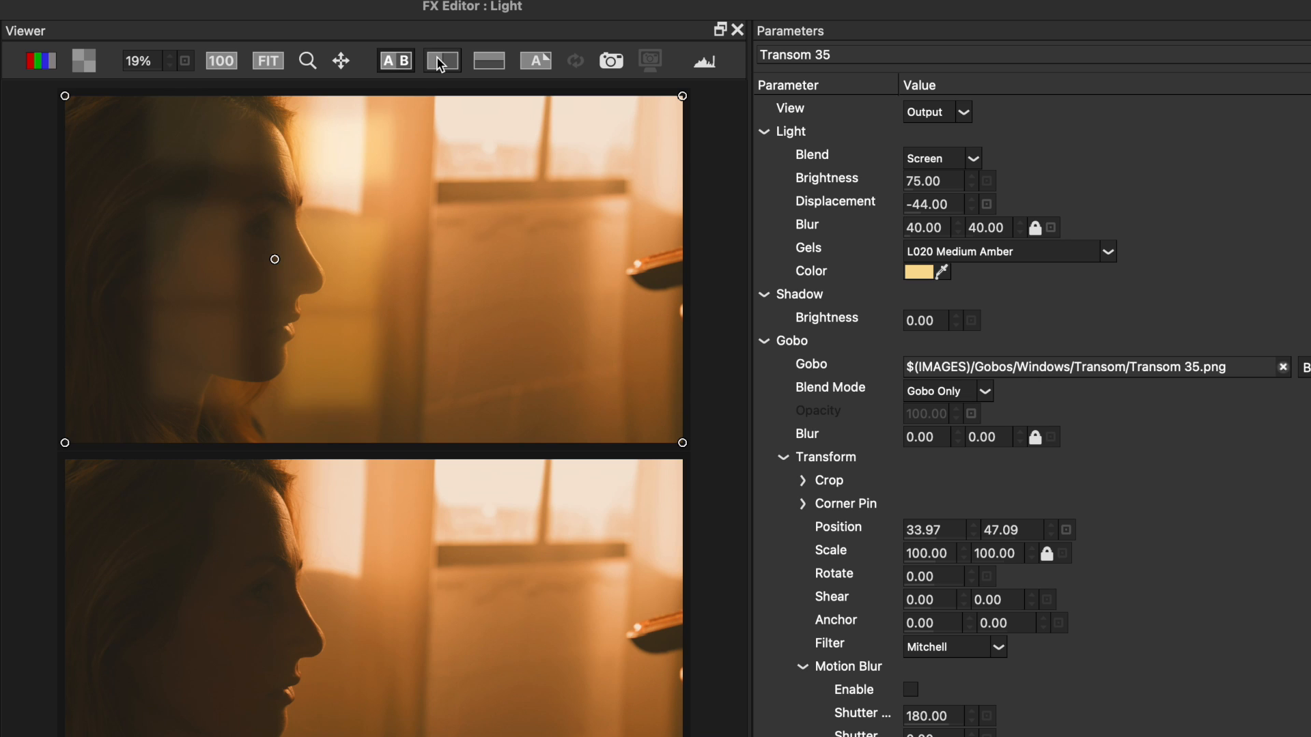
Step: Switch the Viewer to a split before/after comparison
{"action": "left_click", "coordinate": [442, 61]}
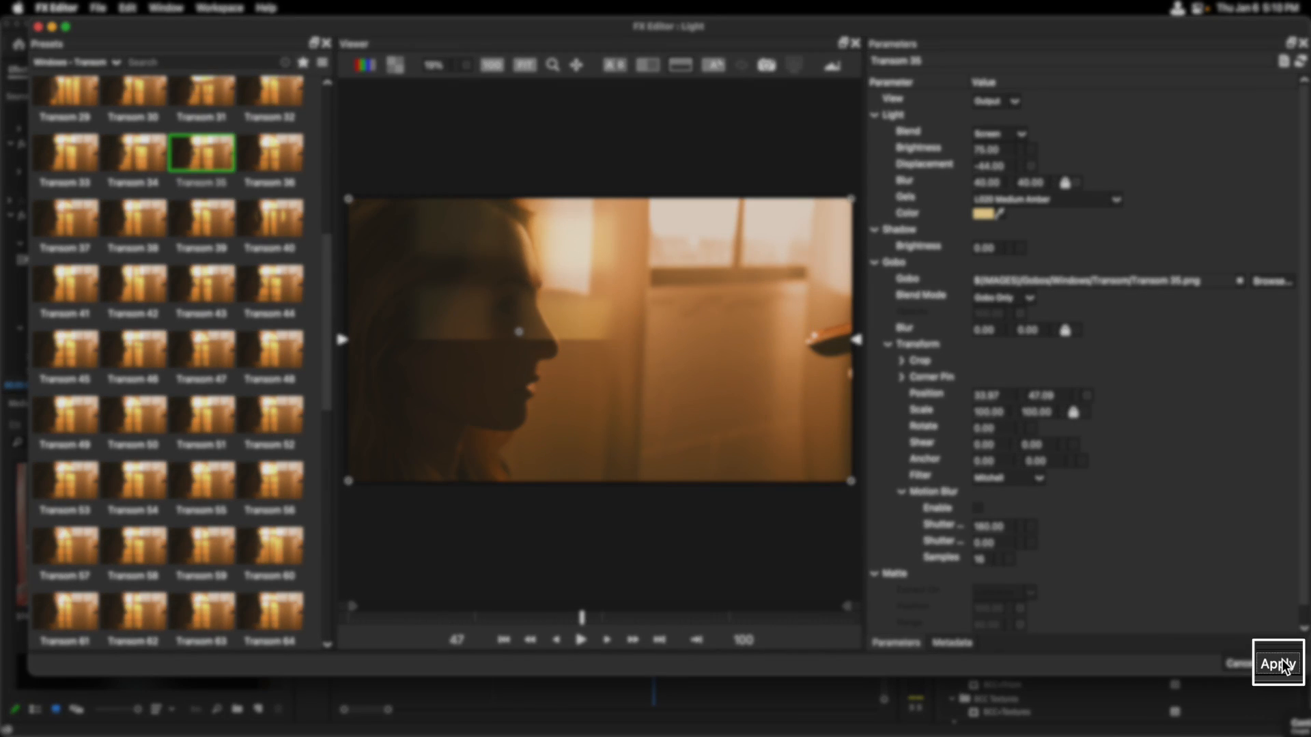
Step: Apply the FX Editor light settings to the clip and scroll the BCC+Light controls
{"action": "left_click", "coordinate": [1276, 663]}
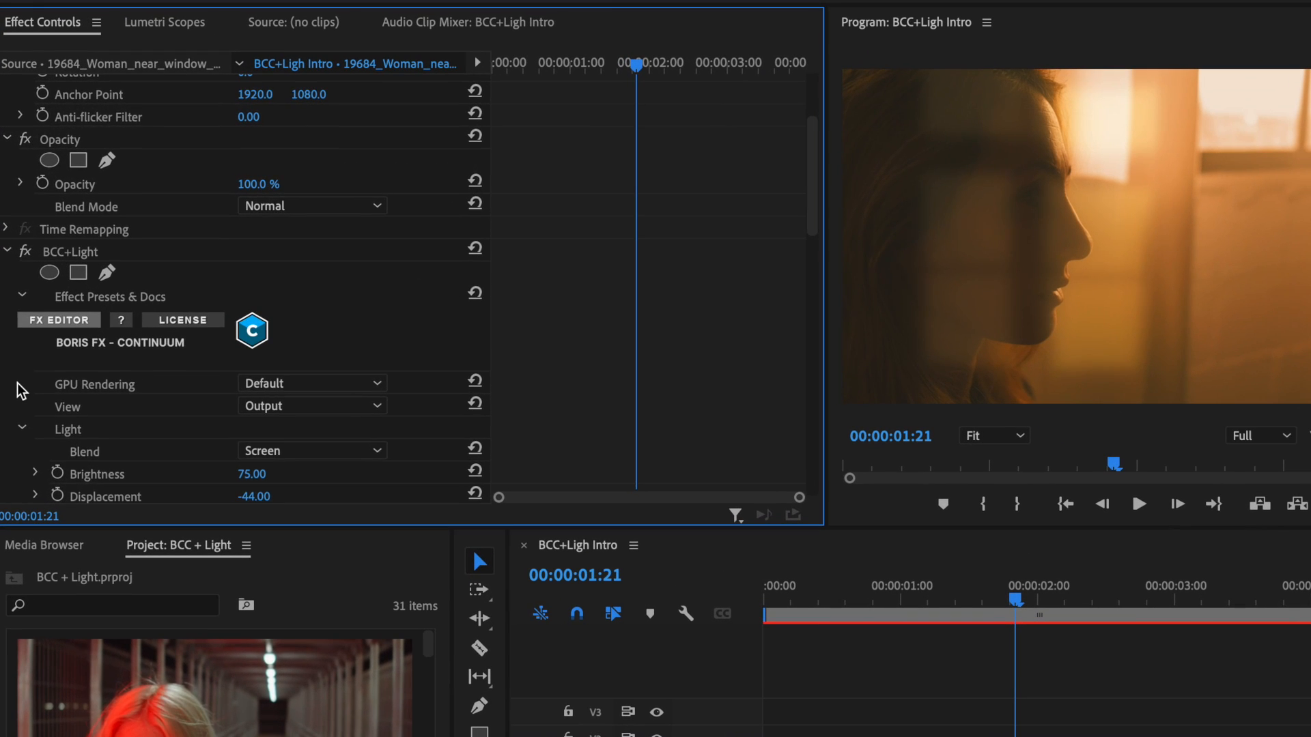
{"action": "scroll", "scroll_direction": "down", "scroll_amount": 3}
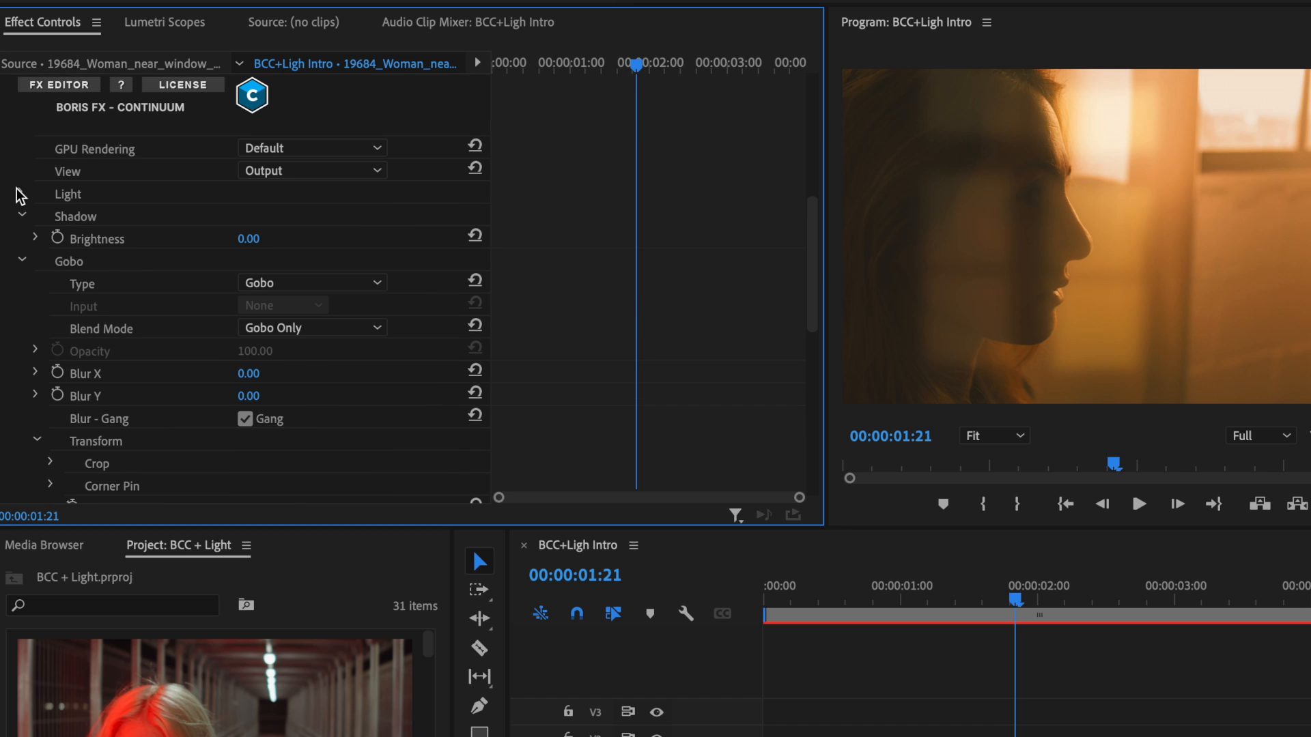
{"action": "scroll", "scroll_direction": "down", "scroll_amount": 3}
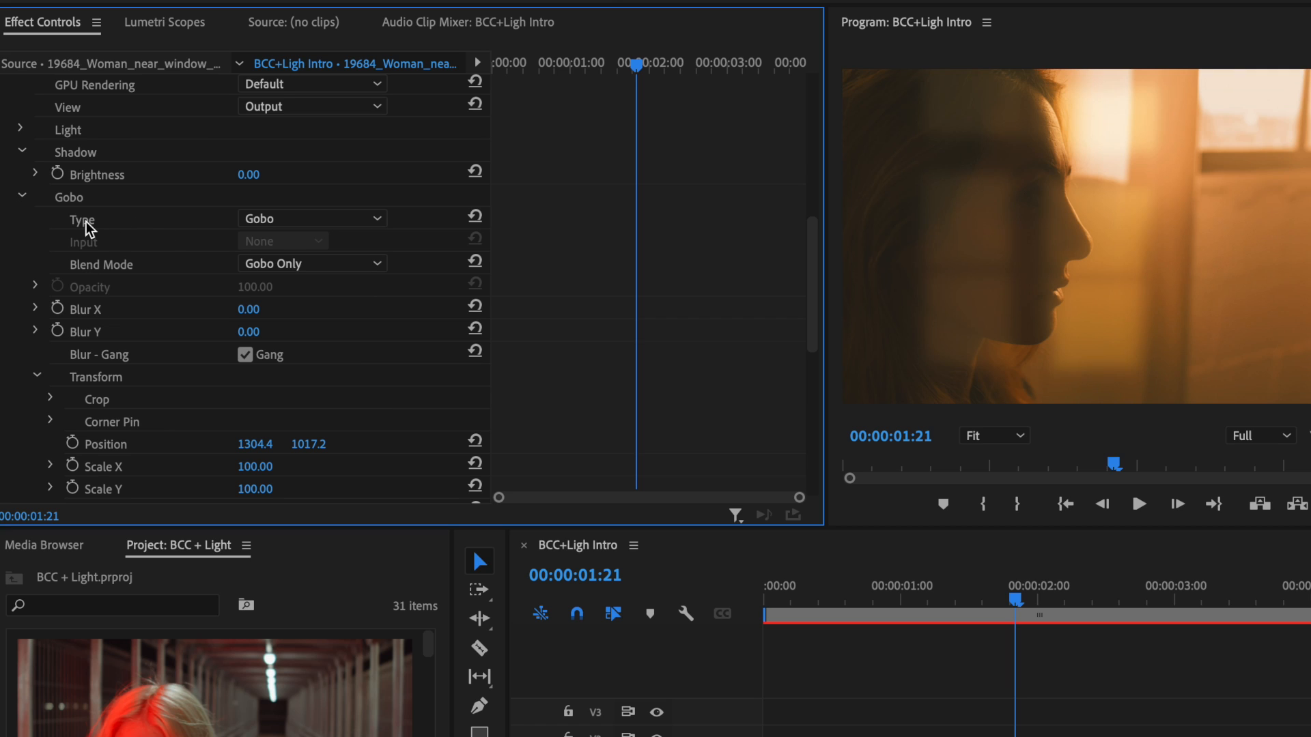
Step: Set Gobo Type to Input, check its layer list, then return it to Gobo
{"action": "left_click", "coordinate": [309, 218]}
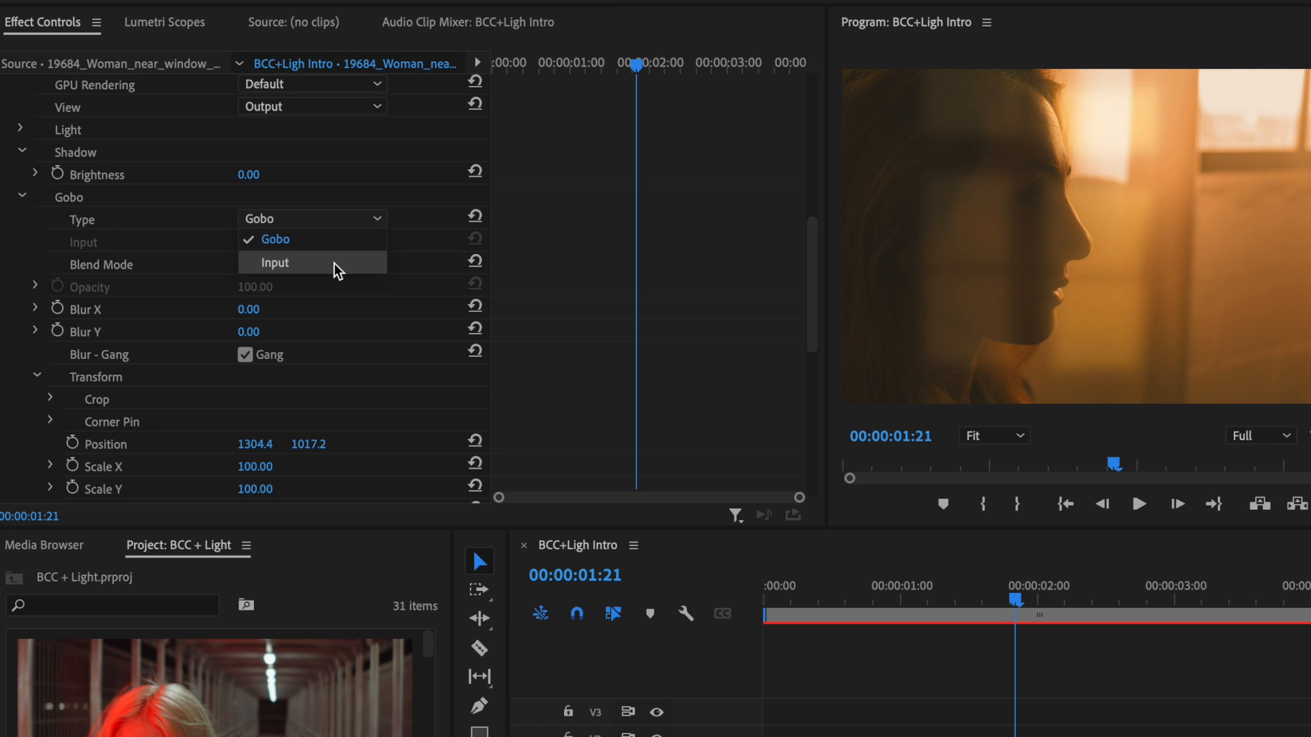
{"action": "left_click", "coordinate": [276, 262]}
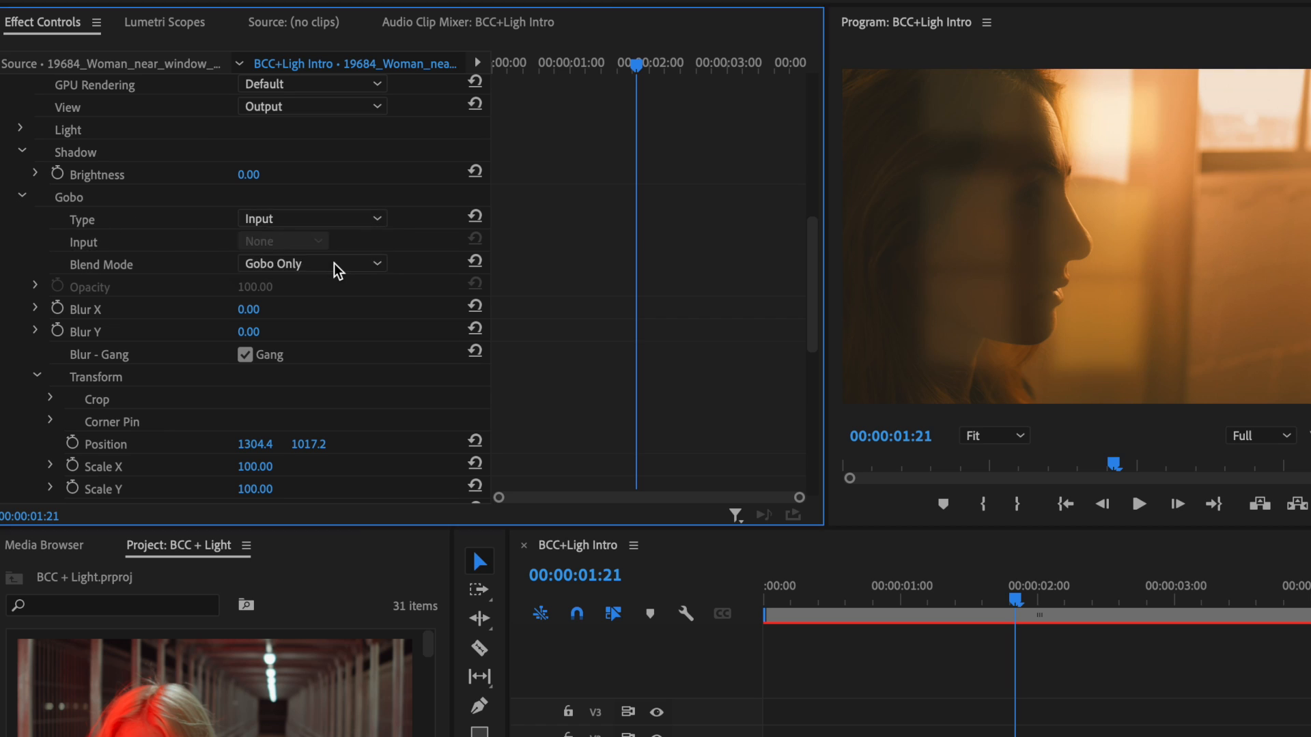
{"action": "left_click", "coordinate": [310, 242]}
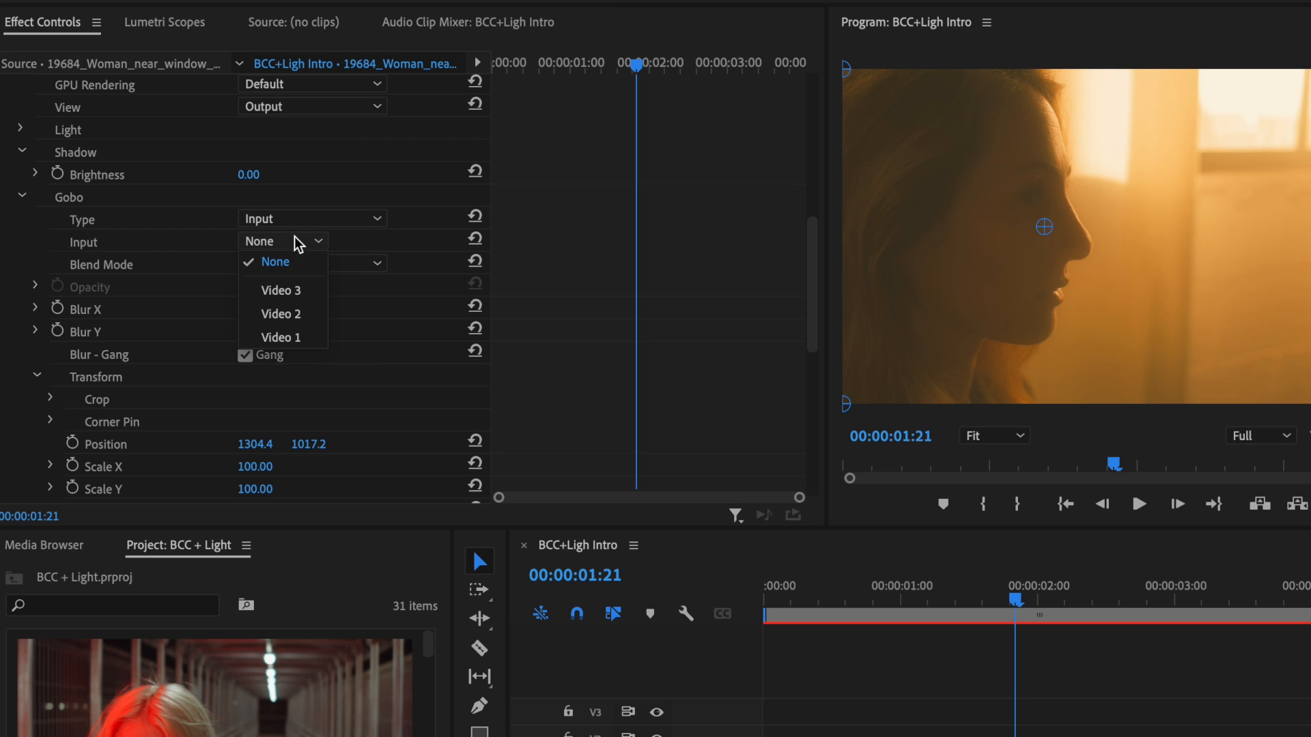
{"action": "mouse_move", "coordinate": [308, 291]}
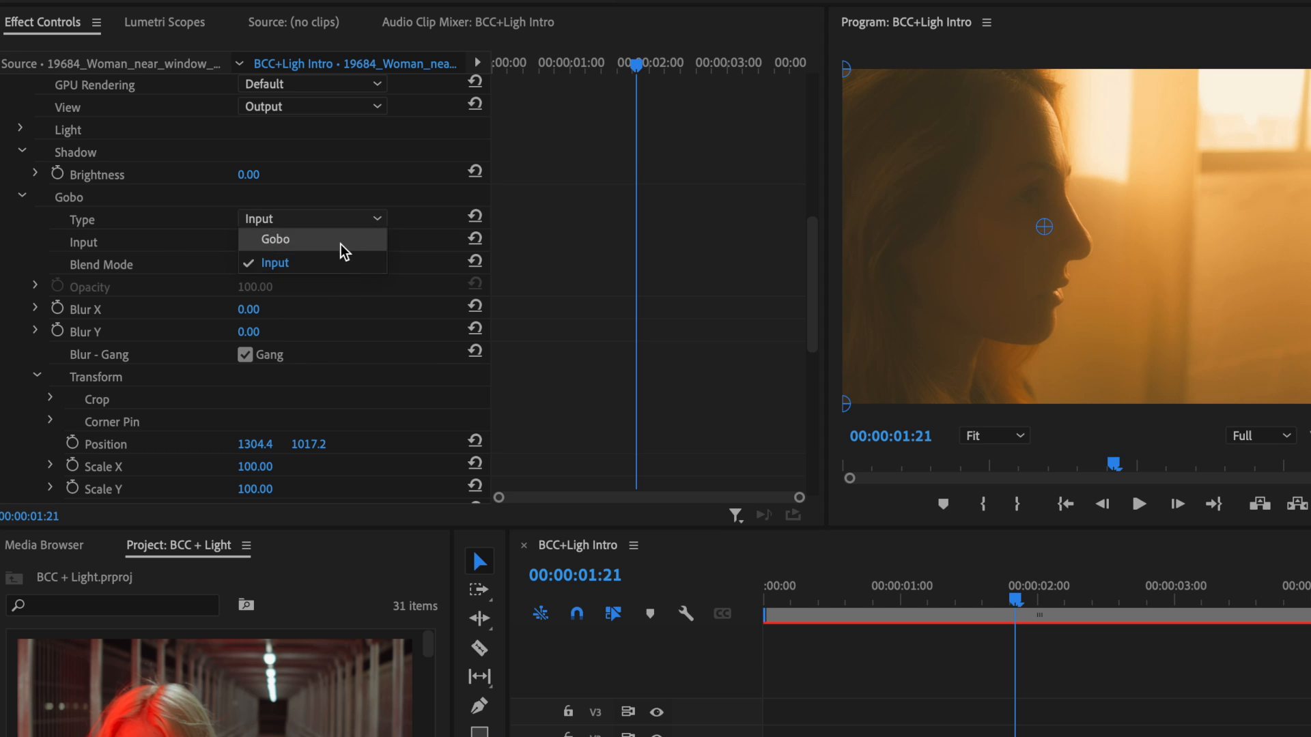
{"action": "left_click", "coordinate": [275, 239]}
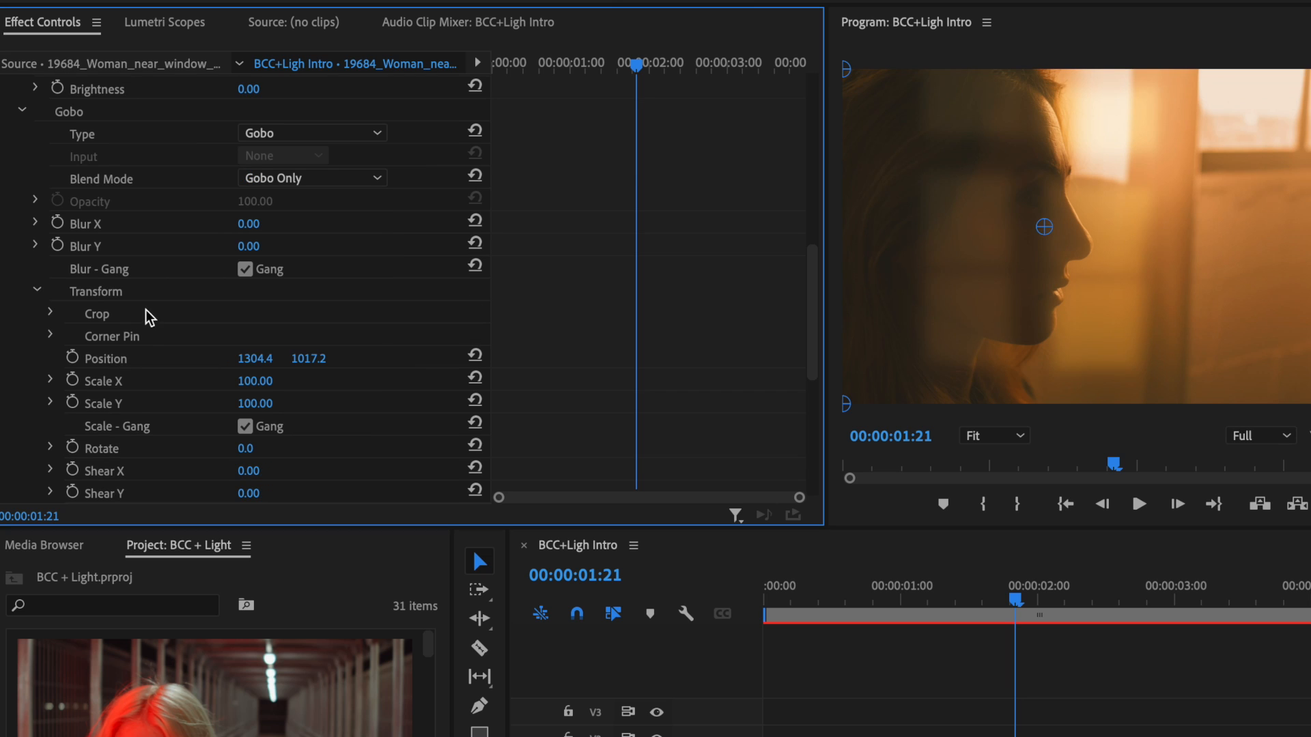
{"action": "mouse_move", "coordinate": [176, 315]}
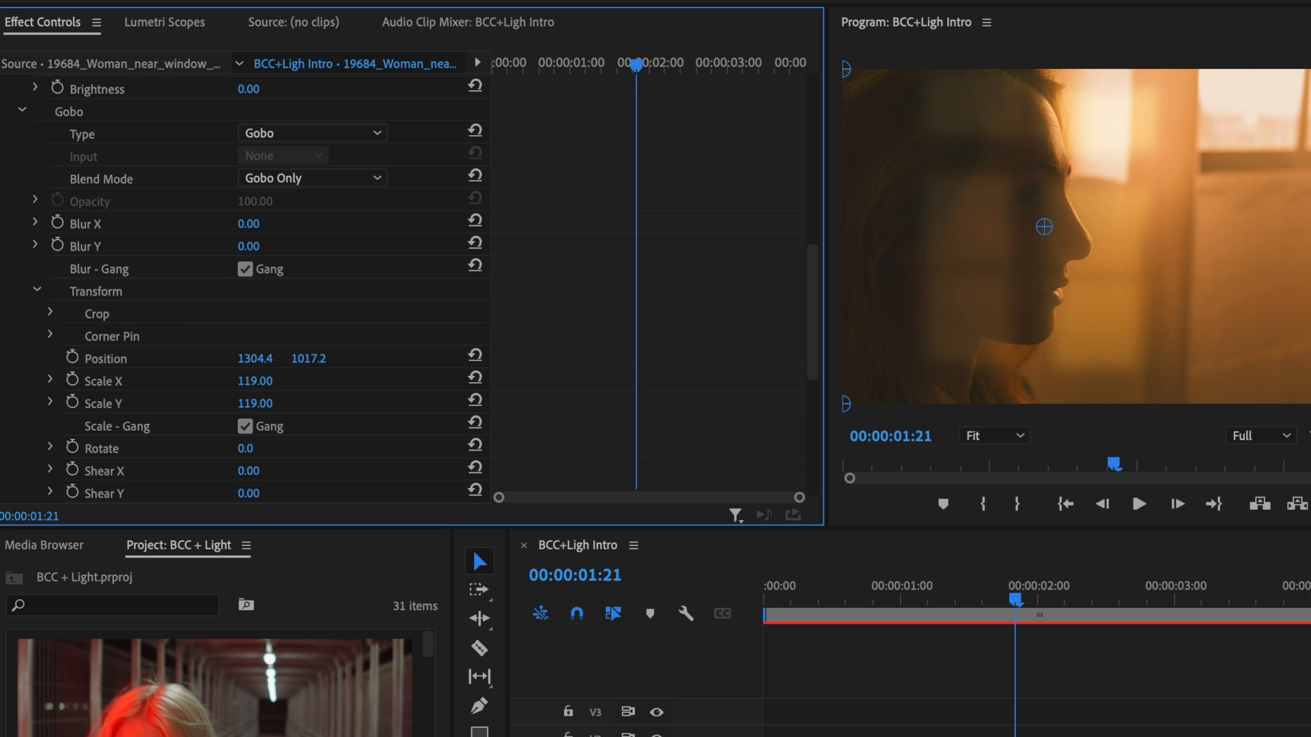
Step: Scale the gobo to 104, unlink Scale Gang, set Scale X to 123, and return Shear X to 0
{"action": "left_click_drag", "start_coordinate": [255, 380], "coordinate": [243, 381]}
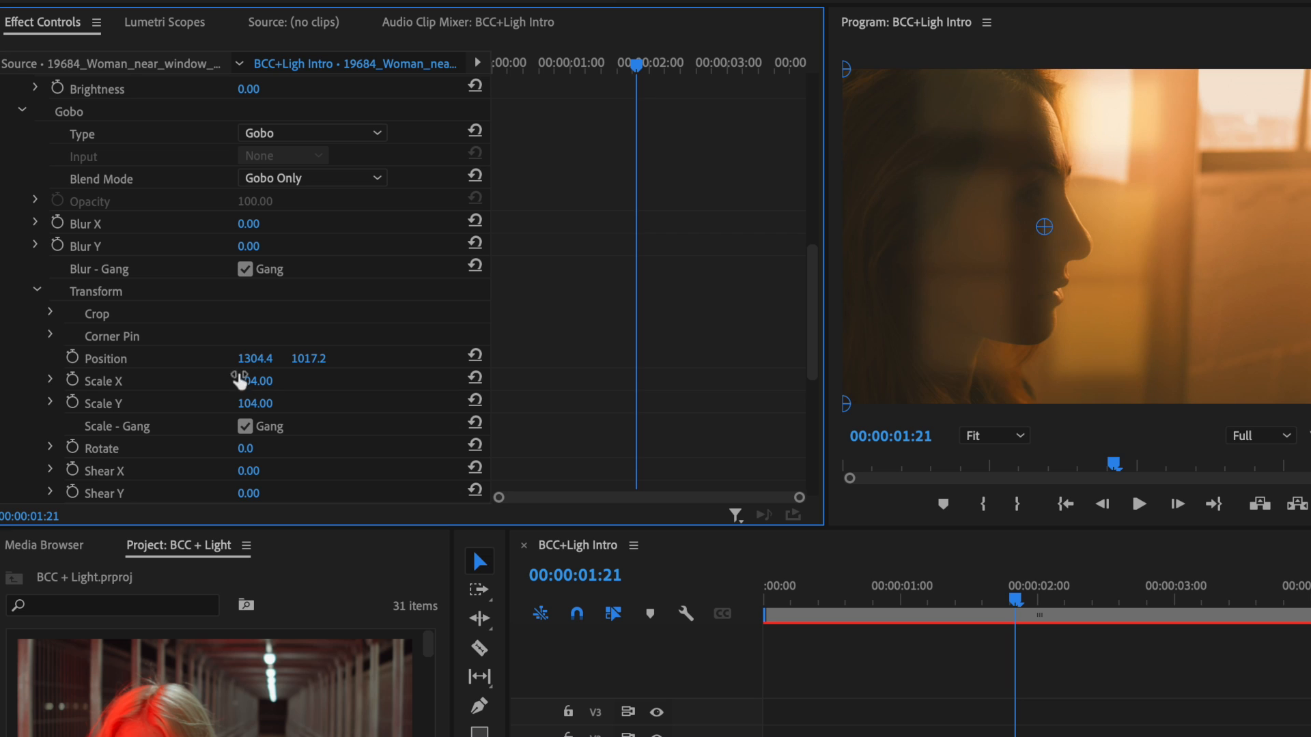
{"action": "left_click", "coordinate": [245, 426]}
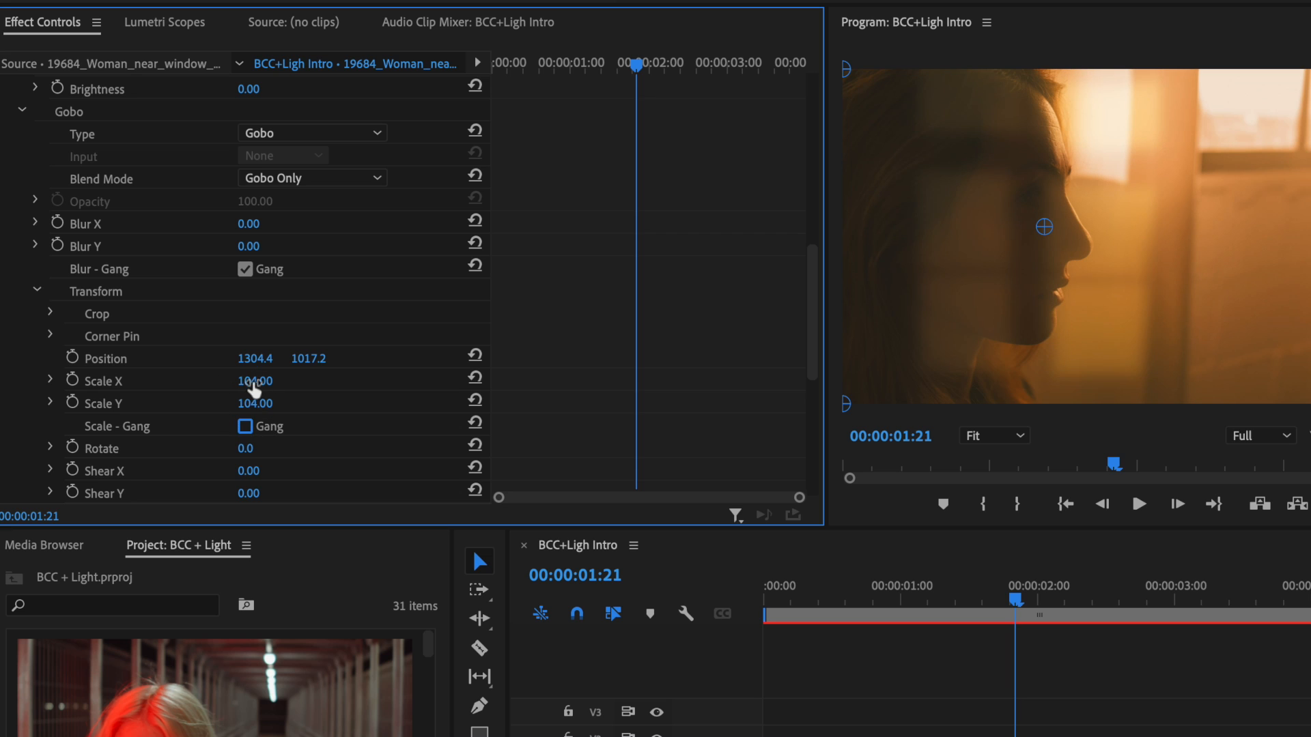
{"action": "left_click_drag", "start_coordinate": [243, 381], "coordinate": [268, 381]}
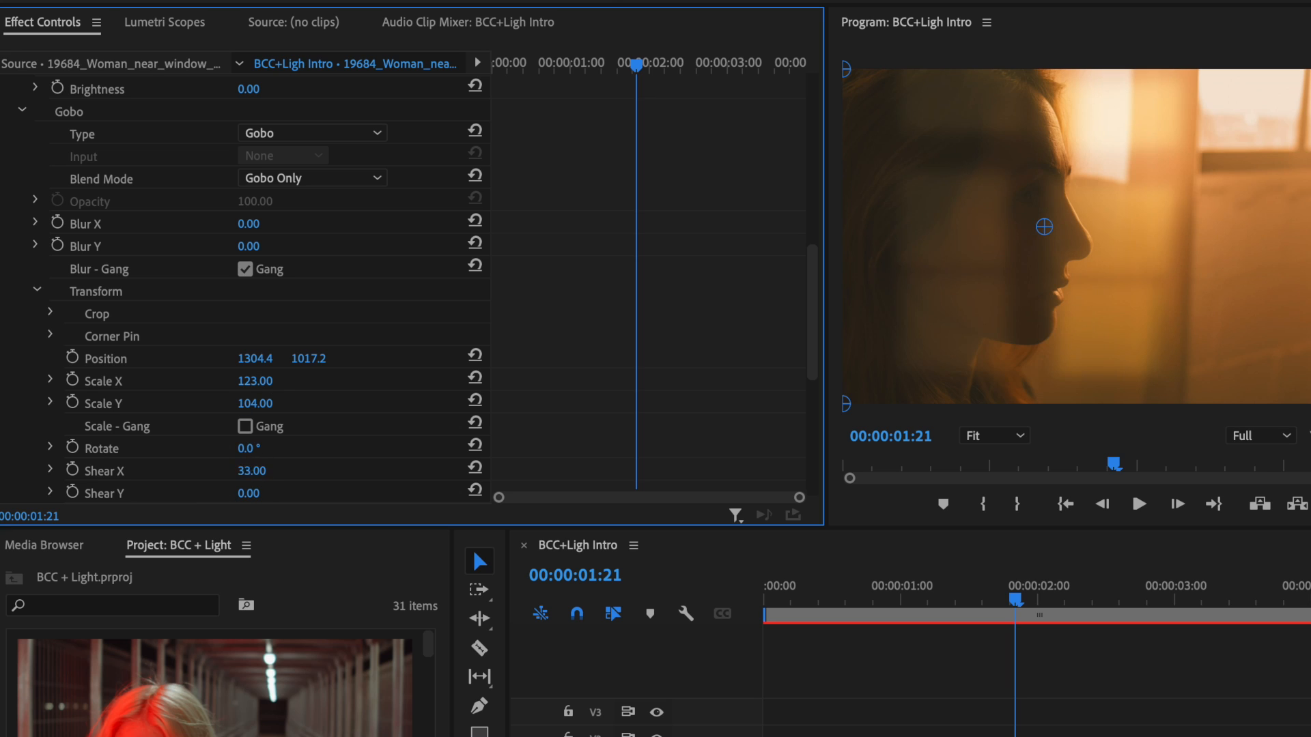
{"action": "left_click_drag", "start_coordinate": [250, 469], "coordinate": [268, 469]}
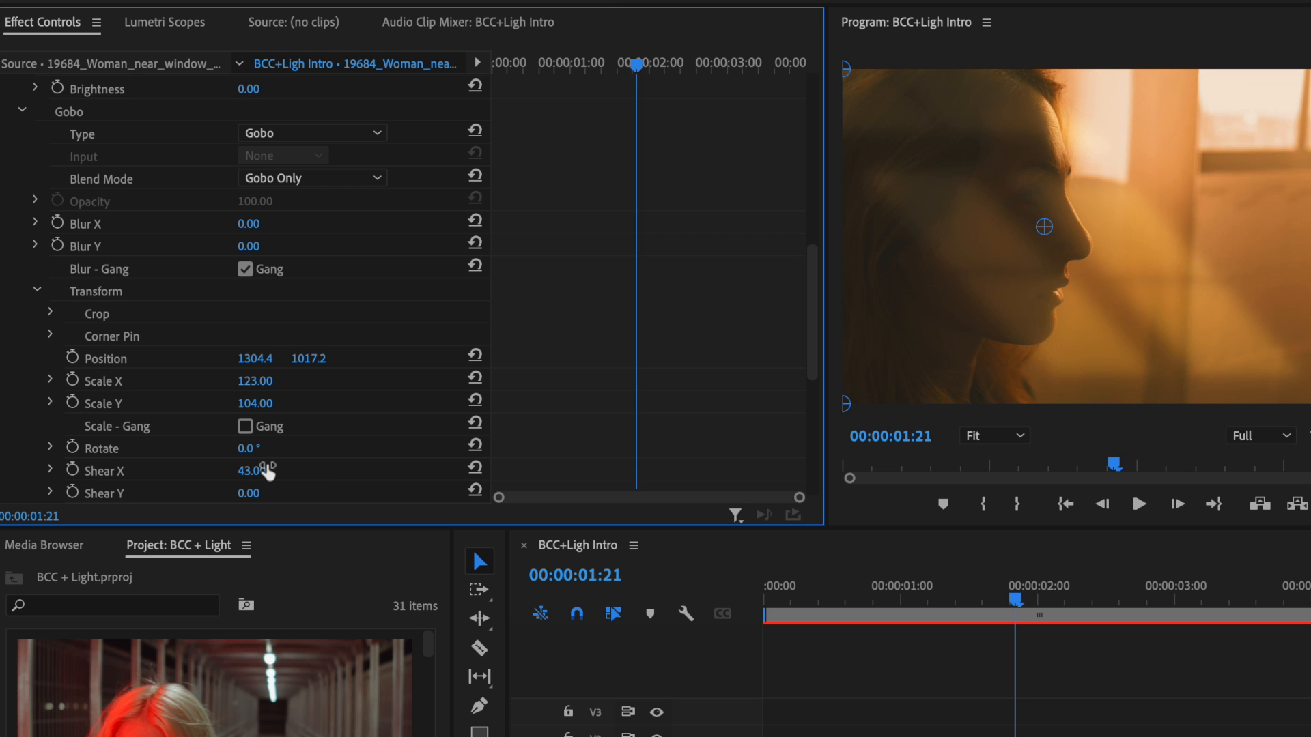
{"action": "left_click_drag", "start_coordinate": [250, 470], "coordinate": [217, 470]}
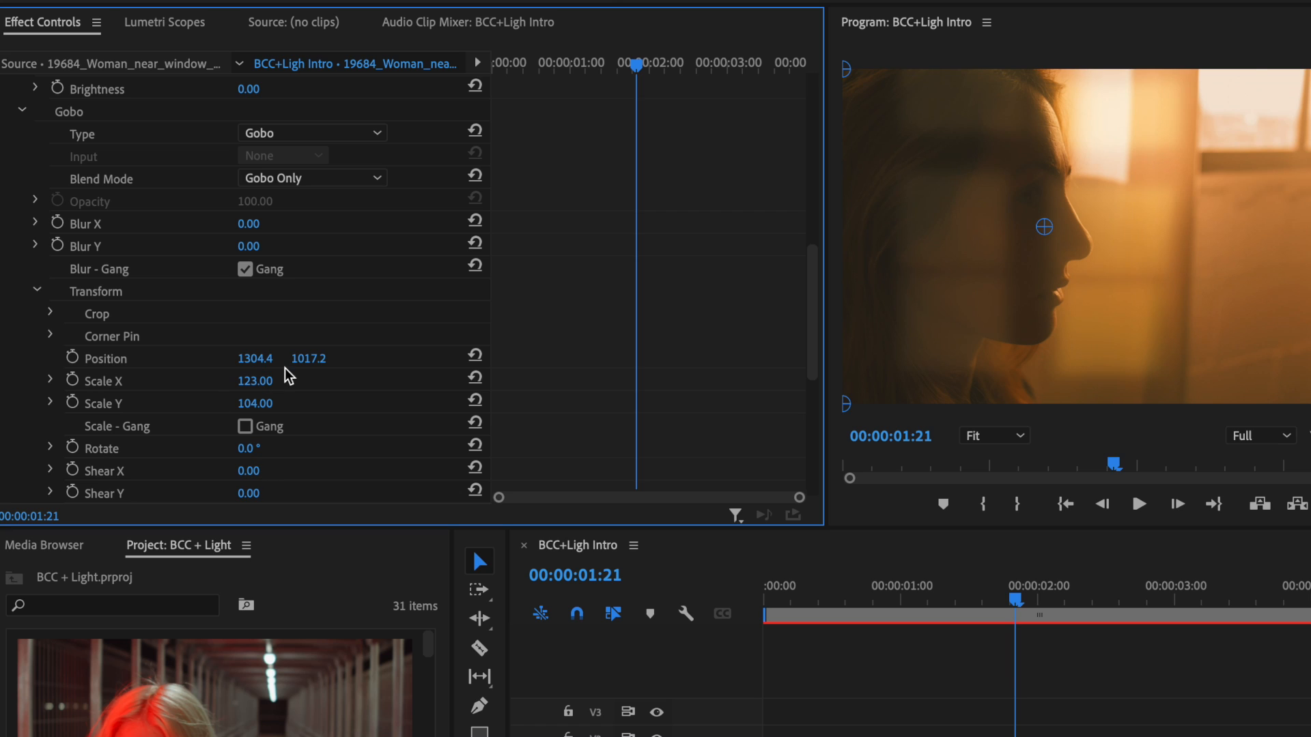
{"action": "mouse_move", "coordinate": [97, 357]}
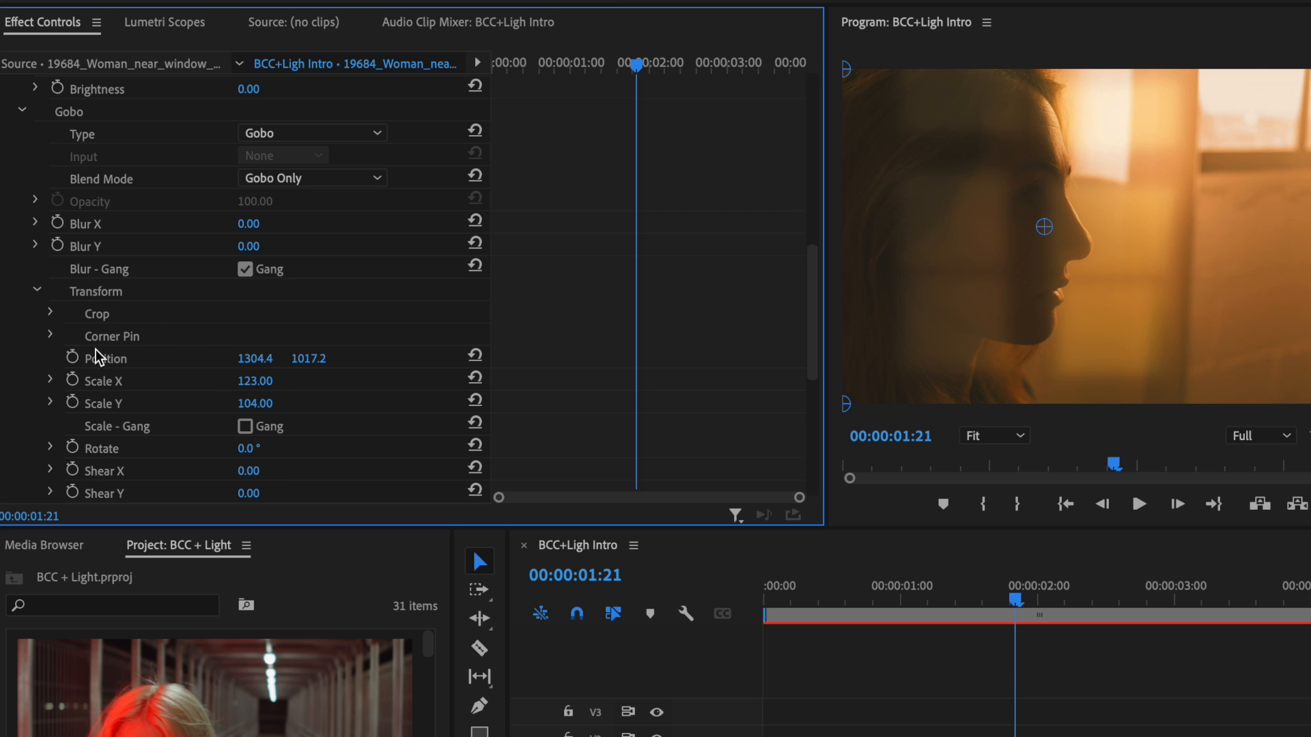
{"action": "mouse_move", "coordinate": [142, 352]}
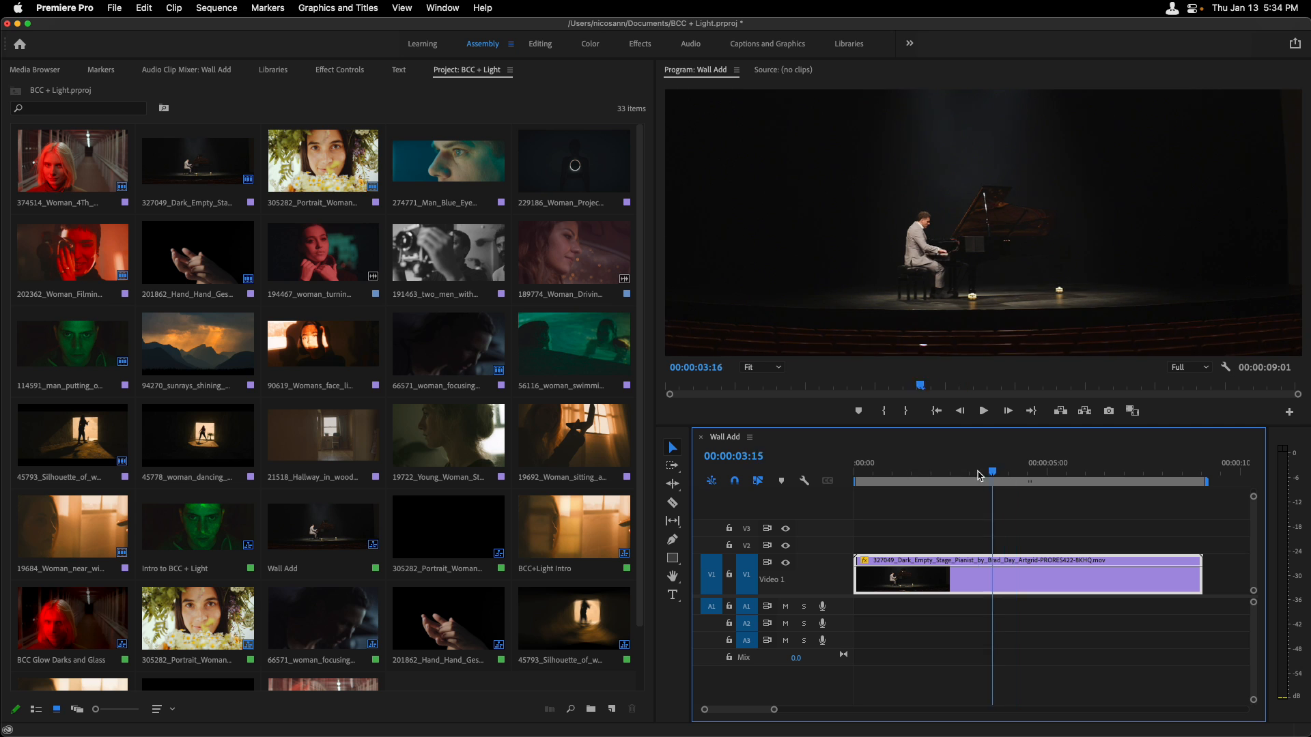
Step: Move the Wall Add playhead to a later frame of the pianist shot and open the Window menu
{"action": "left_click", "coordinate": [1107, 463]}
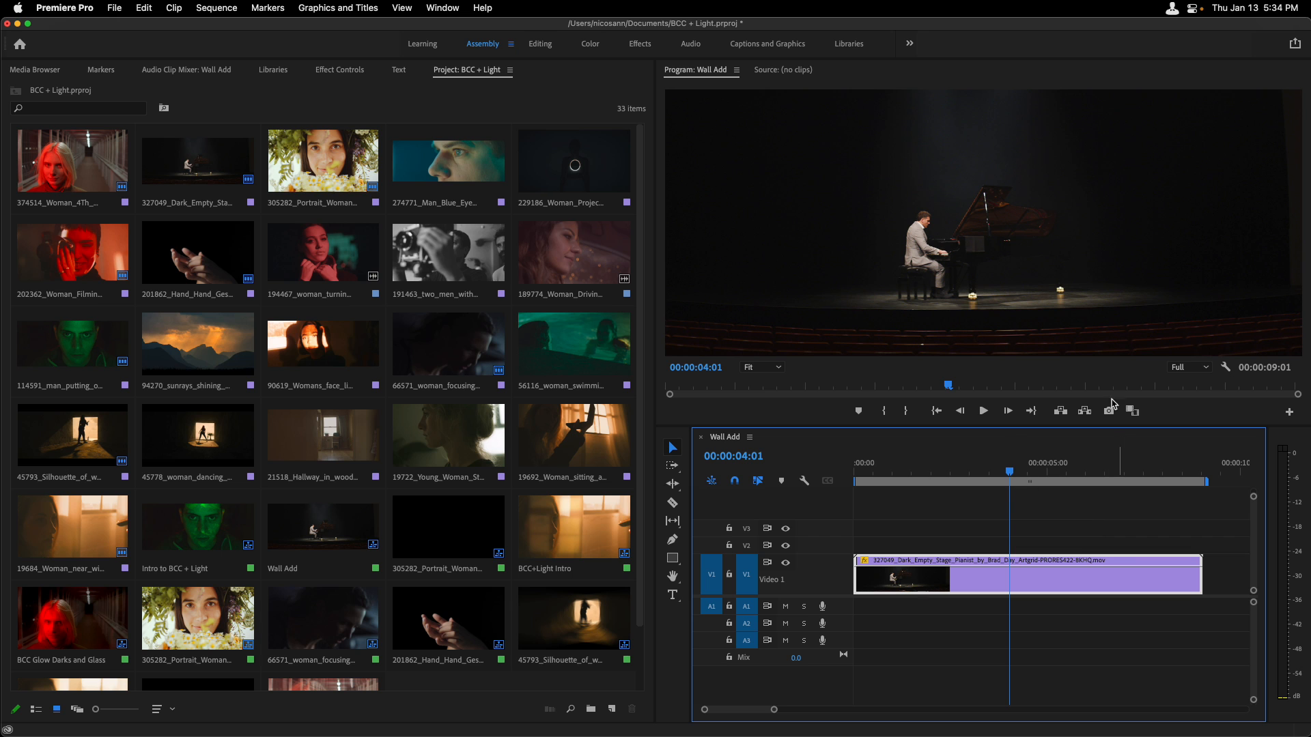
{"action": "left_click", "coordinate": [442, 8]}
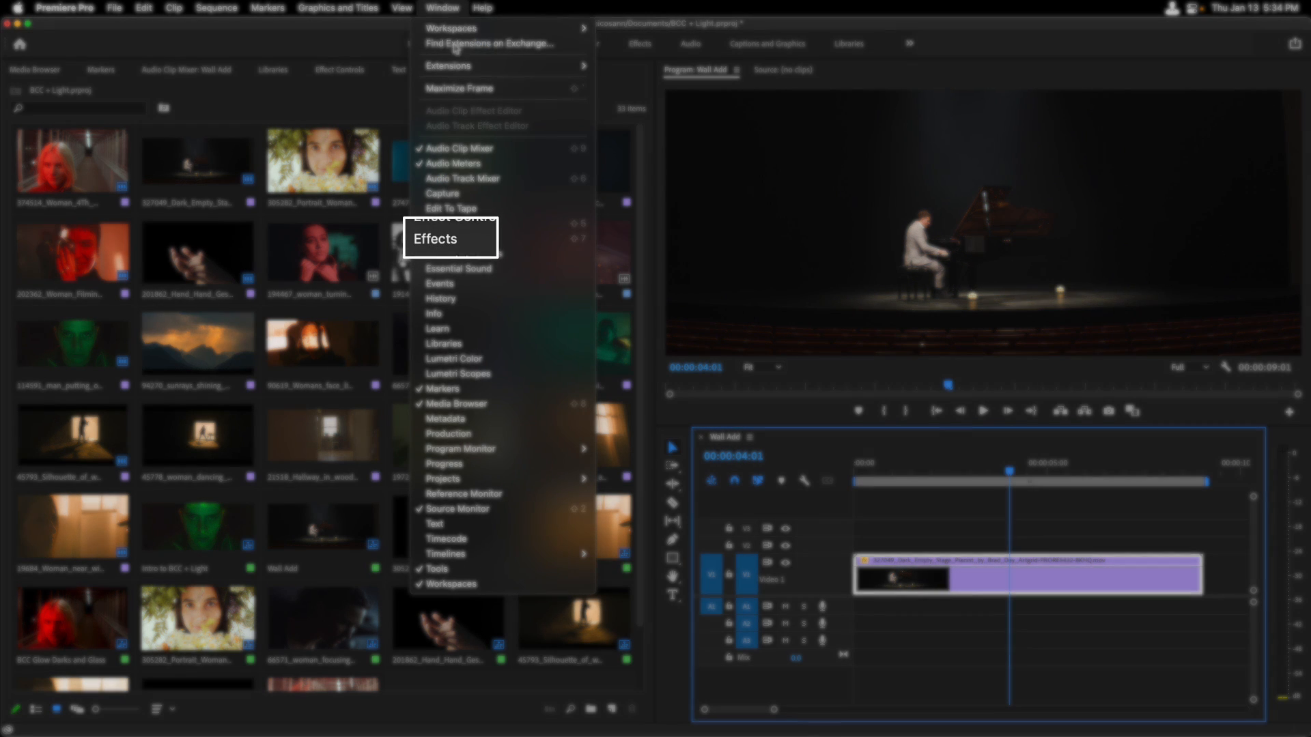
Step: Show the Effects panel and search it for 'bcc+'
{"action": "left_click", "coordinate": [435, 239]}
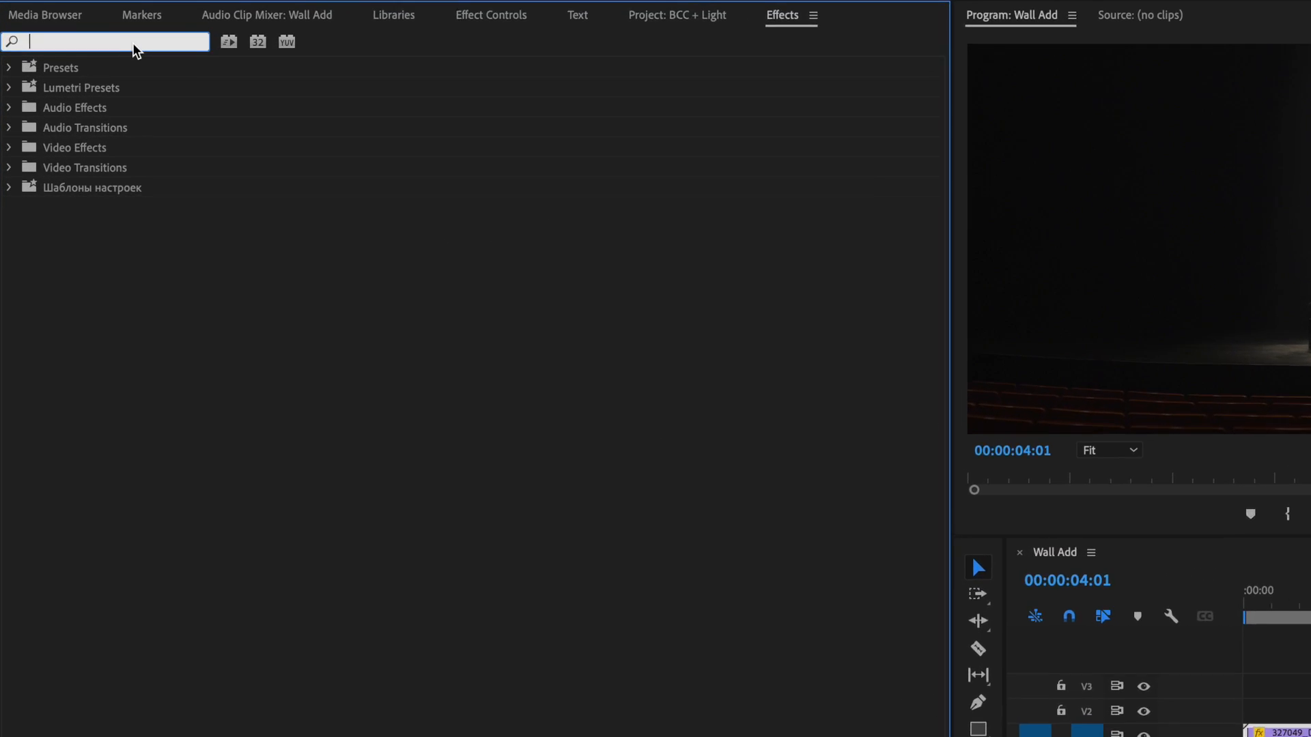
{"action": "type", "text": "bcc+"}
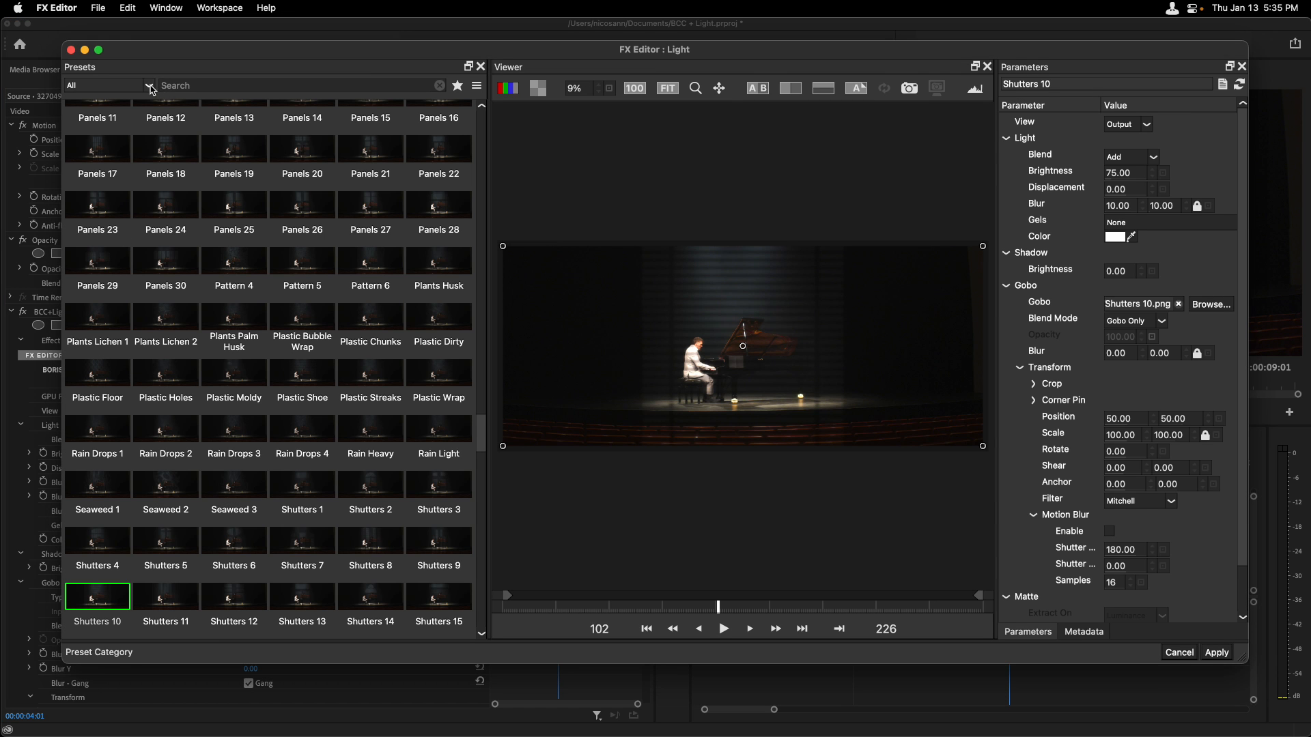
Step: Switch the preset category to Foliage and apply the Branches 17 gobo
{"action": "left_click", "coordinate": [150, 85]}
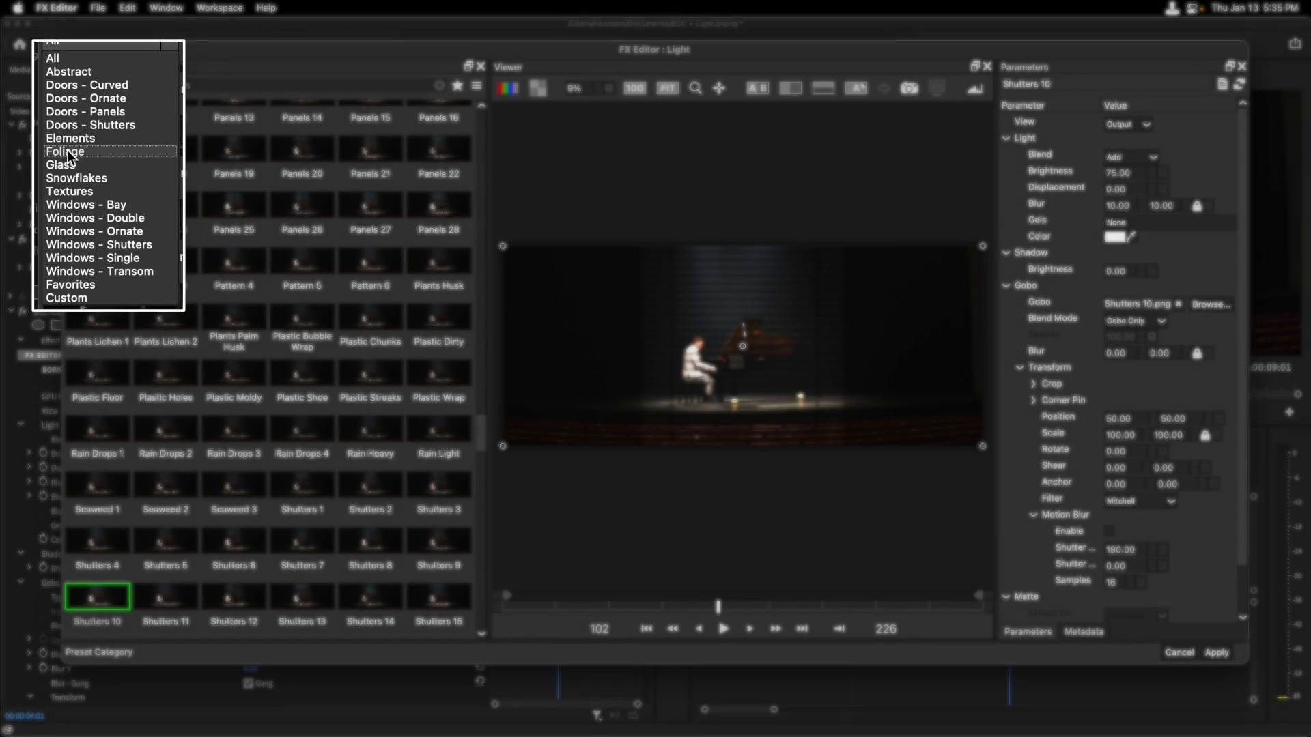
{"action": "left_click", "coordinate": [64, 151]}
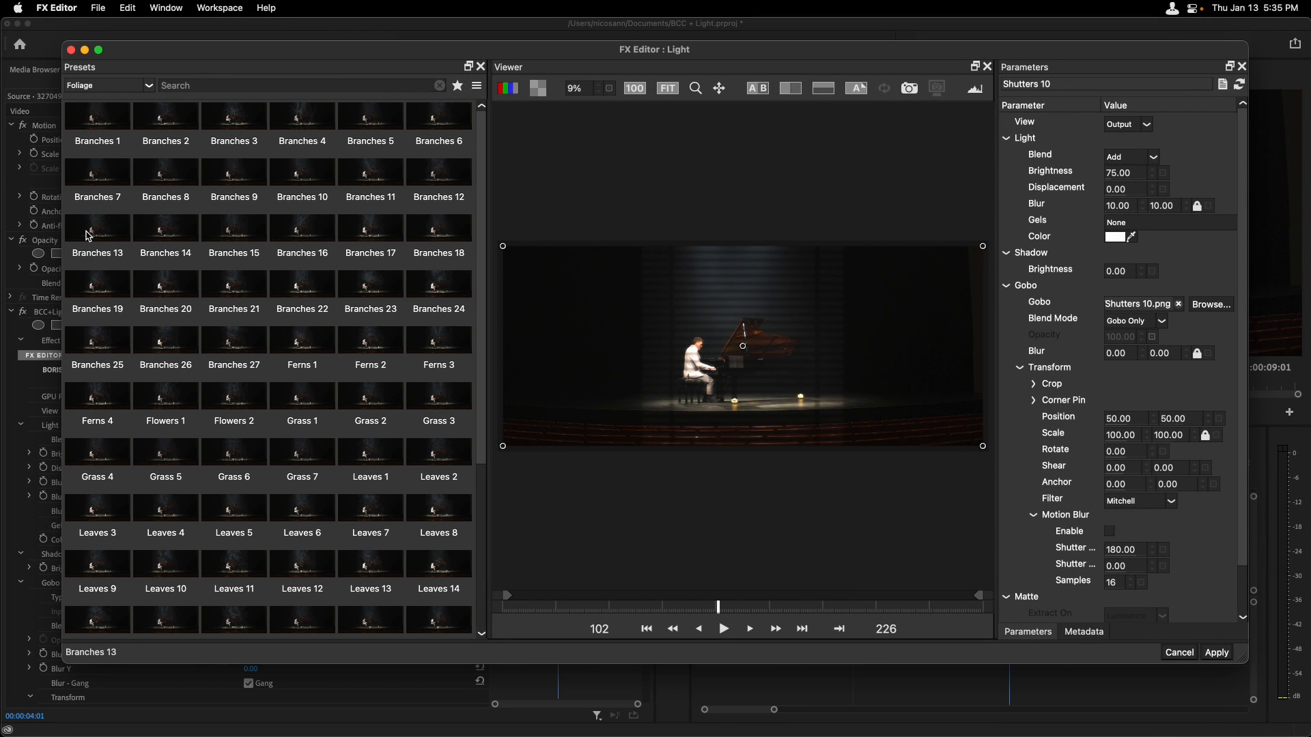
{"action": "left_click", "coordinate": [165, 228]}
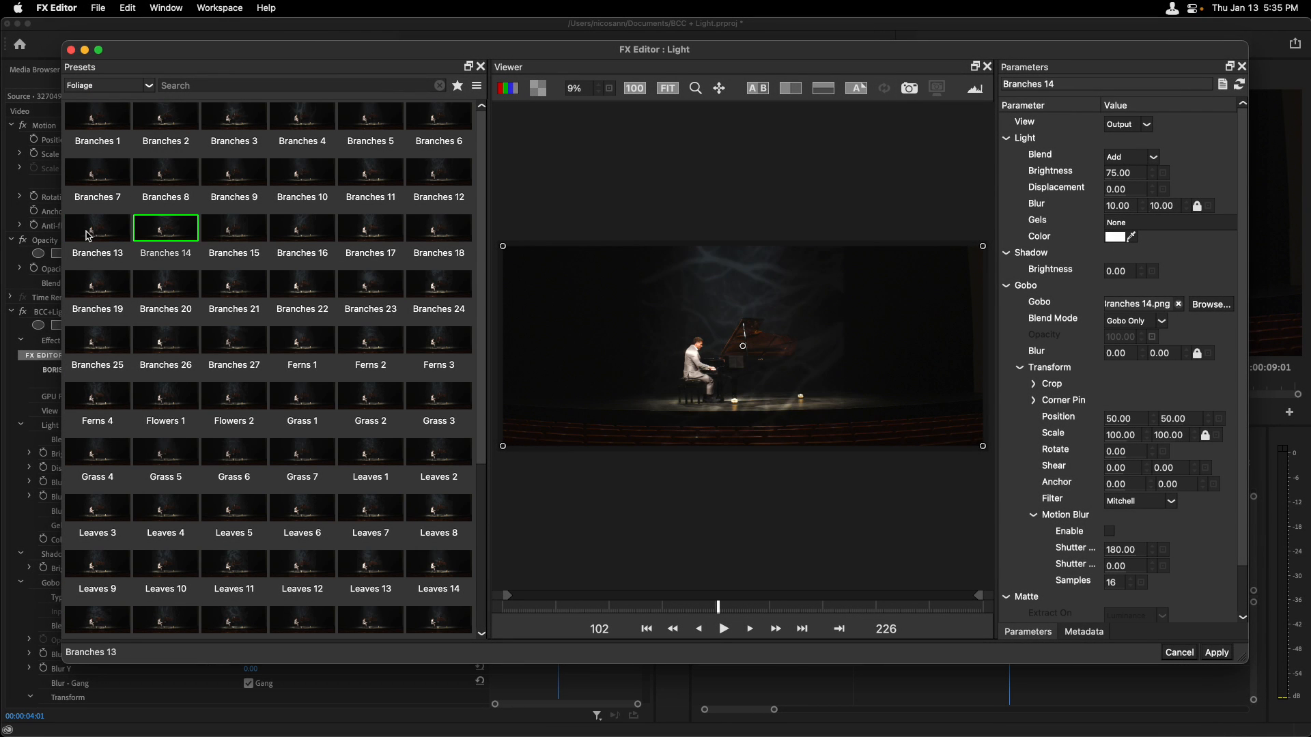
{"action": "left_click", "coordinate": [369, 227]}
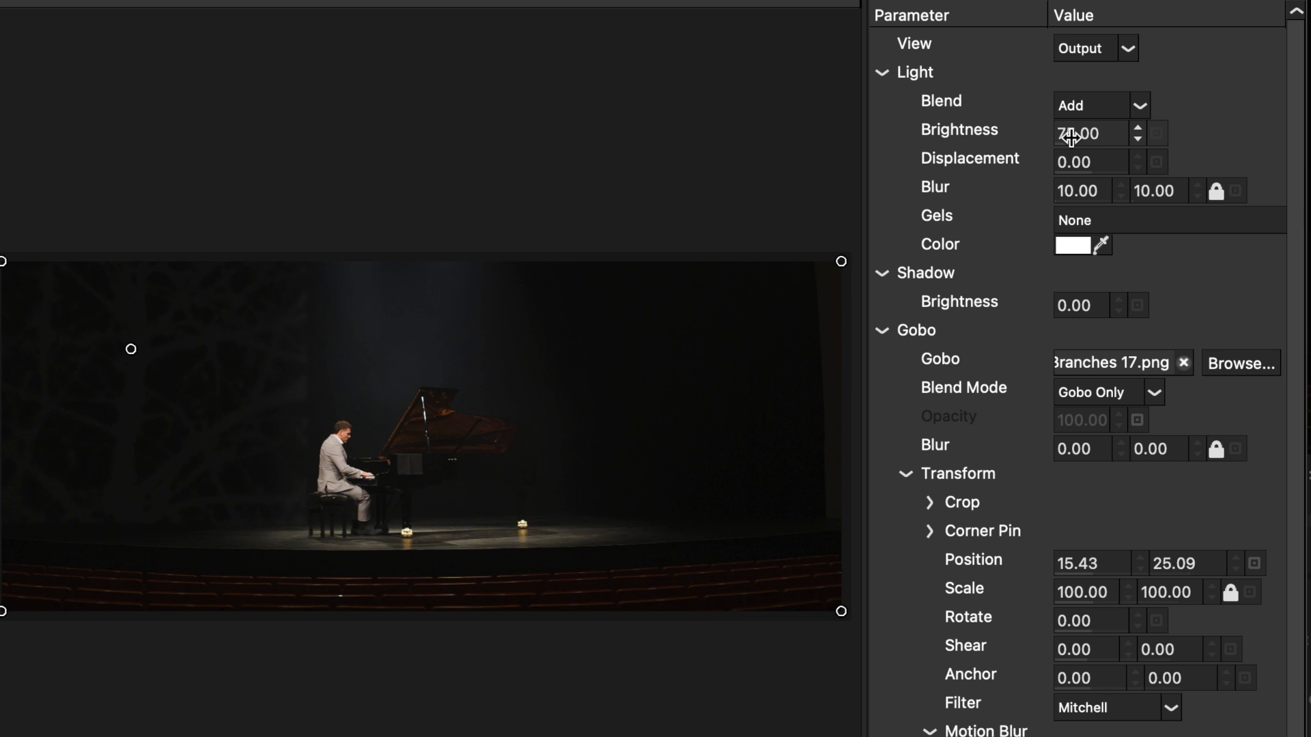
Step: Set the branches light's Brightness to 143, Displacement to -29, and colour to pink
{"action": "left_click_drag", "start_coordinate": [1083, 133], "coordinate": [1158, 133]}
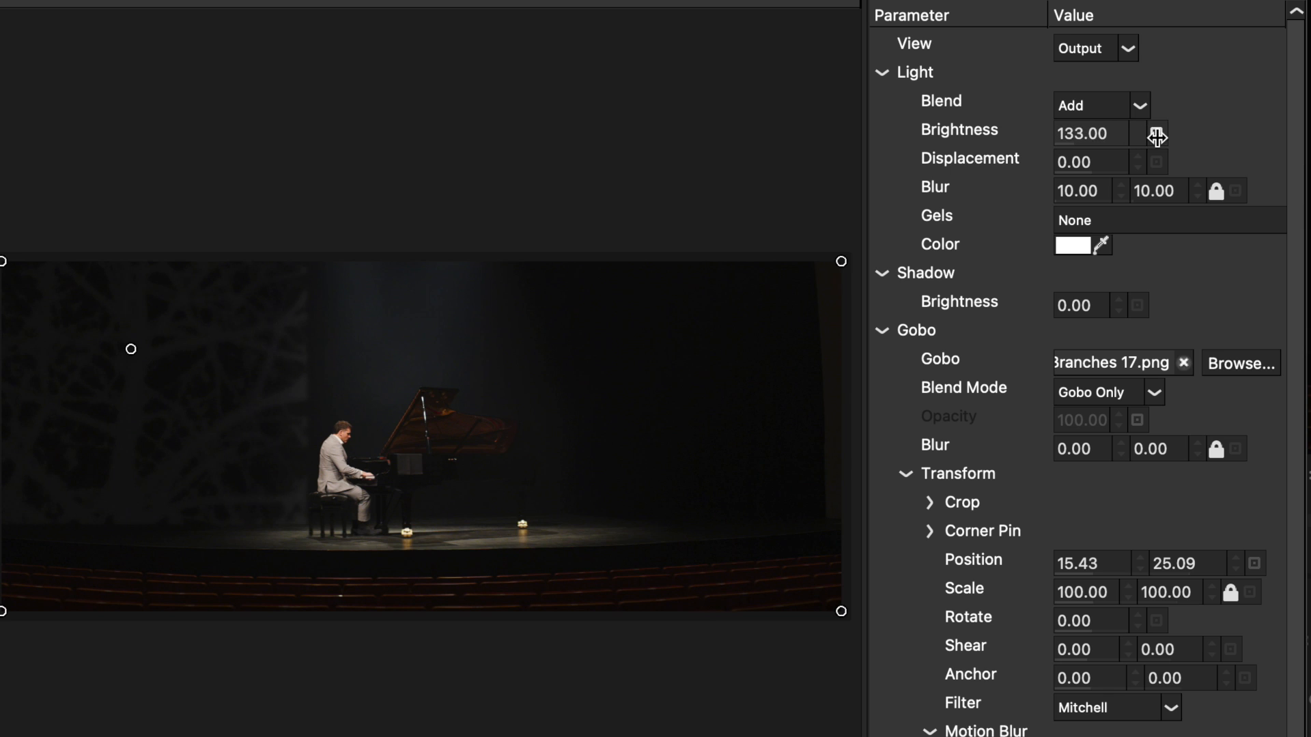
{"action": "left_click", "coordinate": [1158, 129]}
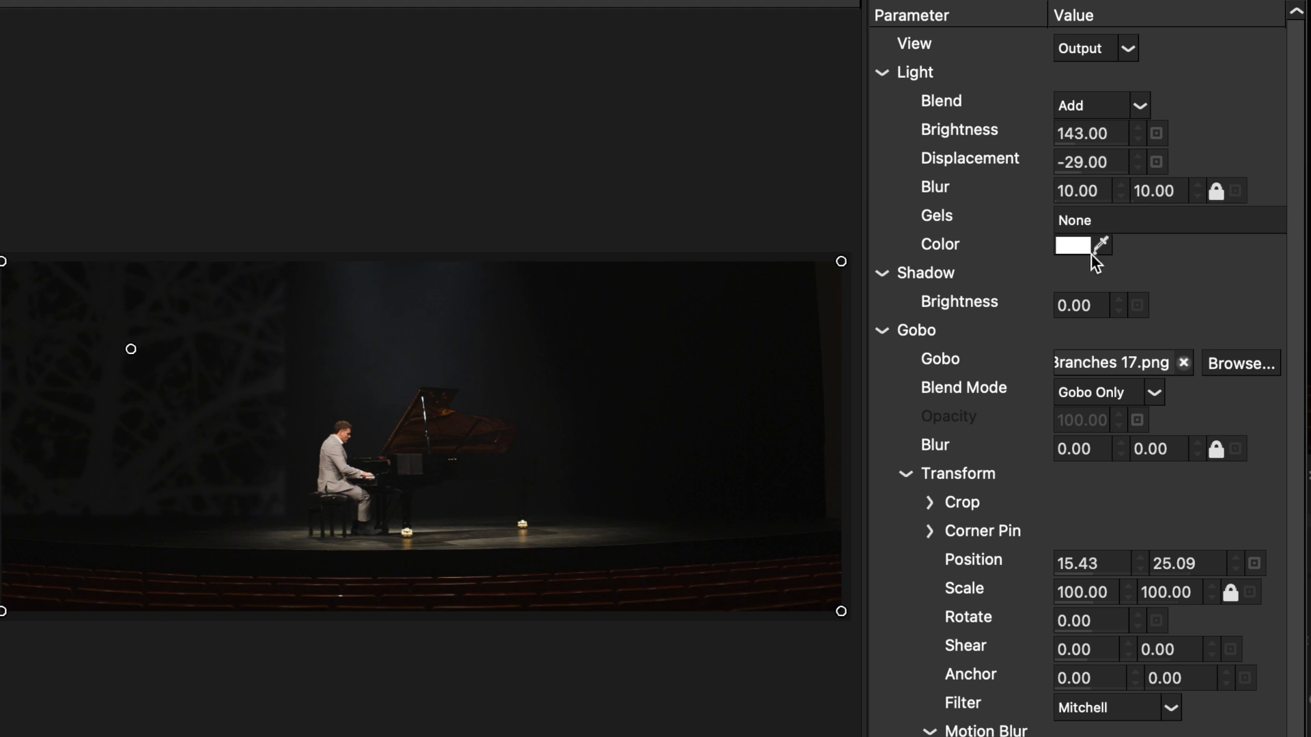
{"action": "left_click", "coordinate": [1073, 245]}
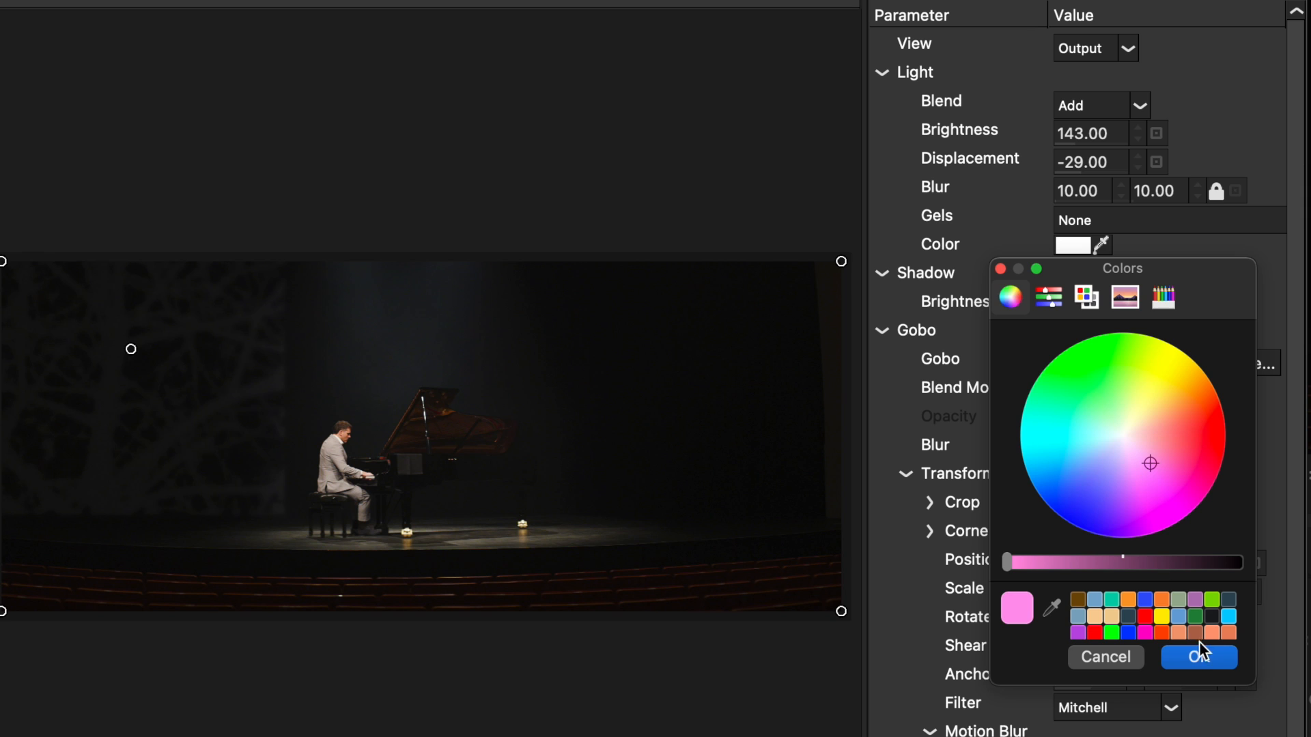
{"action": "left_click", "coordinate": [1199, 657]}
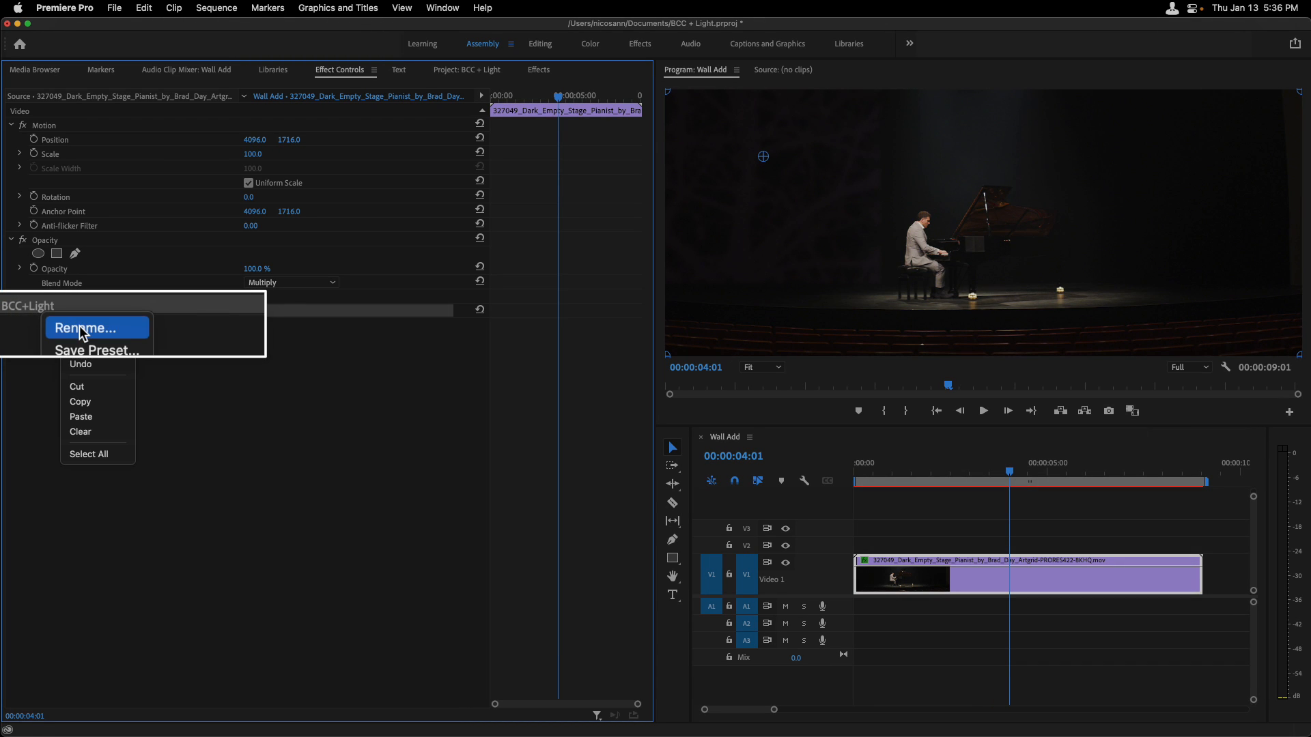
Step: Rename the BCC+Light effect to Left
{"action": "left_click", "coordinate": [89, 328]}
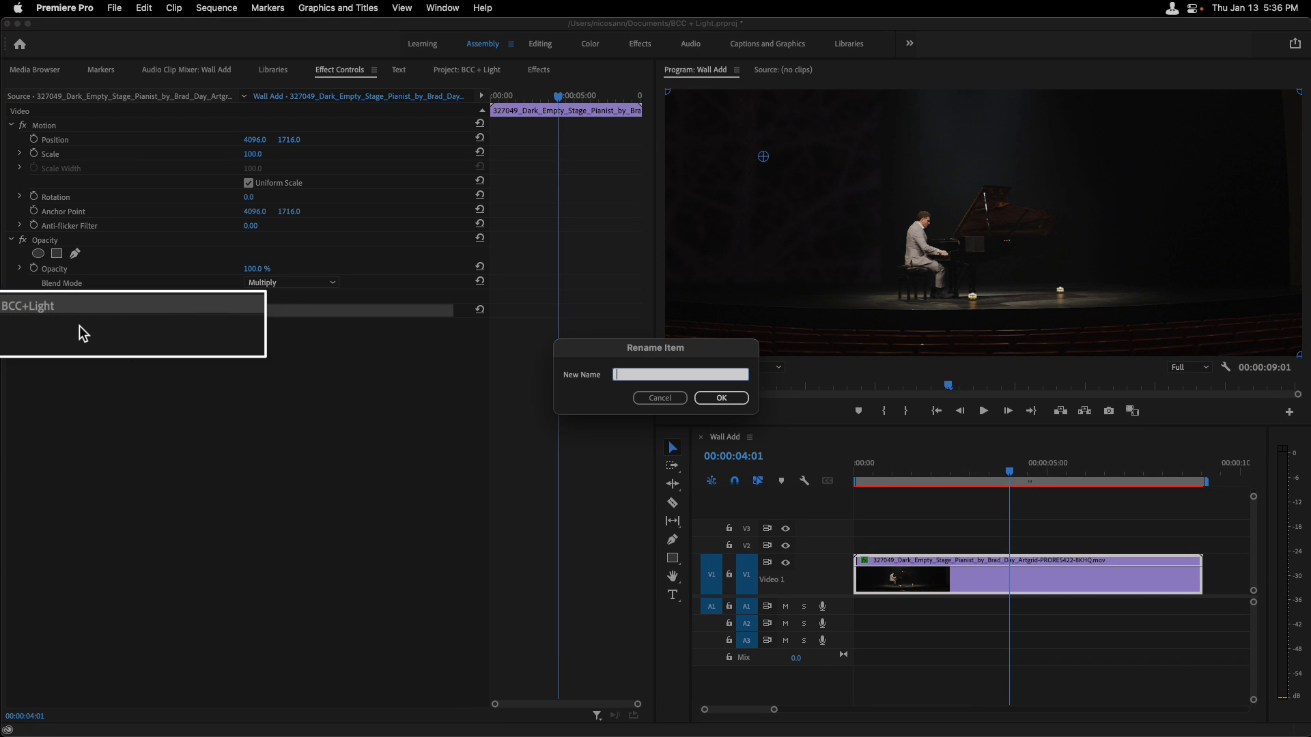
{"action": "type", "text": "Lef"}
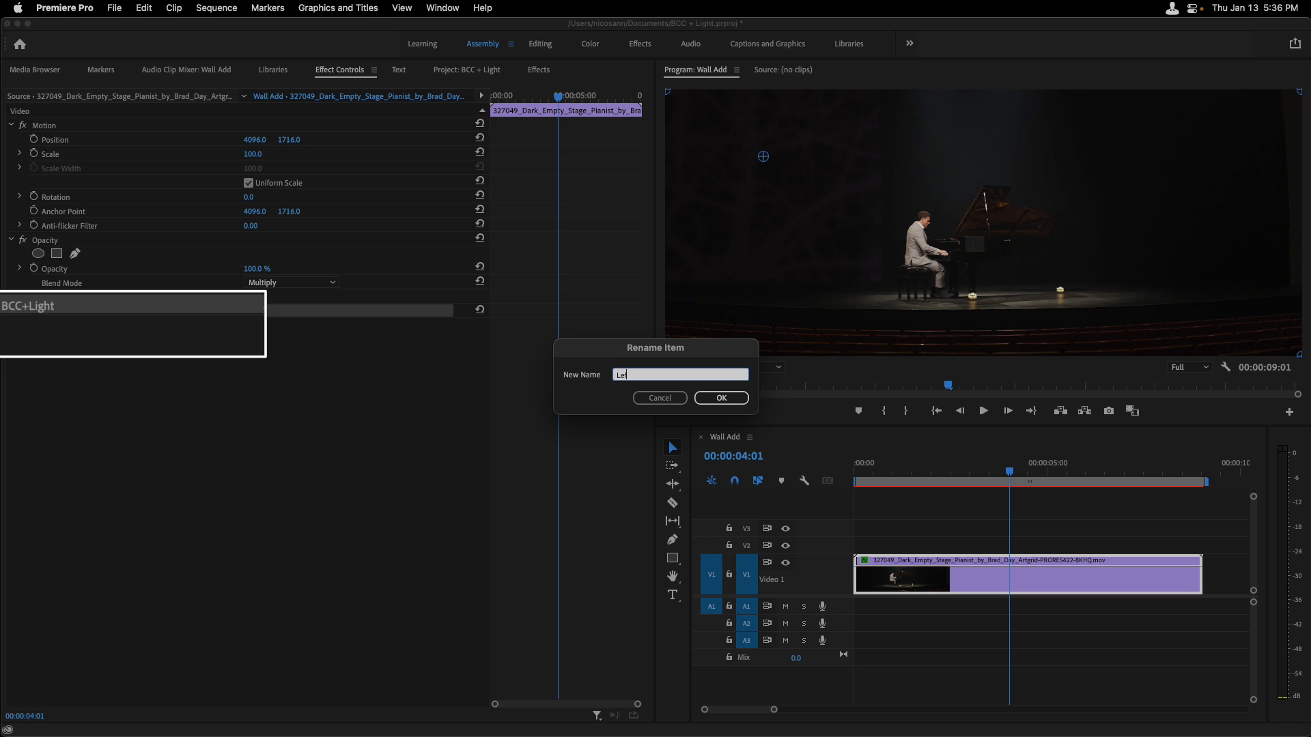
{"action": "left_click", "coordinate": [720, 398]}
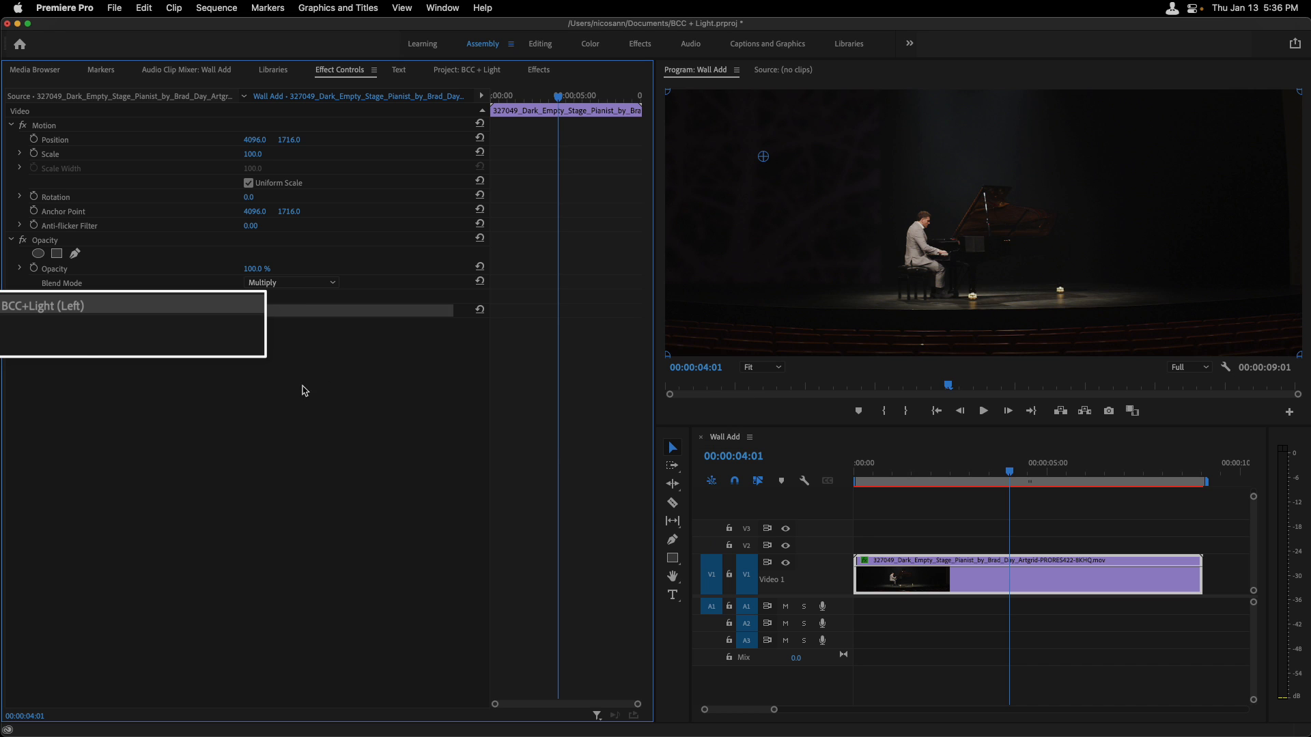
{"action": "mouse_move", "coordinate": [49, 312]}
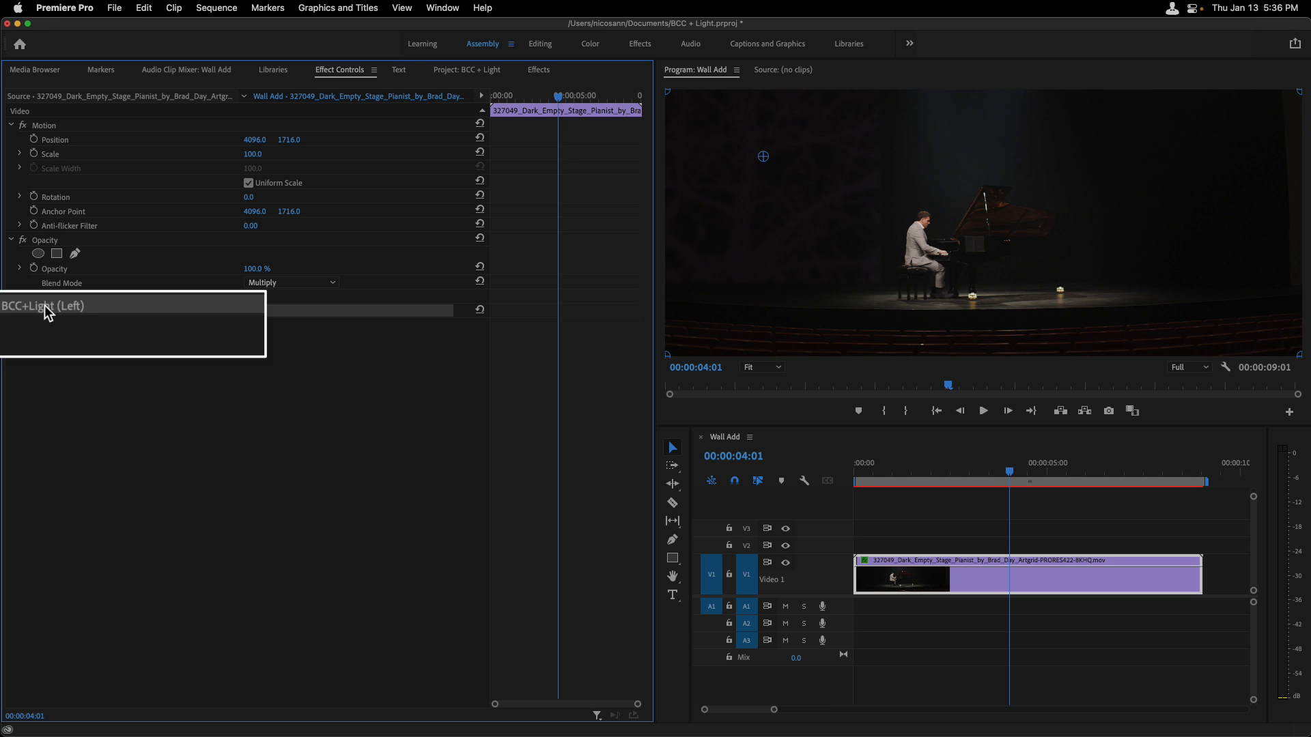
Step: Copy and paste the Left light effect, then rename the copy Right
{"action": "right_click", "coordinate": [43, 305]}
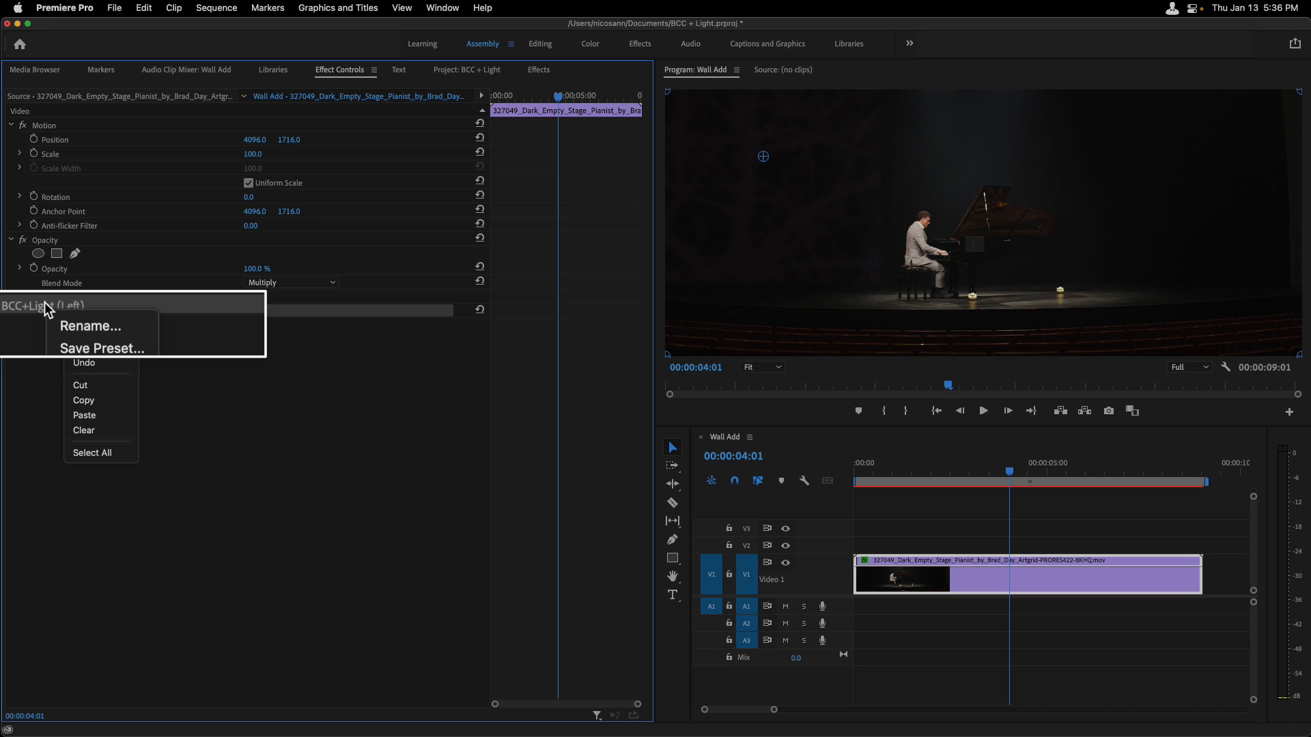
{"action": "left_click", "coordinate": [71, 338]}
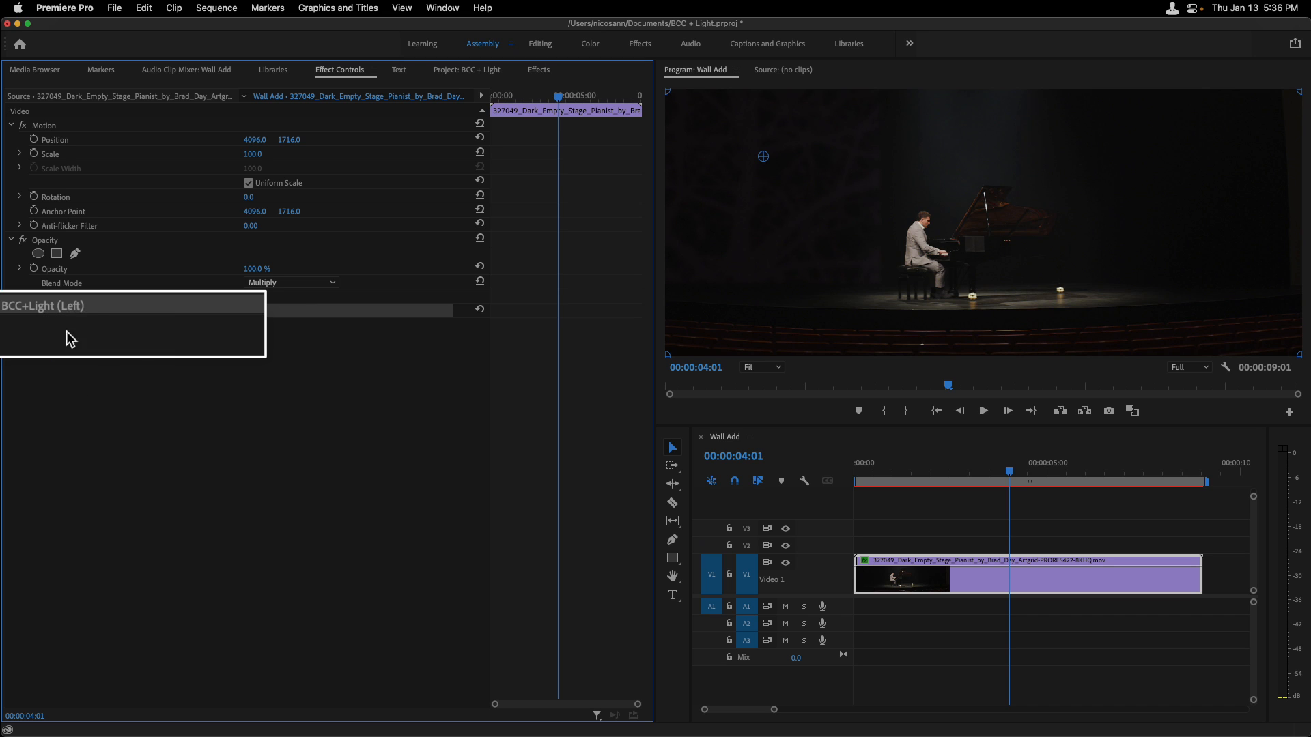
{"action": "right_click", "coordinate": [71, 338]}
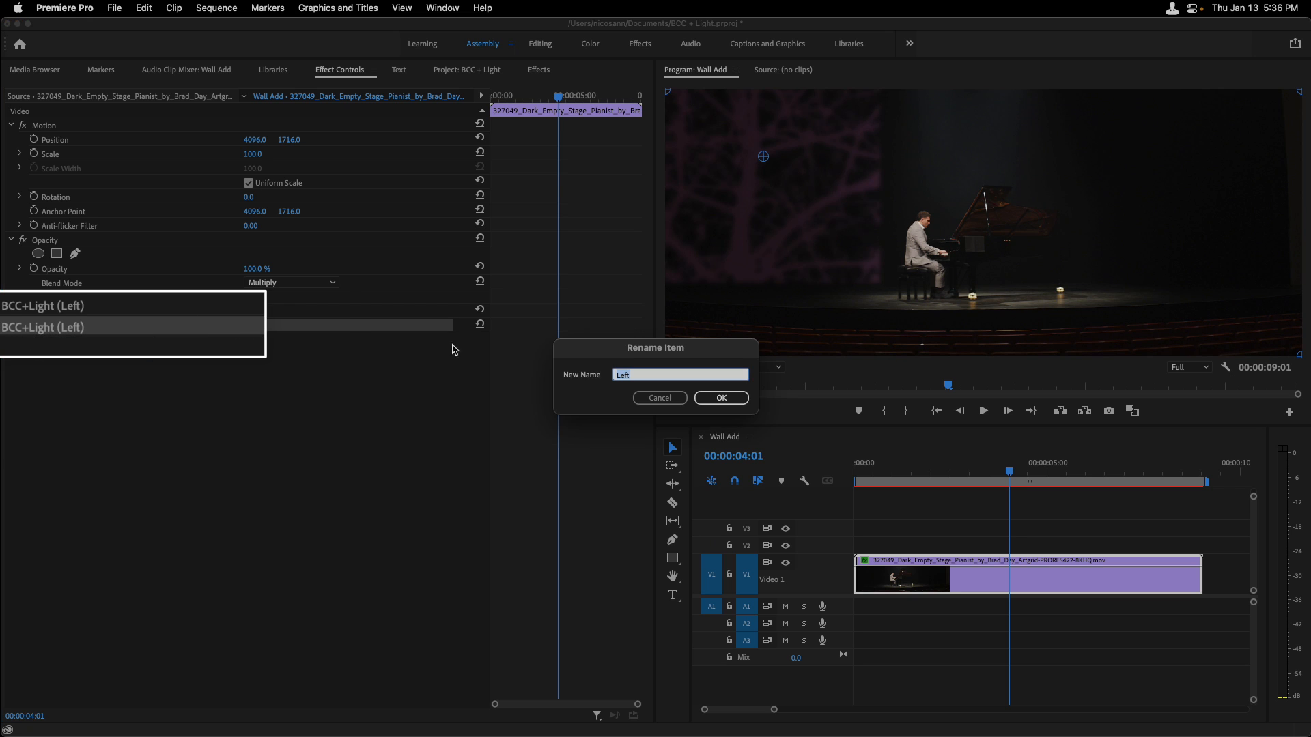
{"action": "type", "text": "Right"}
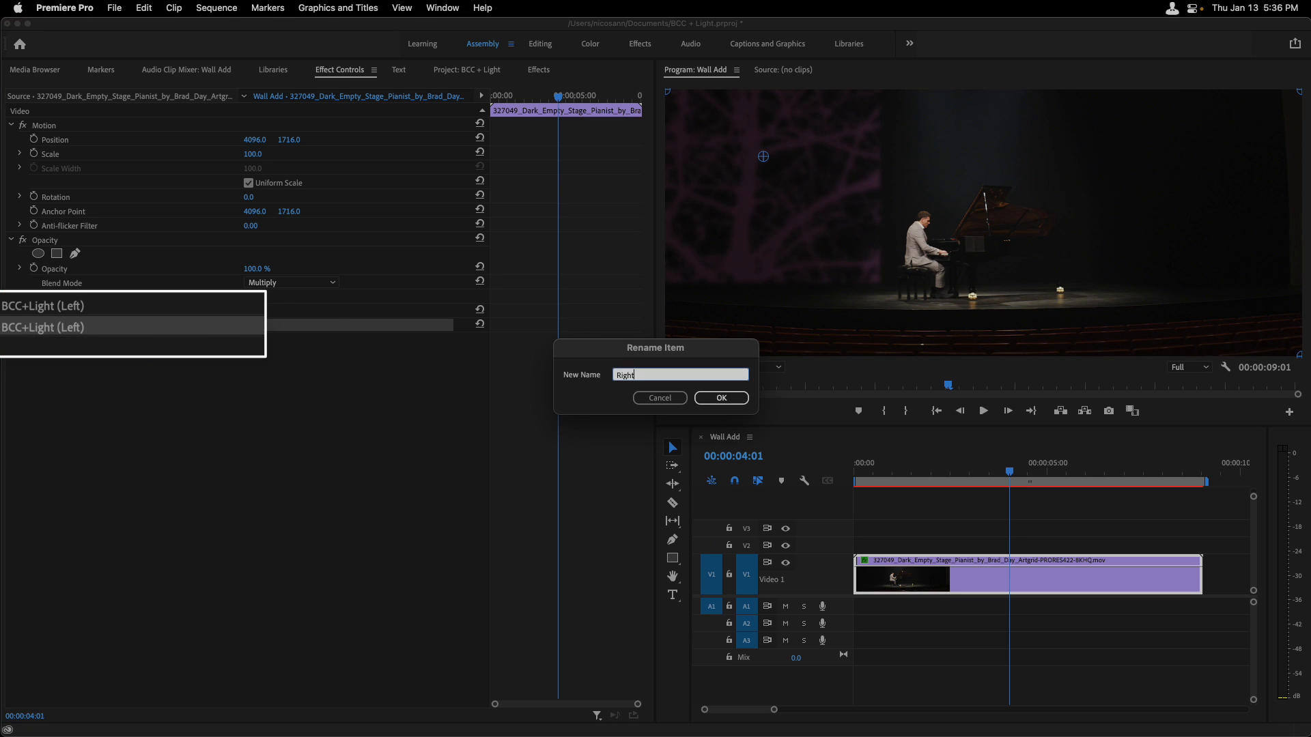
{"action": "left_click", "coordinate": [719, 398]}
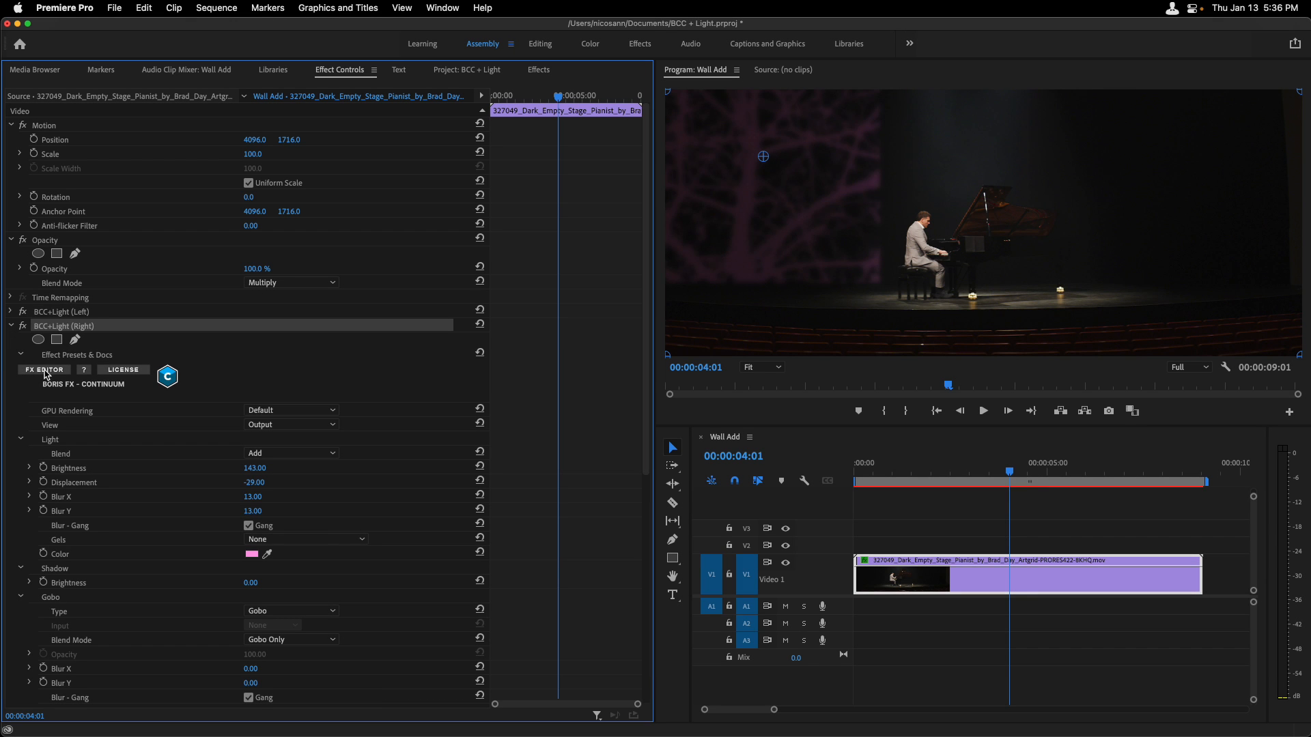
Step: In FX Editor, drag the Right light's branches gobo to the stage's right side and set its colour
{"action": "left_click", "coordinate": [43, 370]}
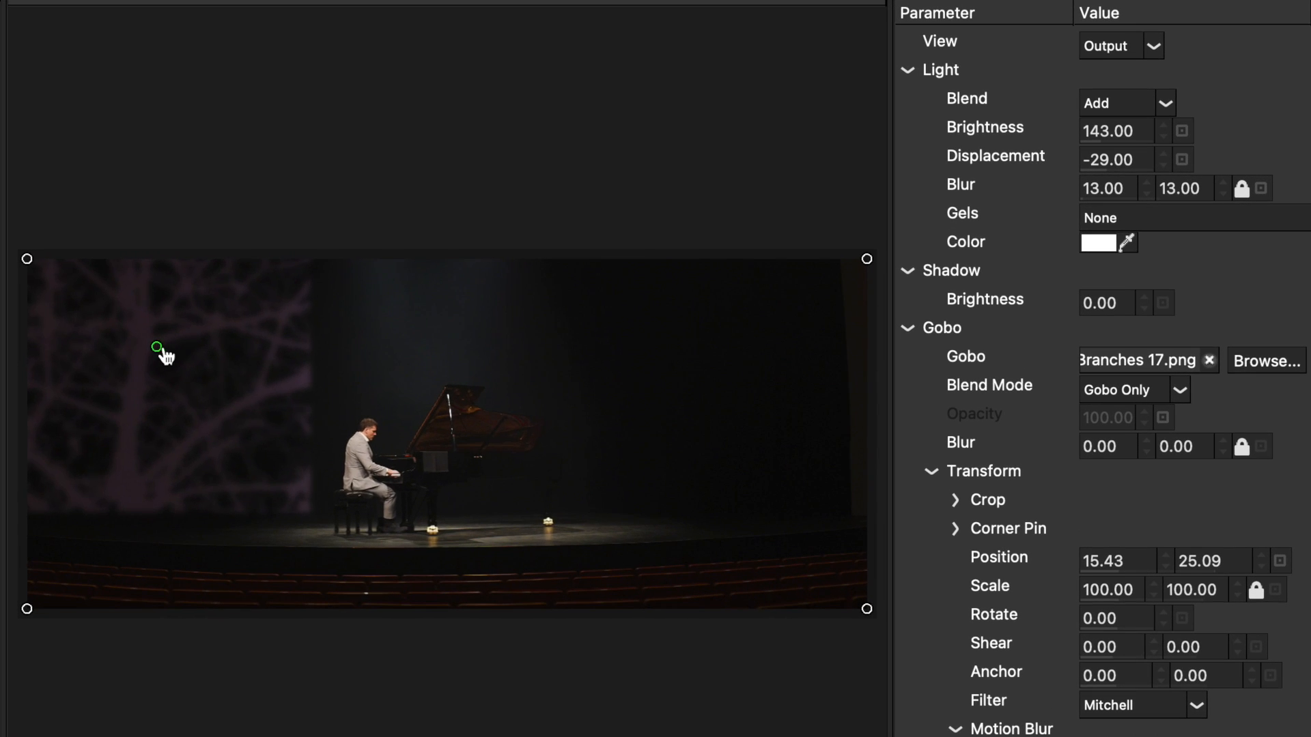
{"action": "left_click_drag", "start_coordinate": [156, 347], "coordinate": [689, 344]}
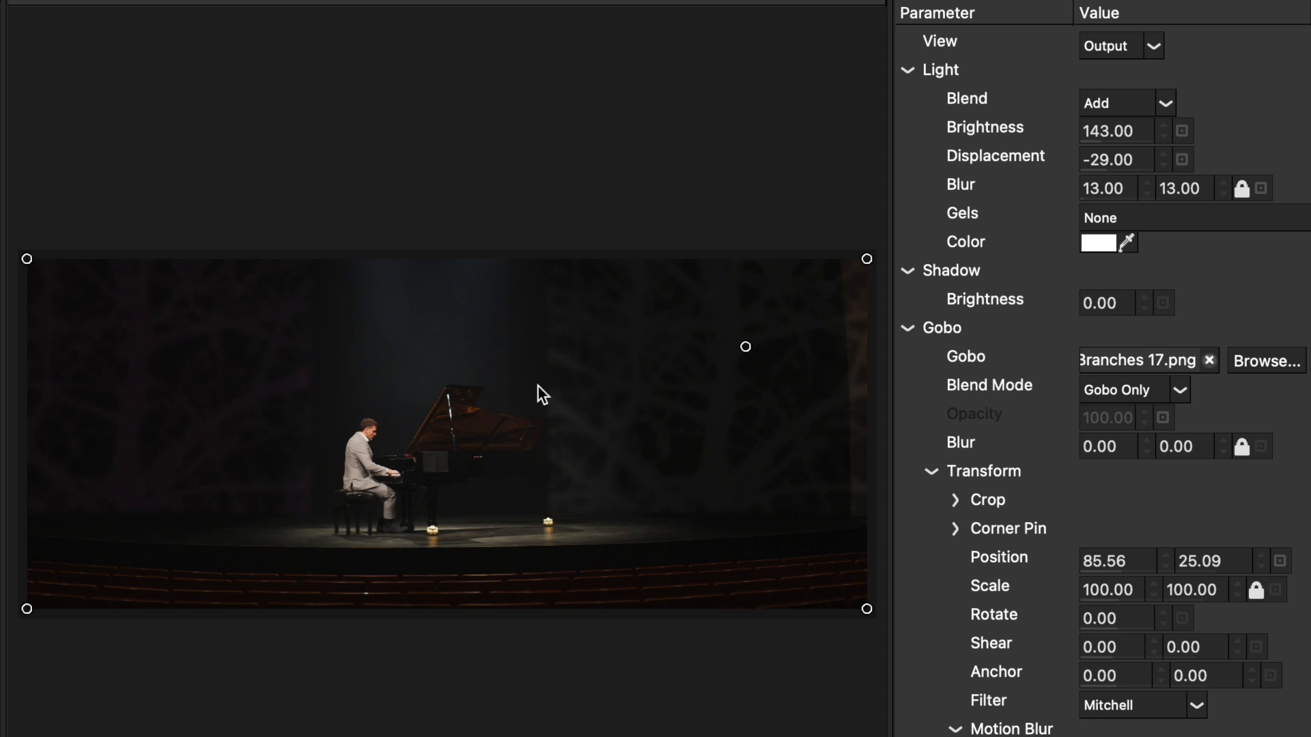
{"action": "left_click", "coordinate": [1098, 243]}
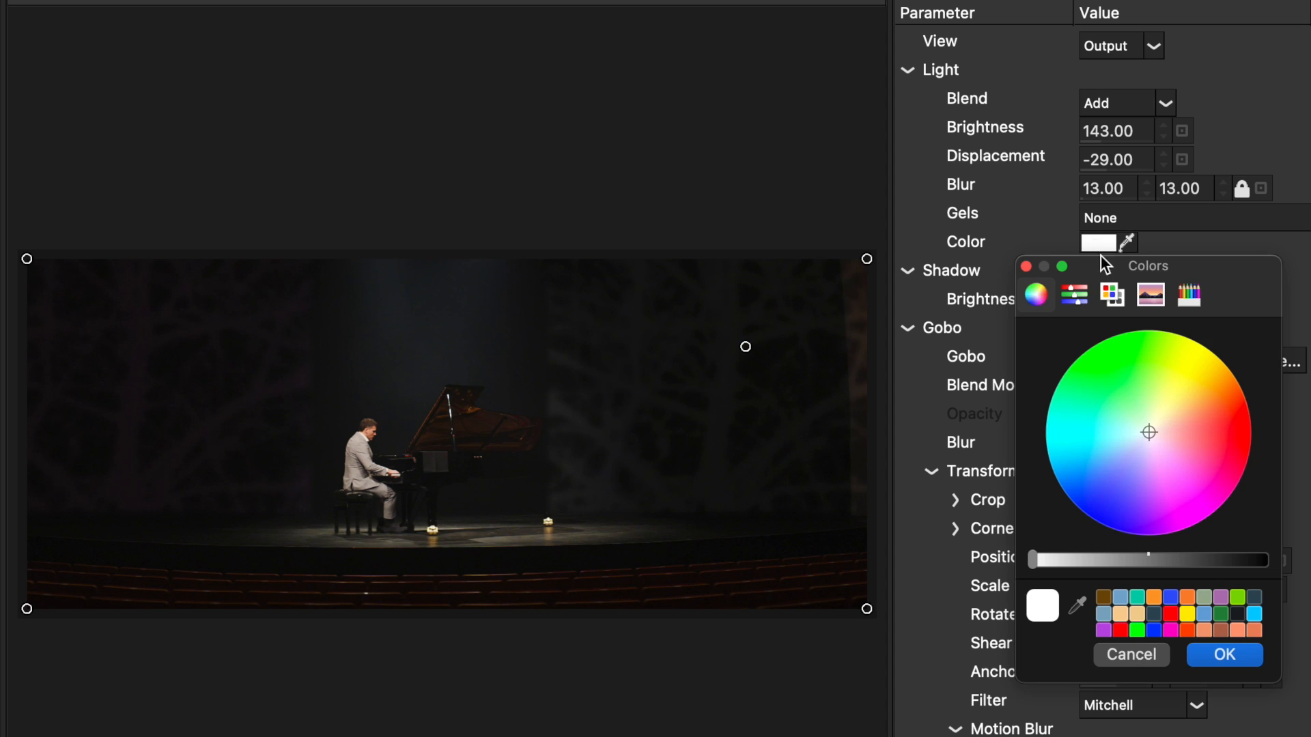
{"action": "left_click", "coordinate": [1225, 655]}
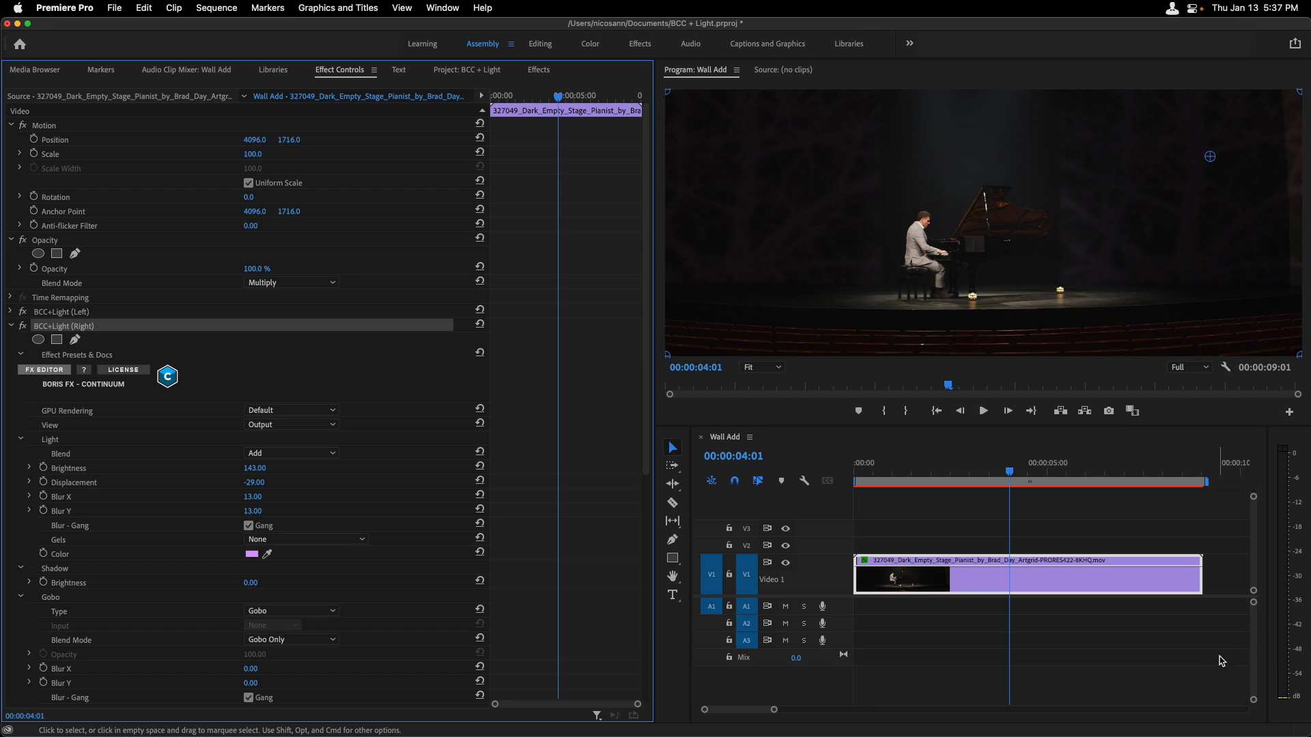
Step: Collapse the Right light, add a BCC+Light copy named Middle, and expand its controls
{"action": "left_click", "coordinate": [9, 327]}
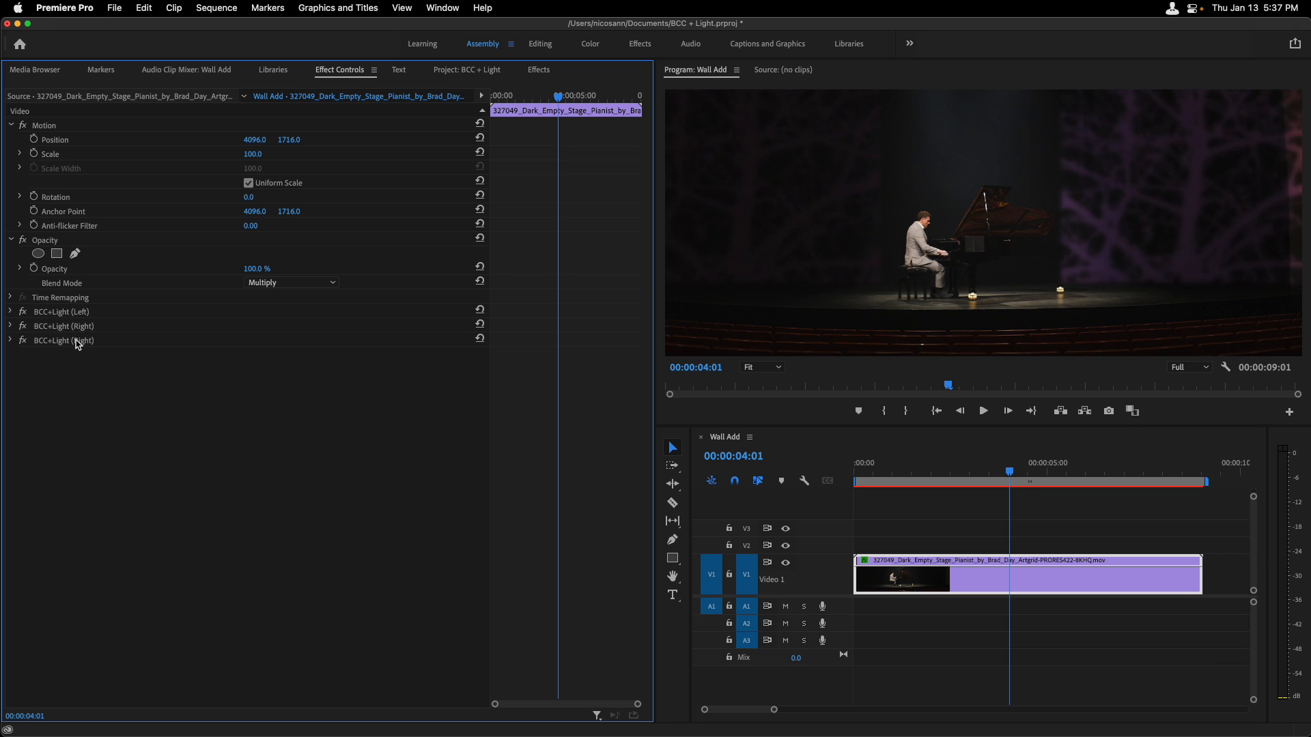
{"action": "left_click", "coordinate": [62, 340]}
{"action": "type", "text": "Middle"}
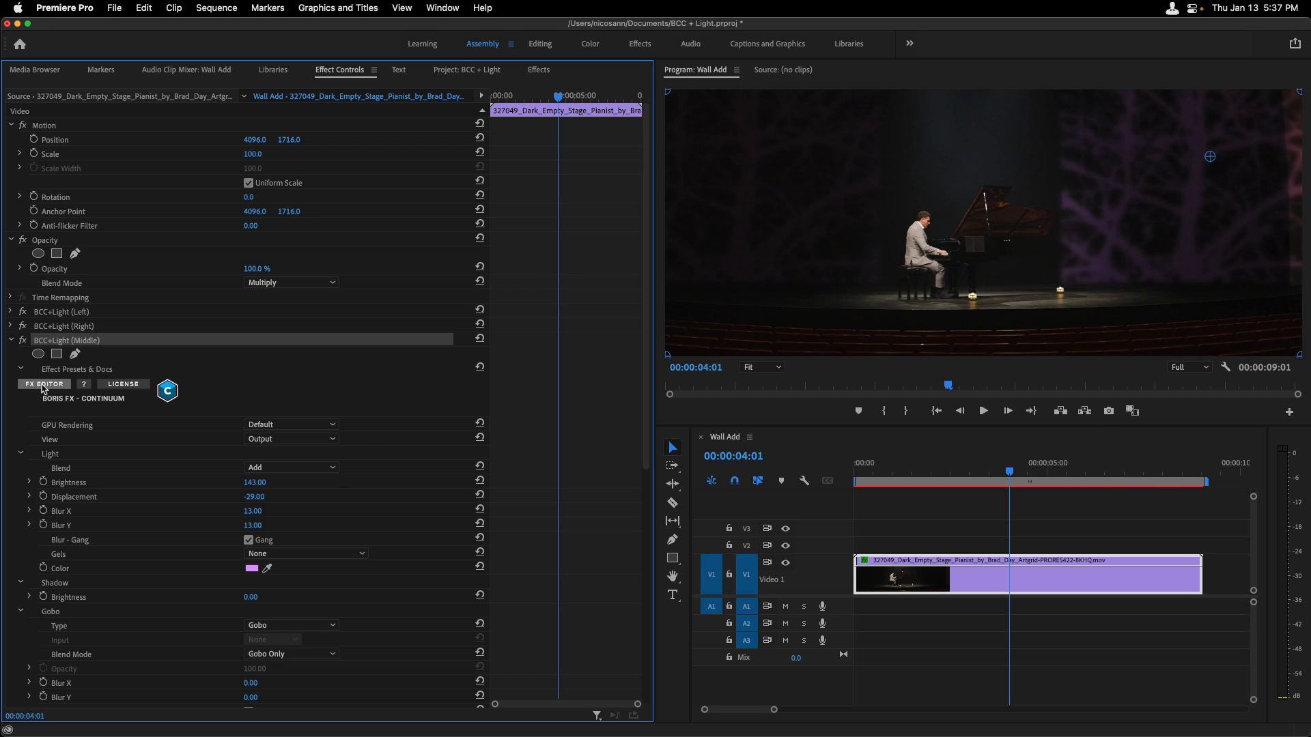
Step: Apply the Trees 12 Foliage gobo to the Middle light and centre it over the stage
{"action": "left_click", "coordinate": [44, 383]}
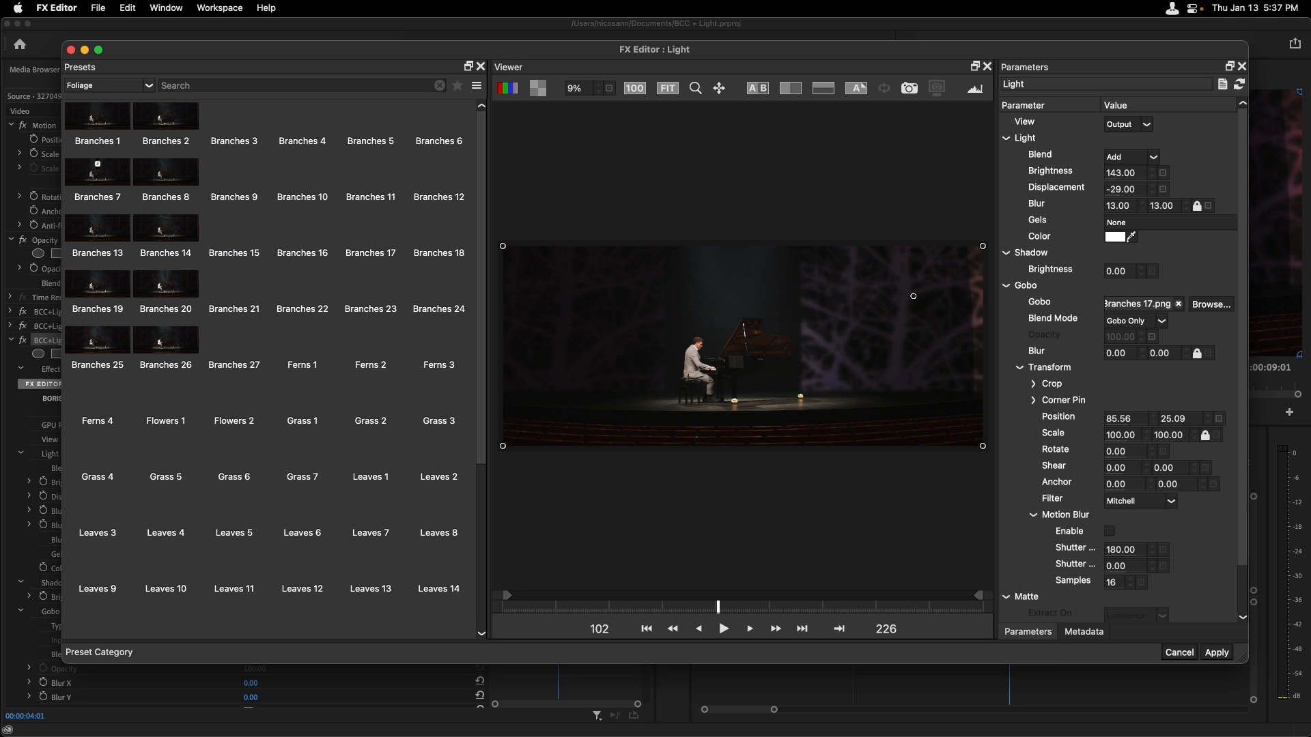
{"action": "scroll", "scroll_direction": "down", "scroll_amount": 3}
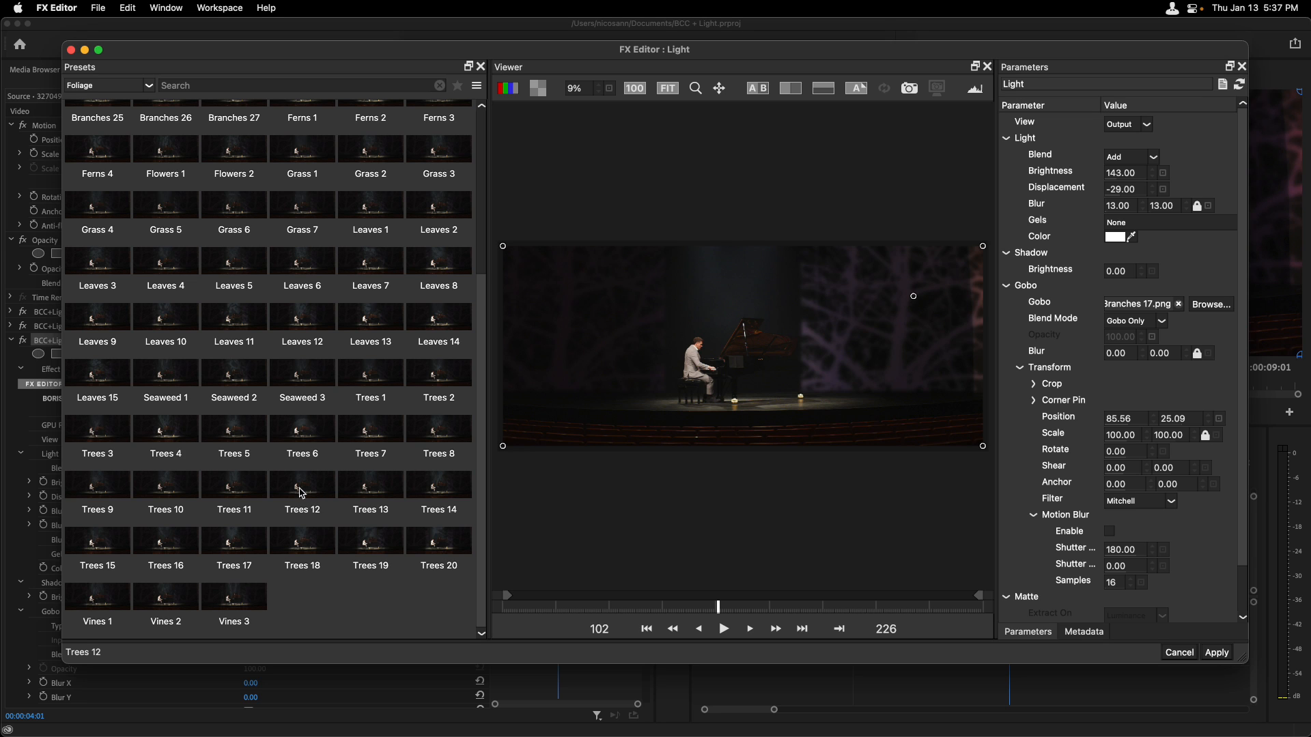
{"action": "left_click", "coordinate": [301, 484]}
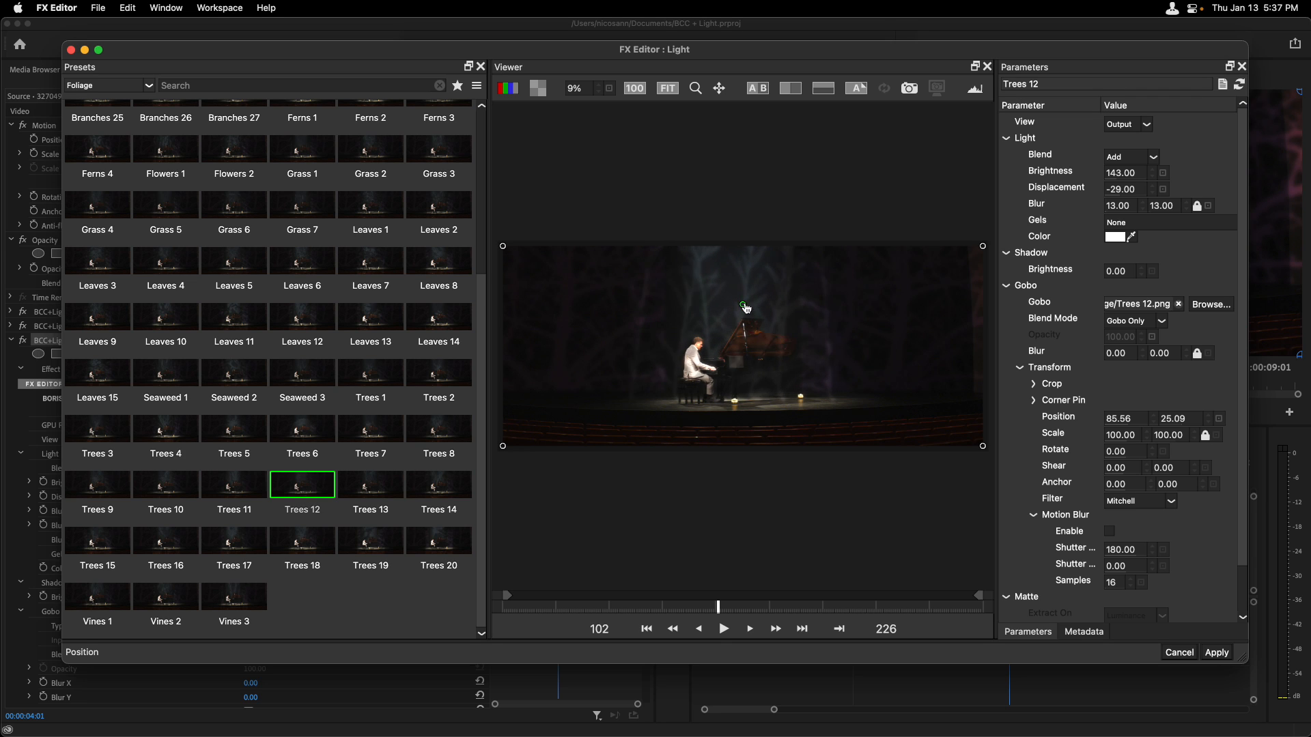
{"action": "left_click_drag", "start_coordinate": [743, 305], "coordinate": [742, 302]}
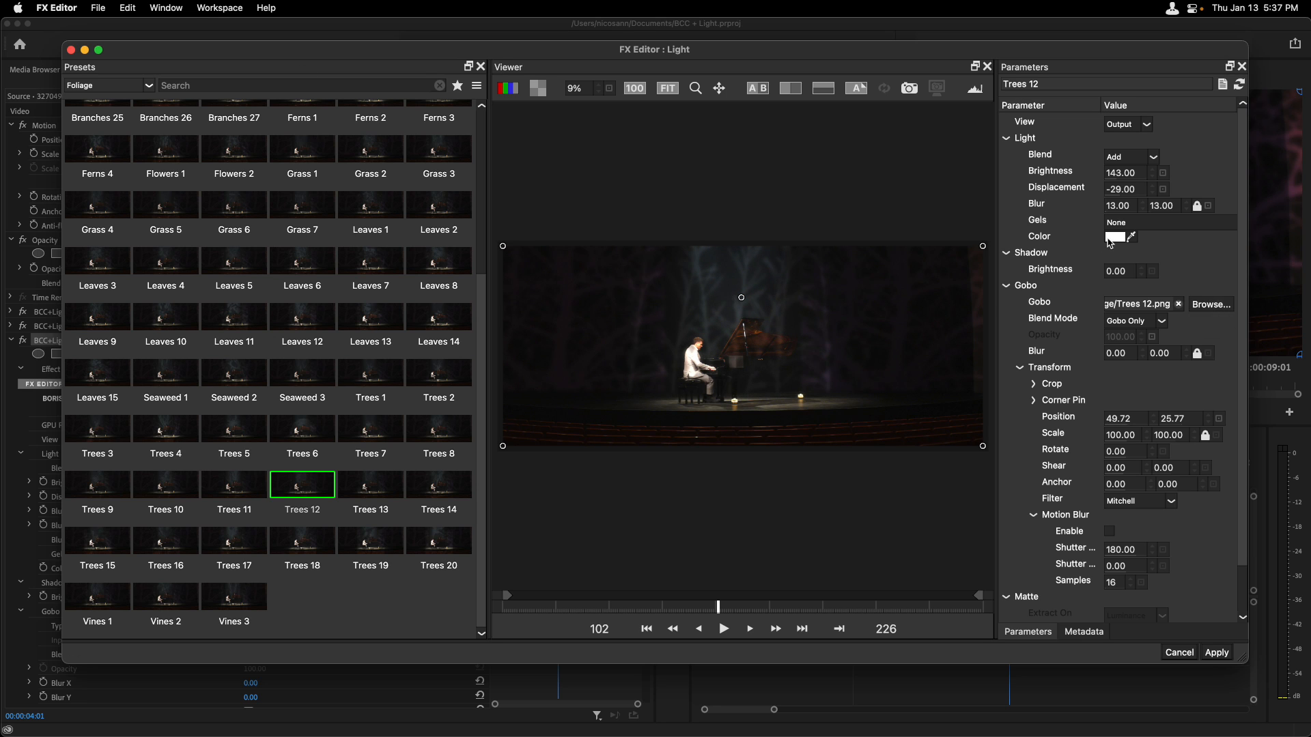
{"action": "left_click", "coordinate": [1128, 237]}
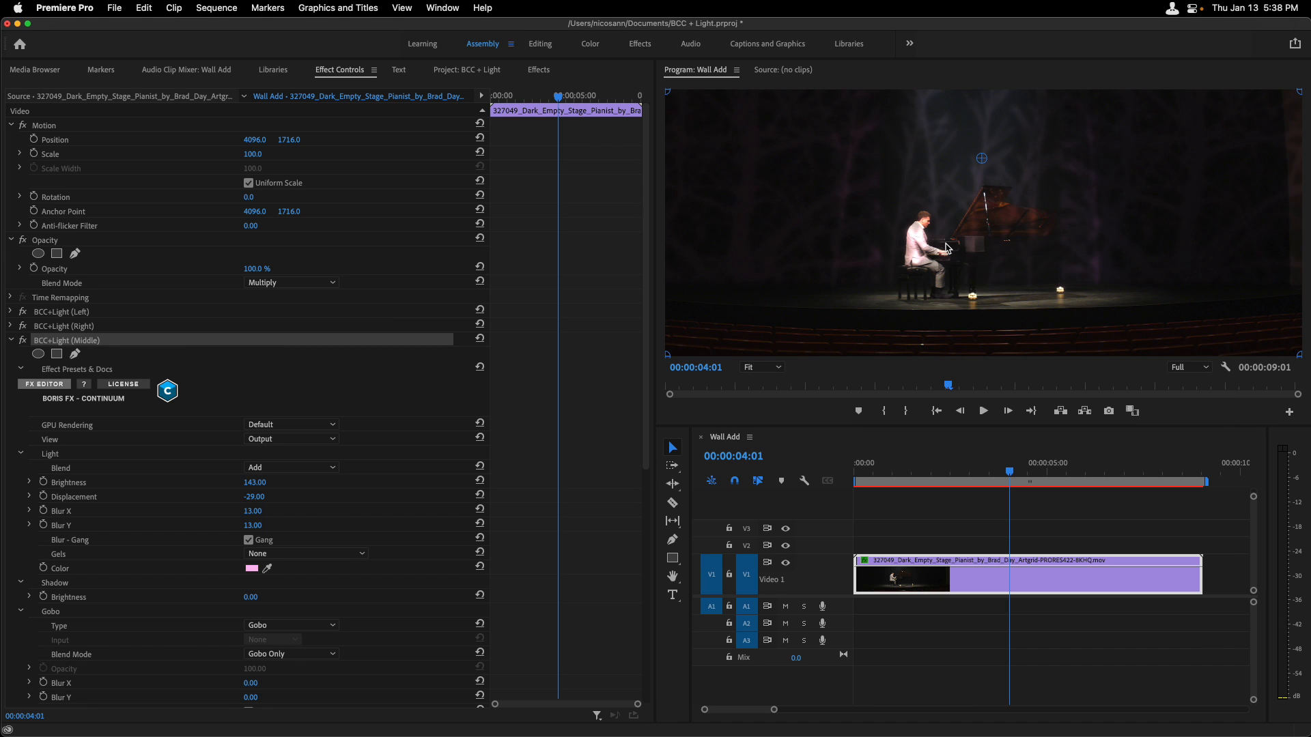
{"action": "mouse_move", "coordinate": [939, 232]}
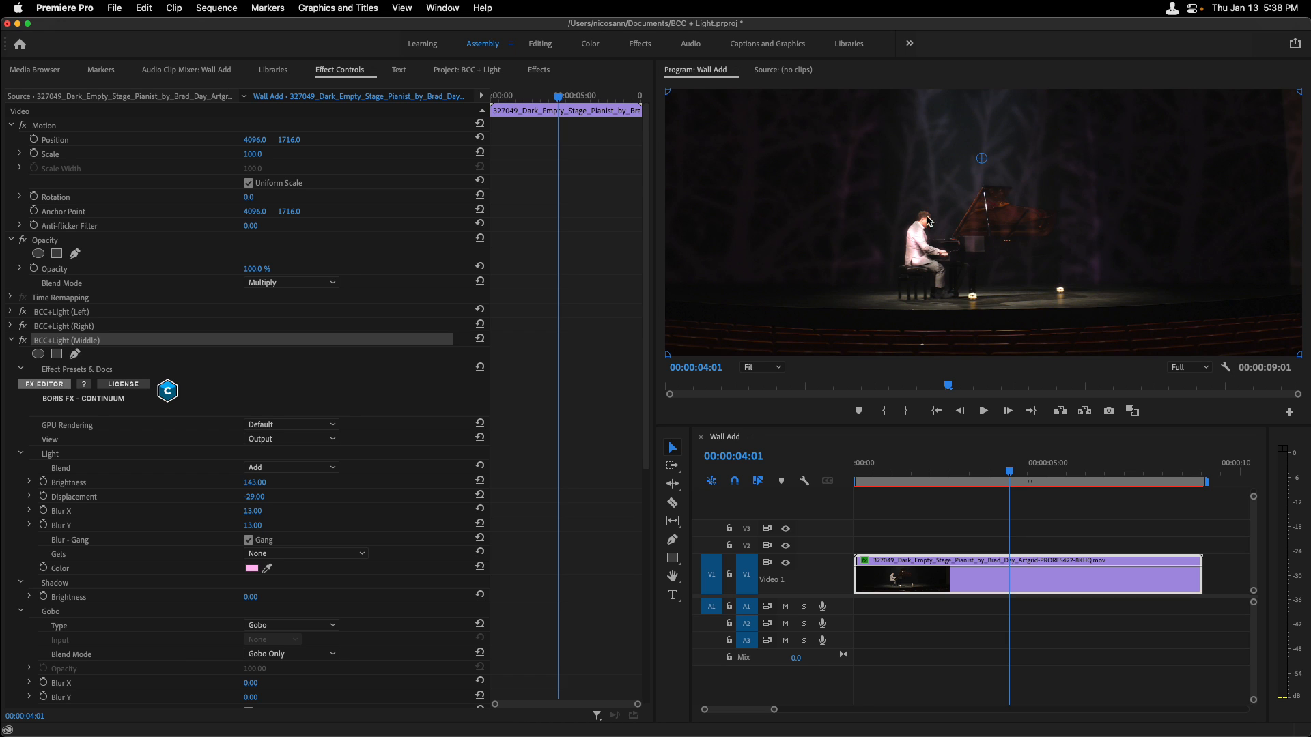
{"action": "mouse_move", "coordinate": [1005, 234]}
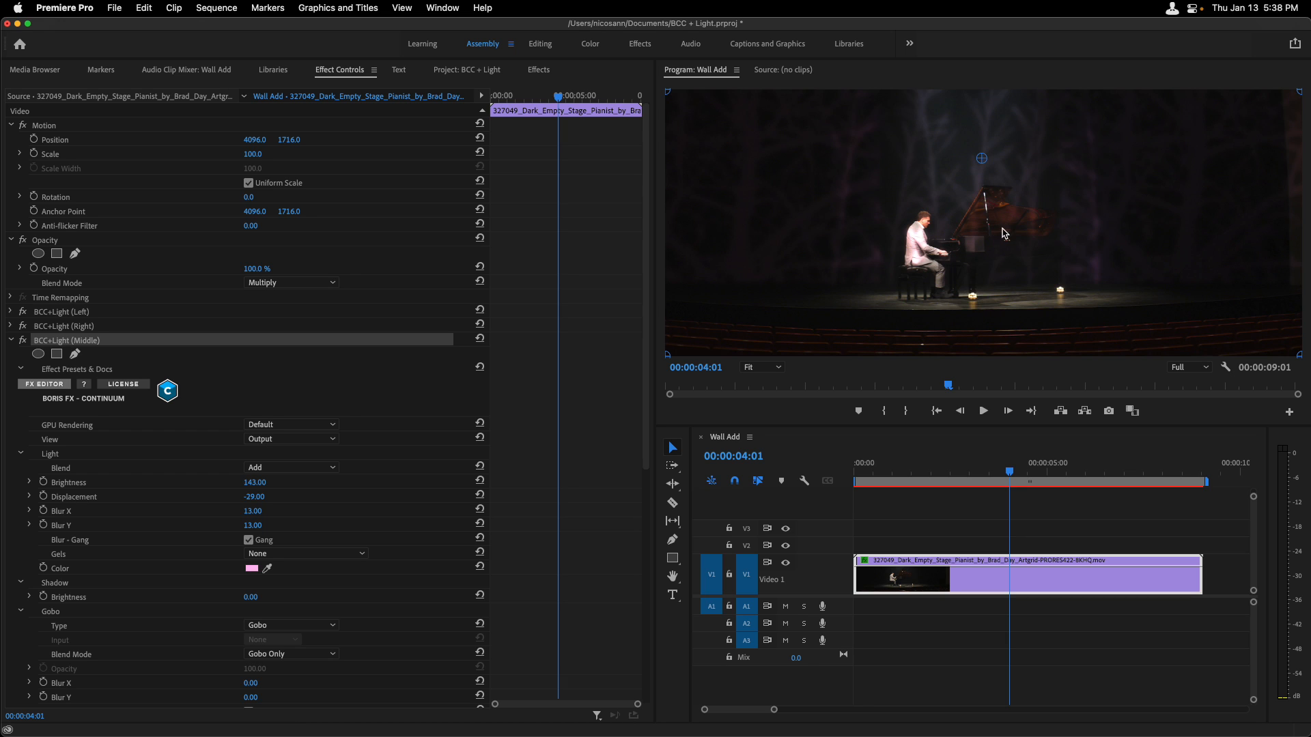
{"action": "mouse_move", "coordinate": [1006, 233]}
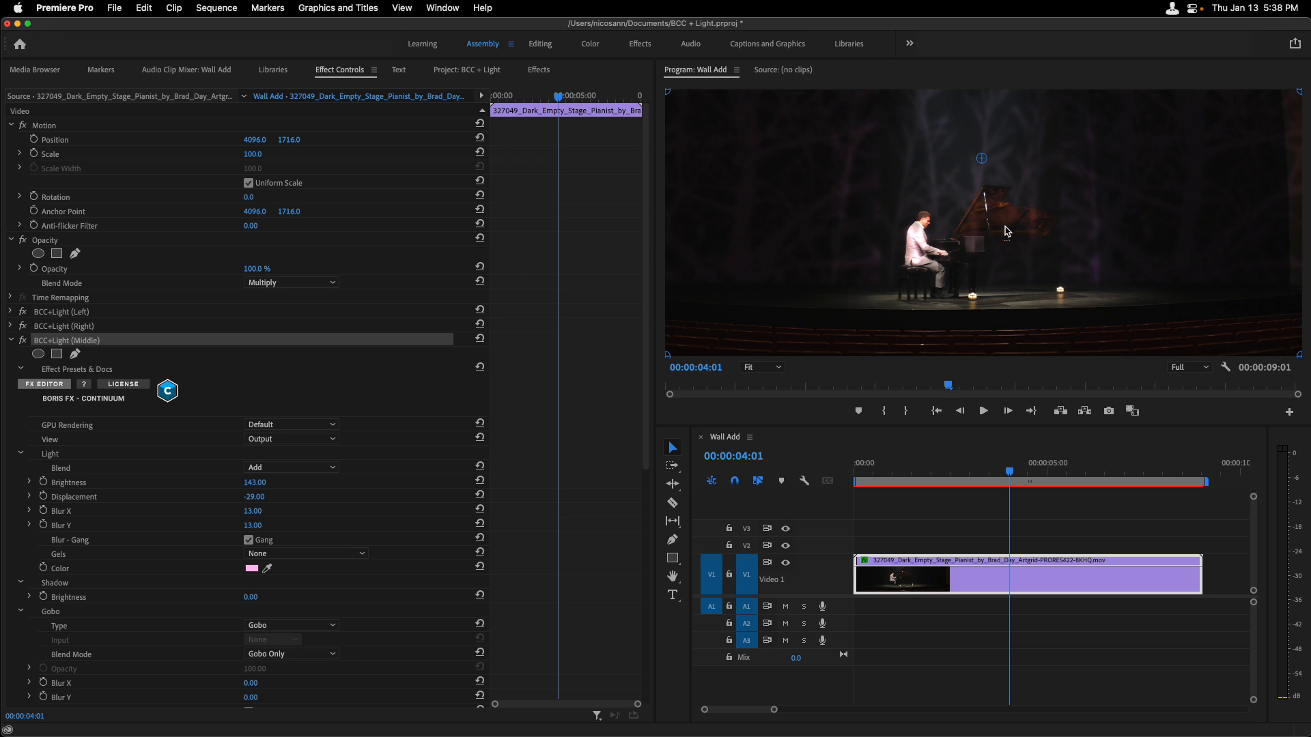
{"action": "mouse_move", "coordinate": [258, 377]}
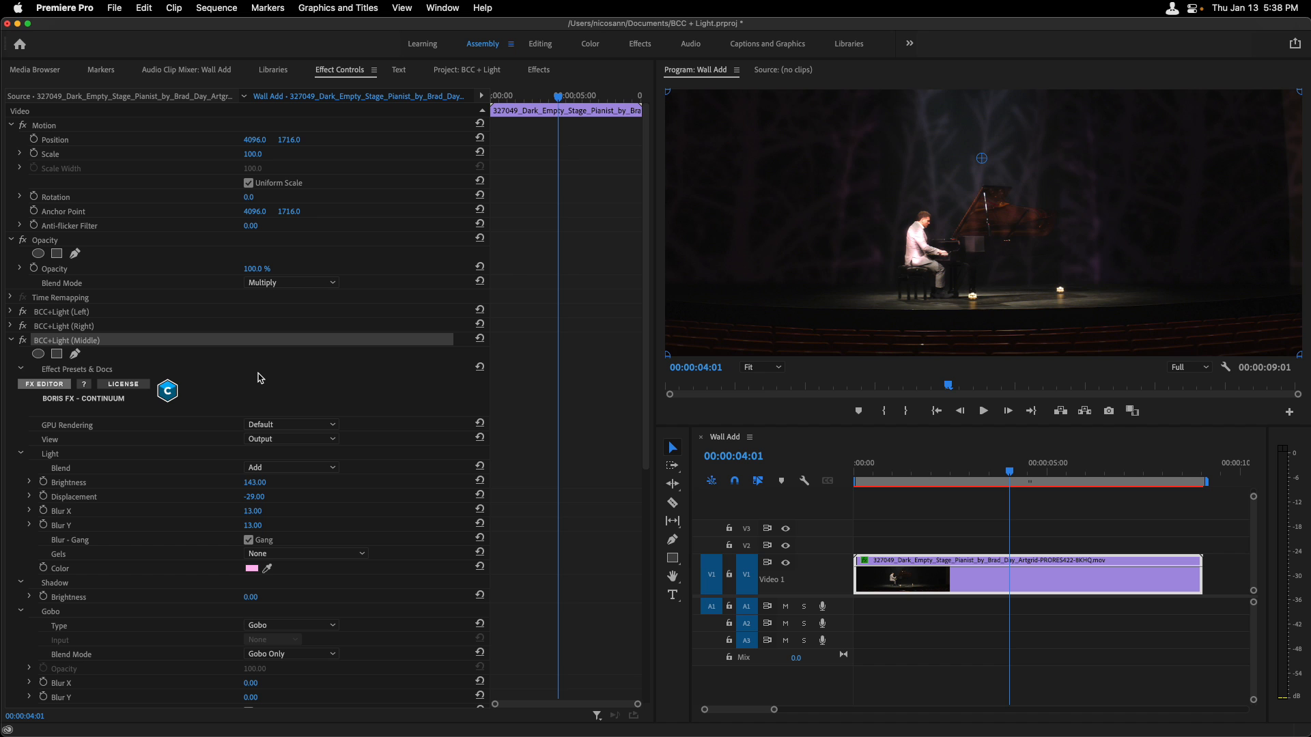
Step: Set the Middle light's PixelChooser dropdown to On
{"action": "scroll", "scroll_direction": "down", "scroll_amount": 3}
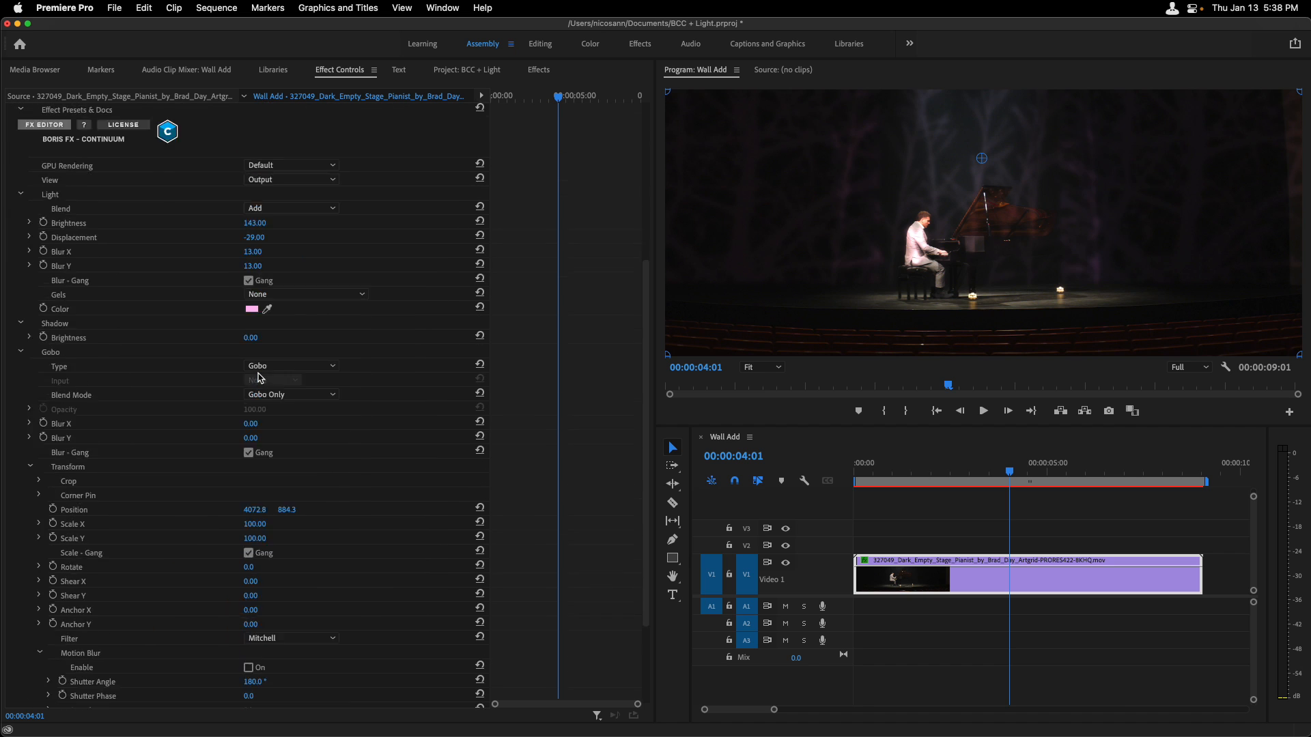
{"action": "scroll", "scroll_direction": "down", "scroll_amount": 3}
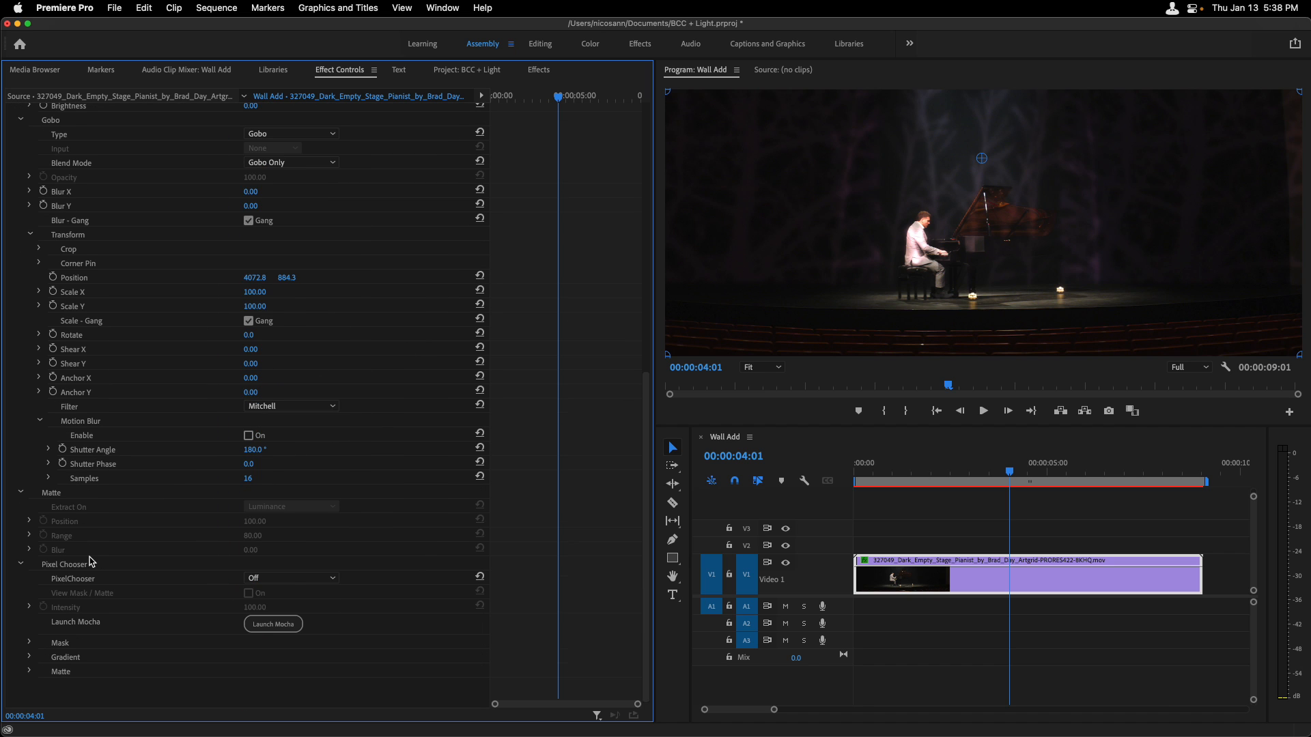
{"action": "left_click", "coordinate": [290, 578]}
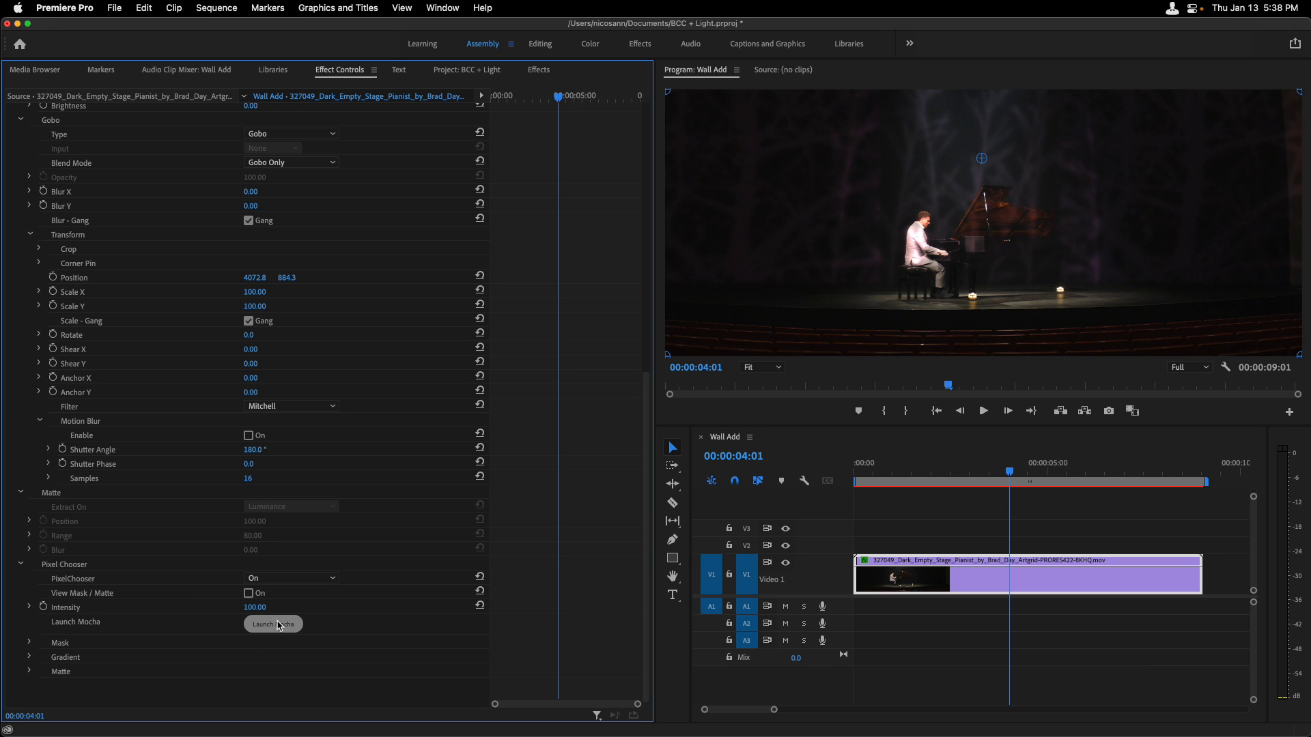
Step: Launch Mocha and draw an X-spline shape around the piano's music stand
{"action": "left_click", "coordinate": [272, 623]}
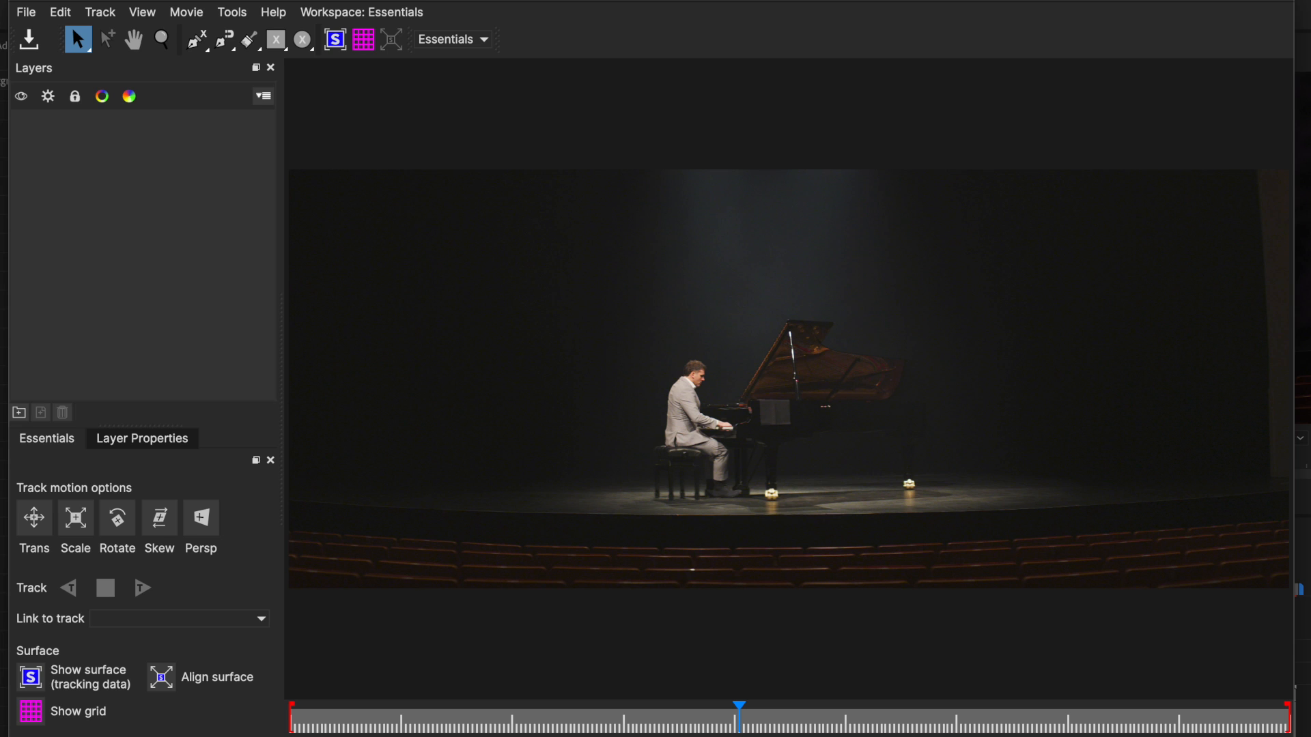
{"action": "mouse_move", "coordinate": [803, 425]}
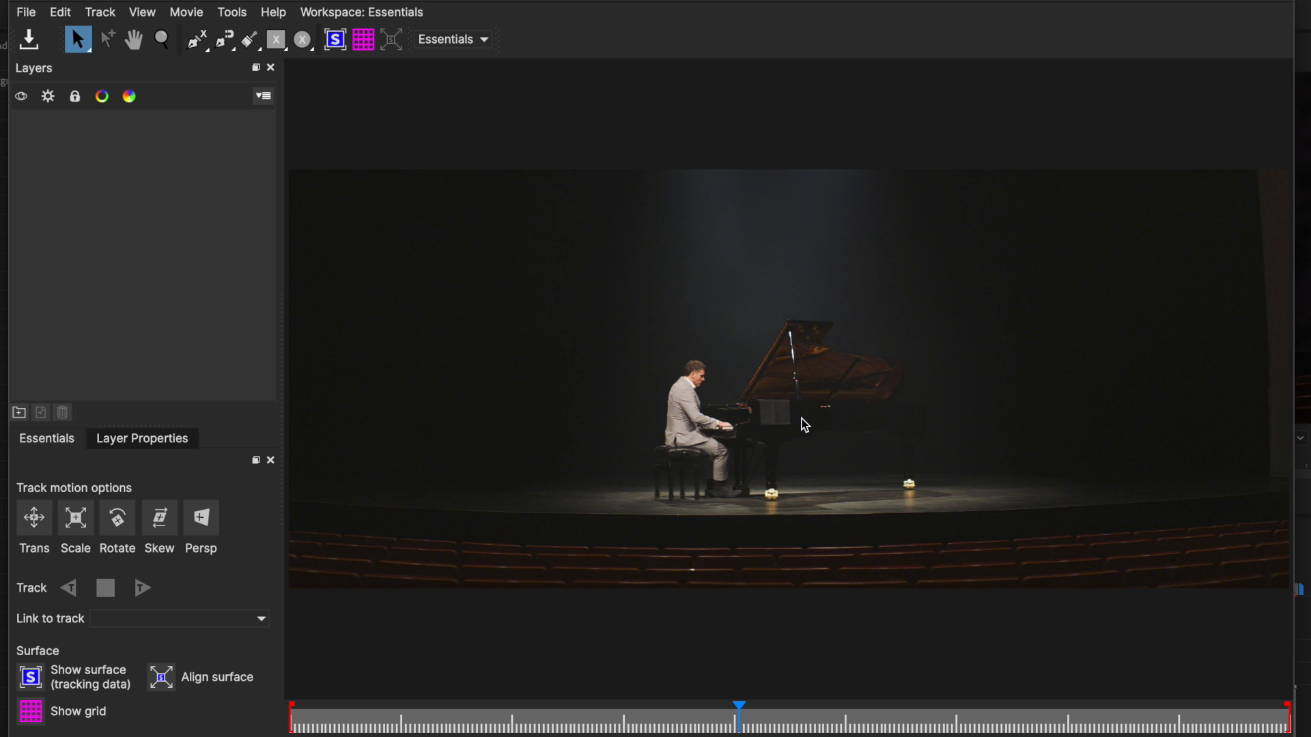
{"action": "mouse_move", "coordinate": [839, 422]}
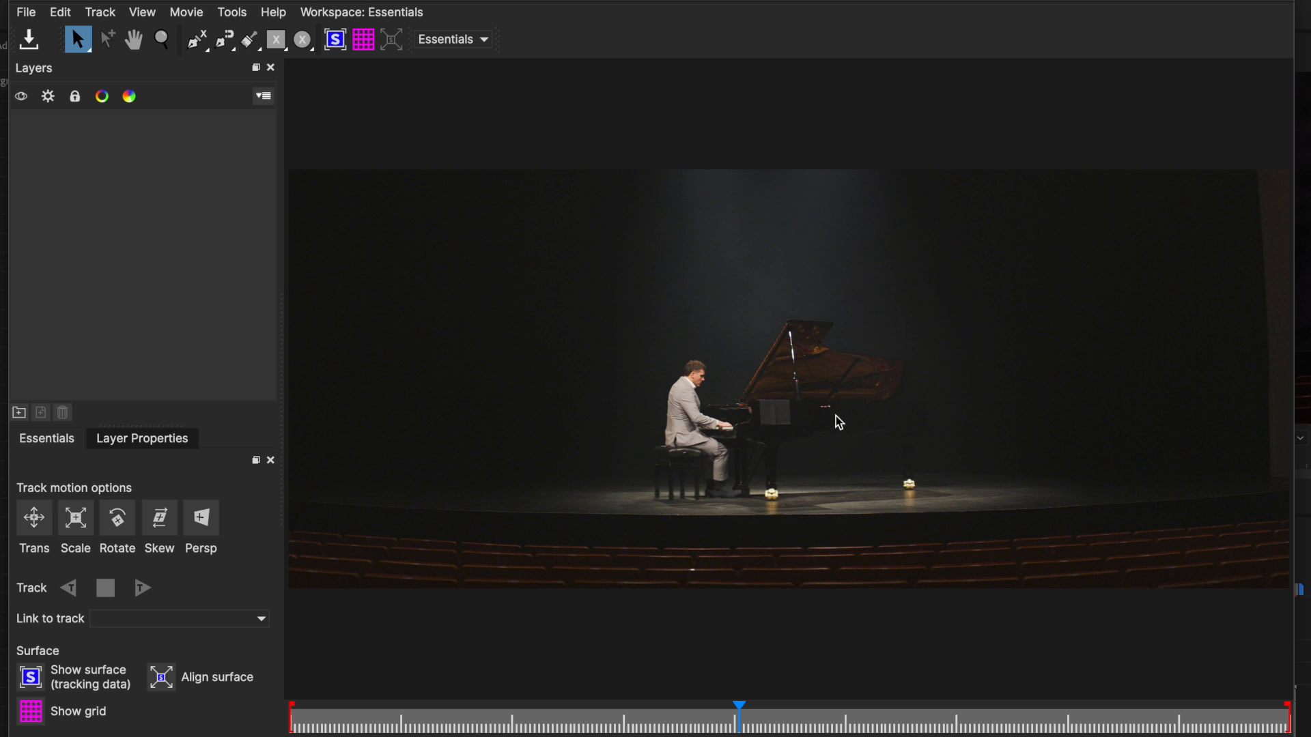
{"action": "mouse_move", "coordinate": [770, 428]}
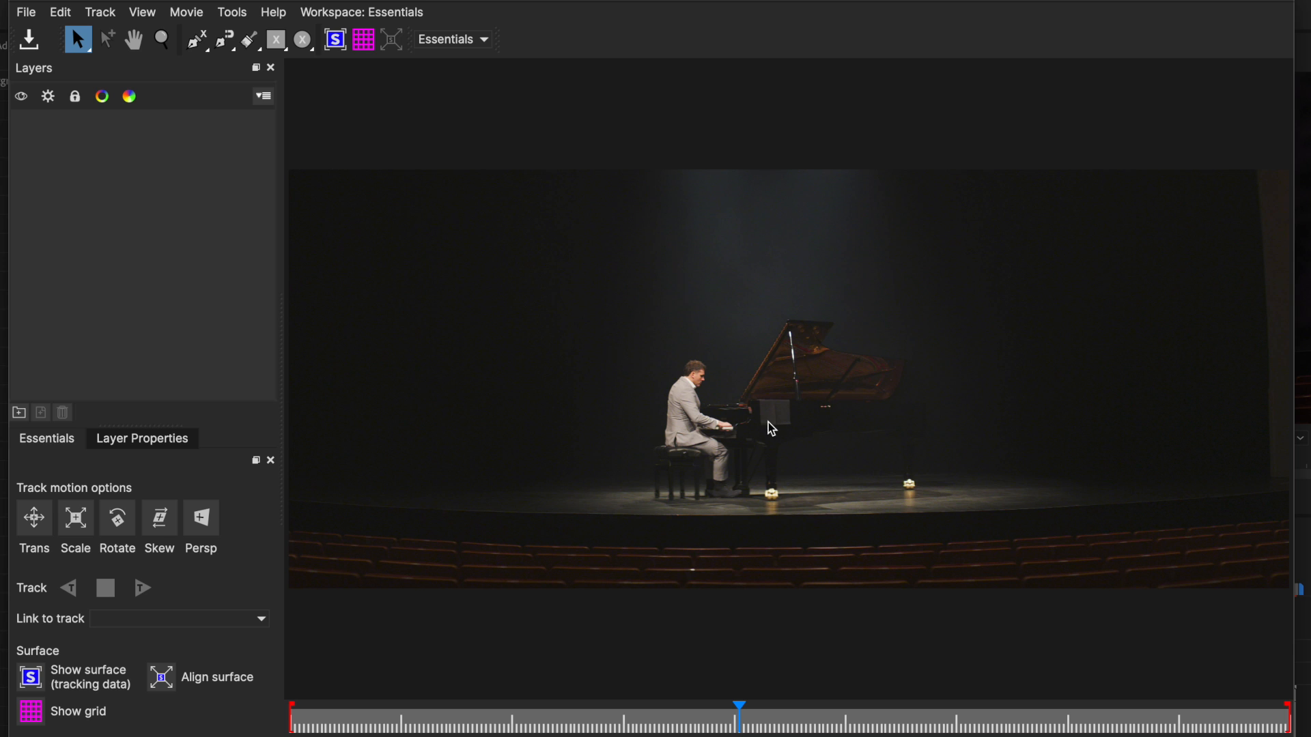
{"action": "mouse_move", "coordinate": [841, 424]}
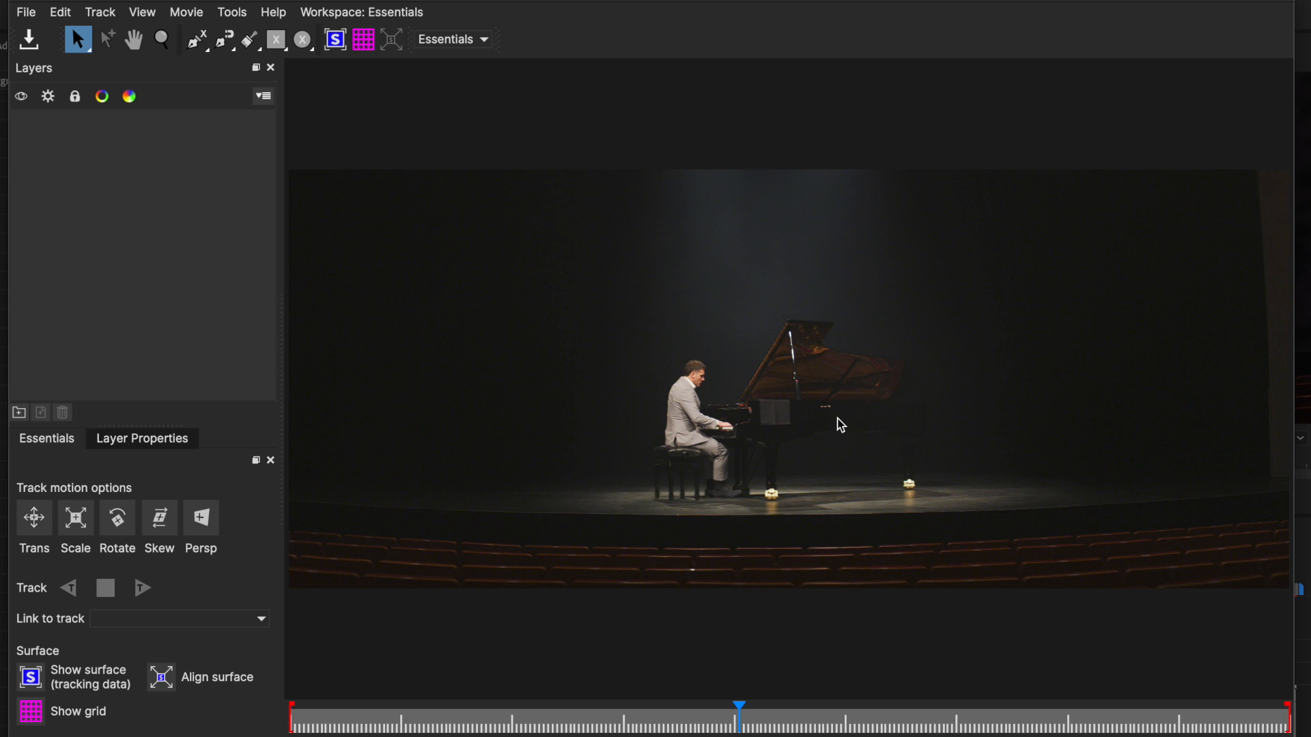
{"action": "mouse_move", "coordinate": [815, 433]}
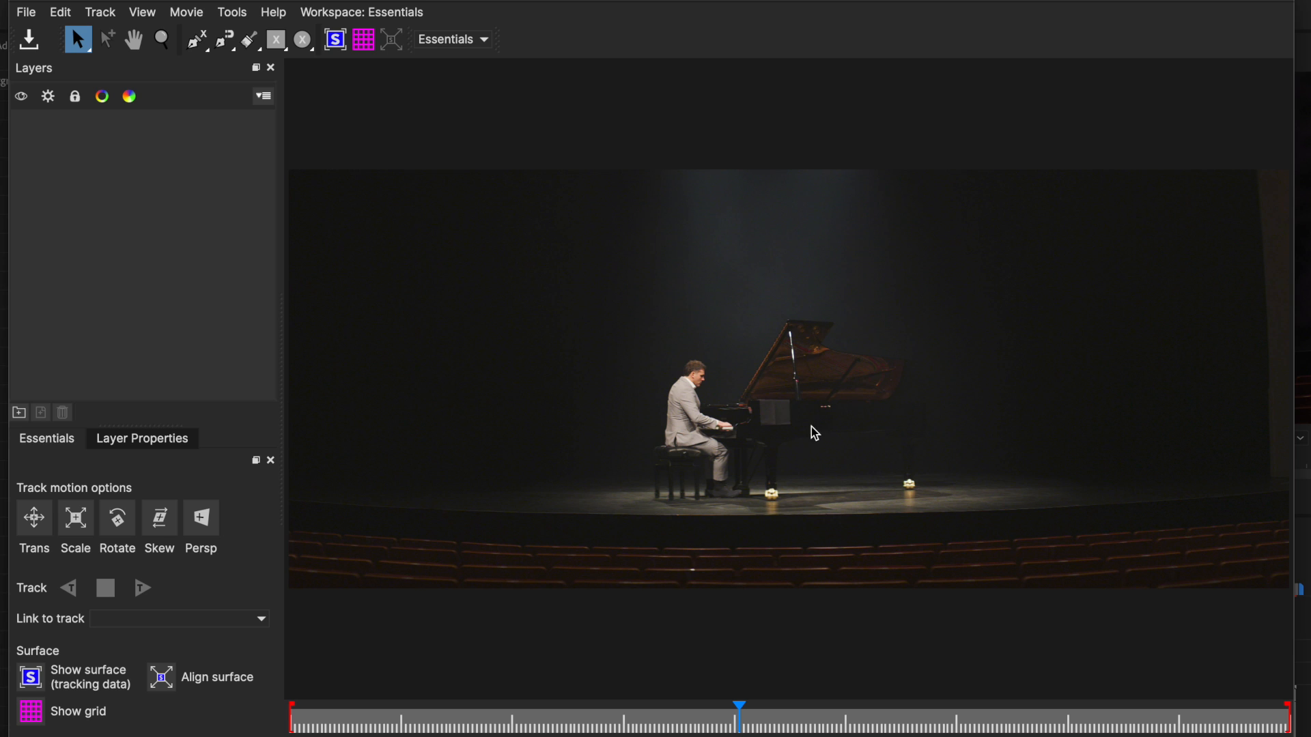
{"action": "mouse_move", "coordinate": [842, 524]}
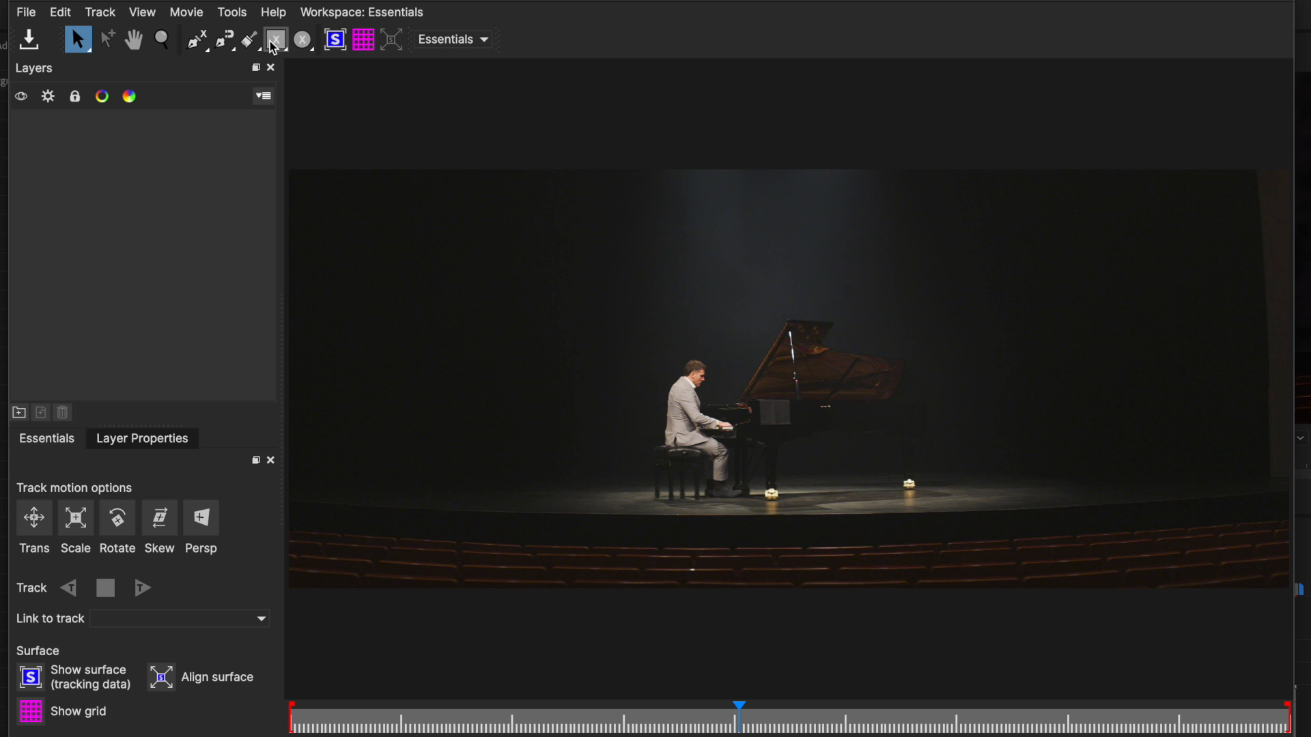
{"action": "left_click", "coordinate": [276, 40]}
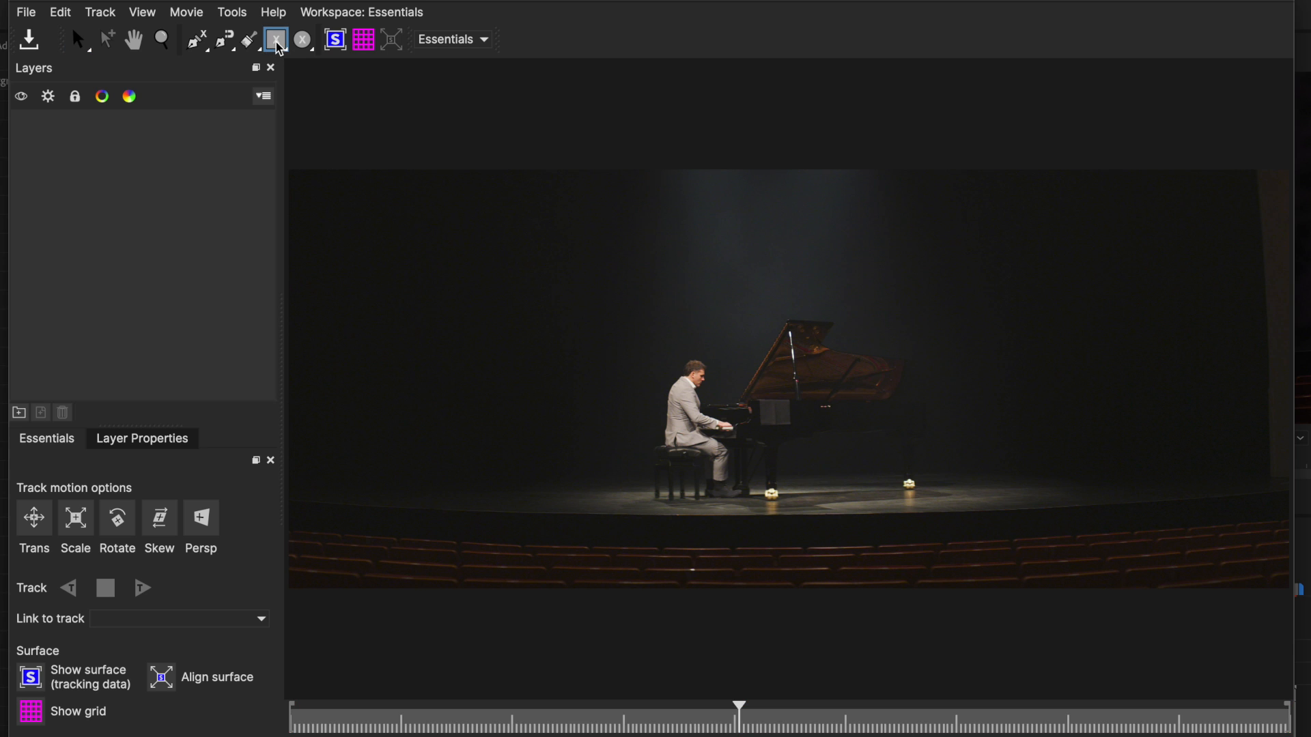
{"action": "left_click", "coordinate": [276, 39]}
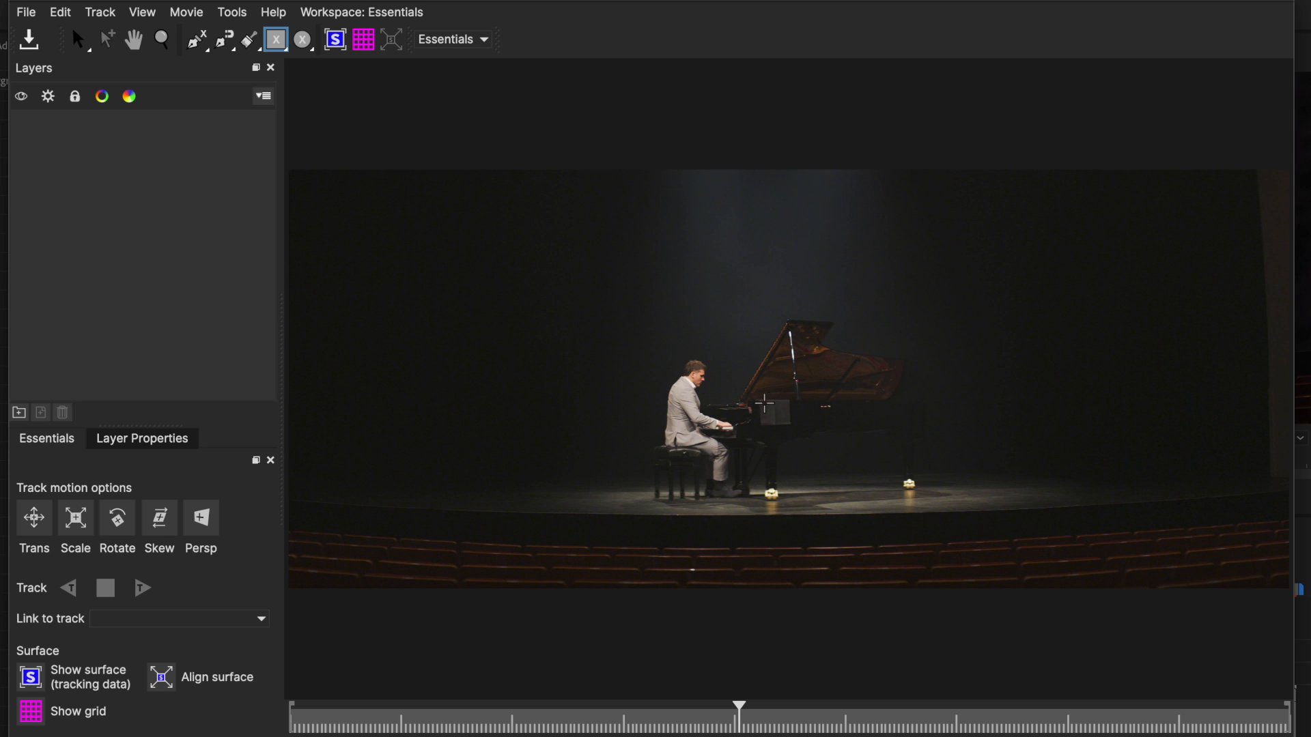
{"action": "left_click_drag", "start_coordinate": [761, 403], "coordinate": [854, 426]}
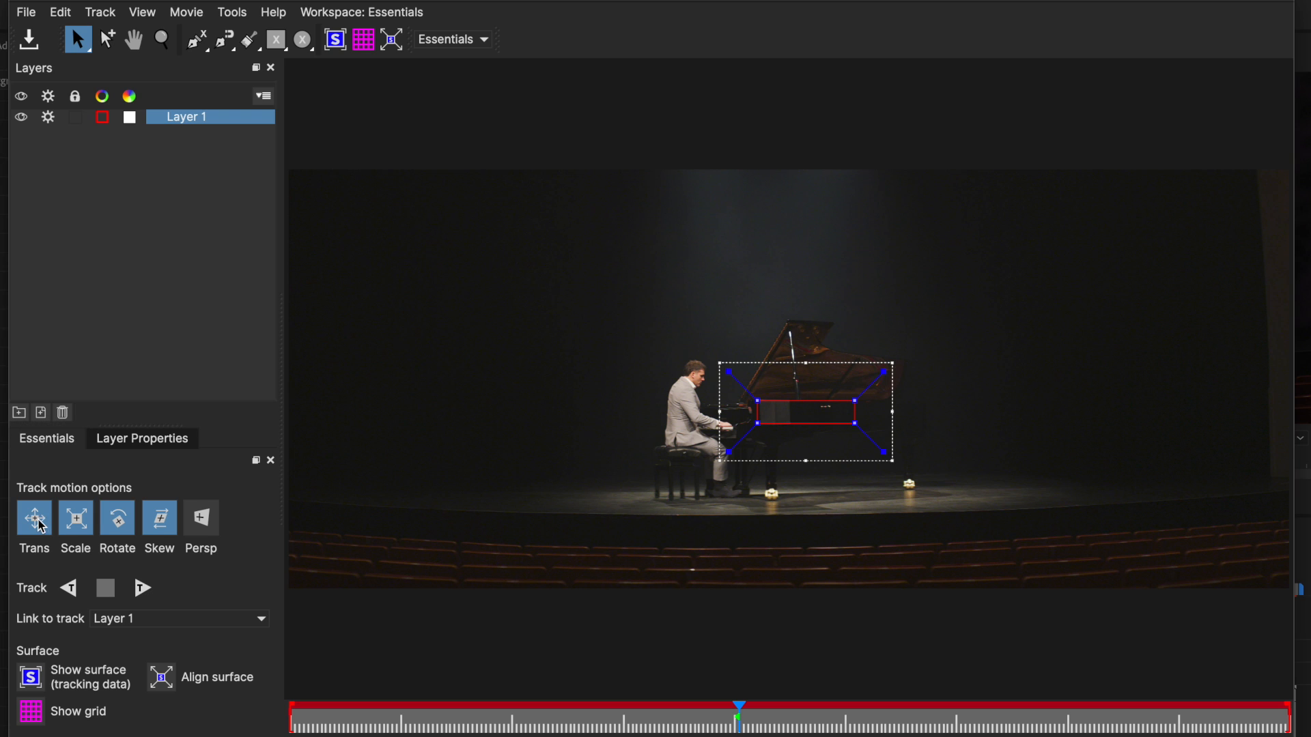
Step: Track the piano shape with translation only, backward then forward, returning to the reference frame
{"action": "left_click", "coordinate": [33, 517]}
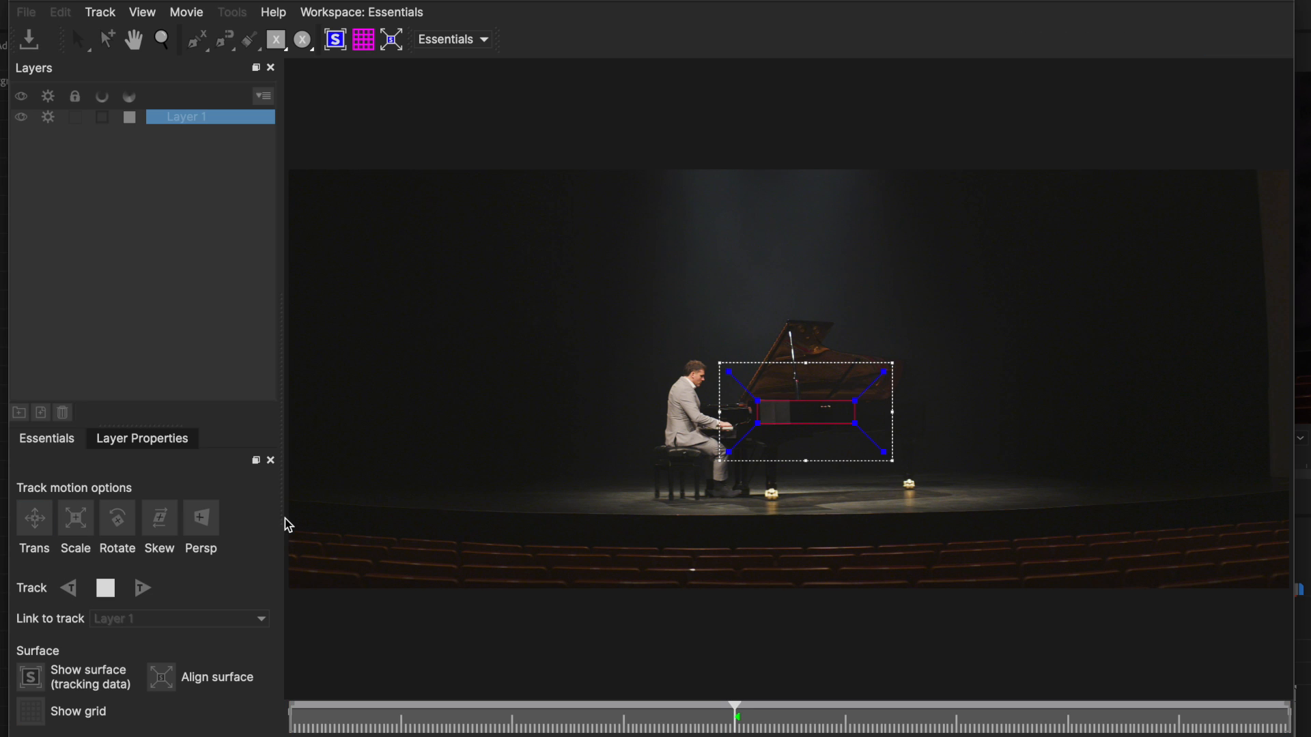
{"action": "left_click", "coordinate": [142, 588]}
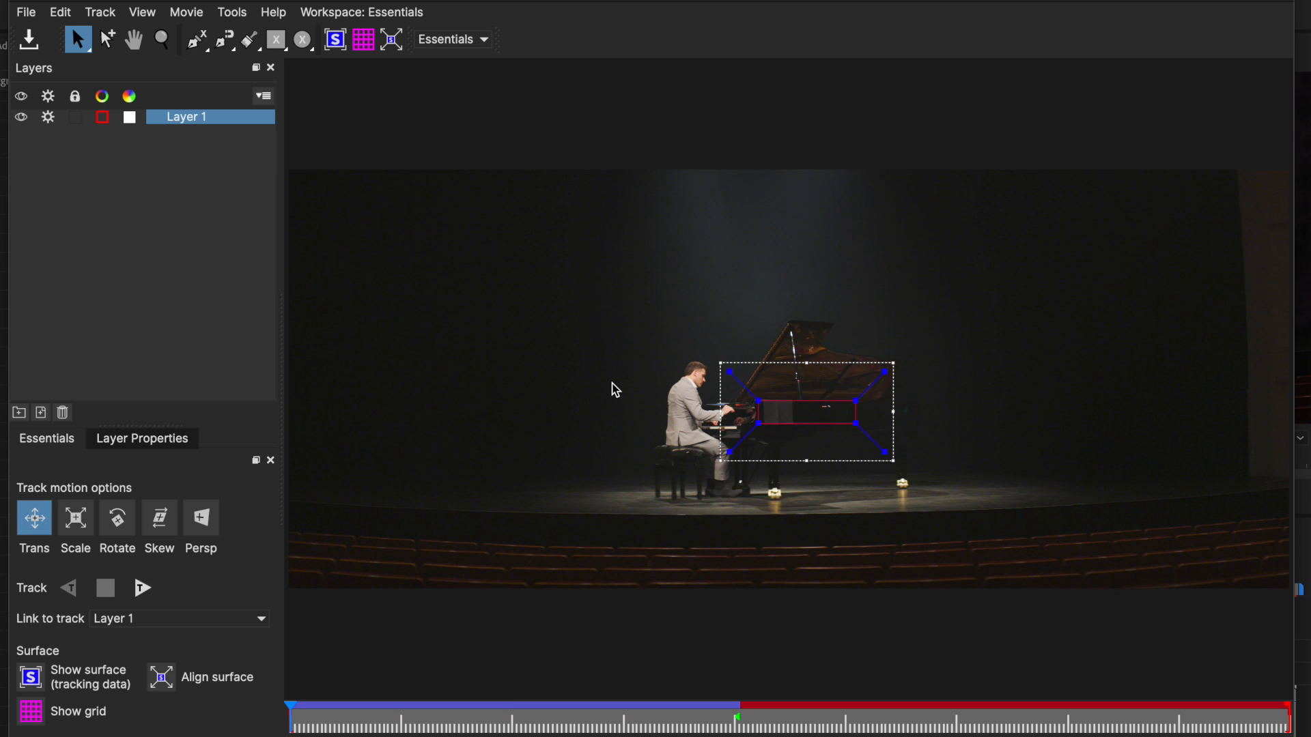
{"action": "left_click", "coordinate": [142, 588]}
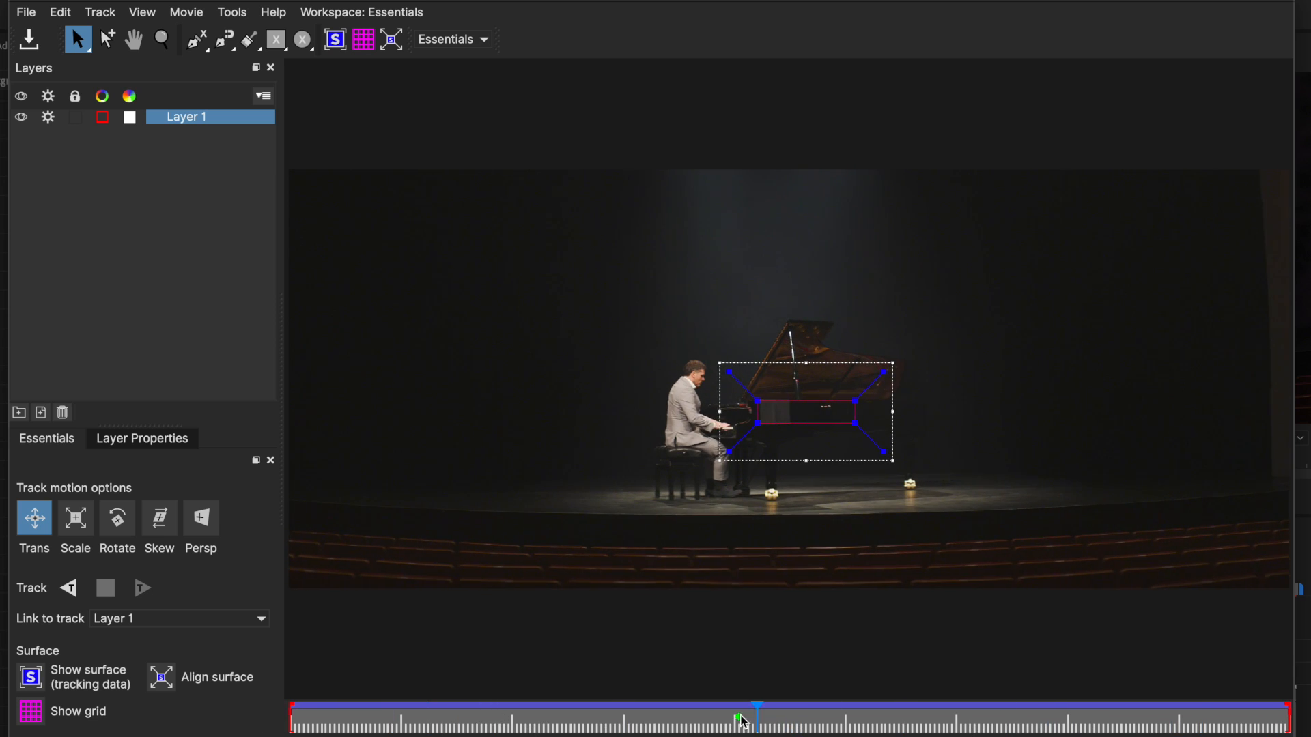
{"action": "left_click", "coordinate": [142, 588]}
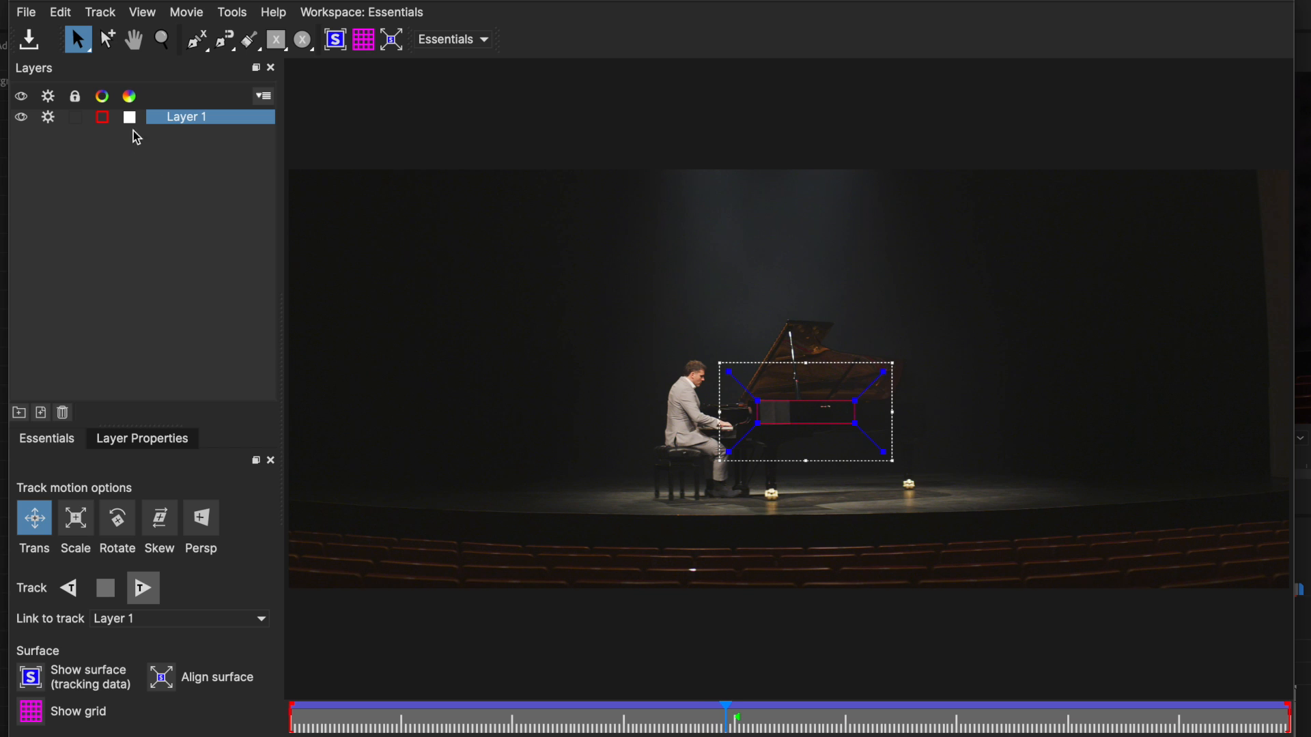
Step: Rename Layer 1 to 'Track', outline the pianist and piano, and name that layer 'Mask'
{"action": "double_click", "coordinate": [186, 116]}
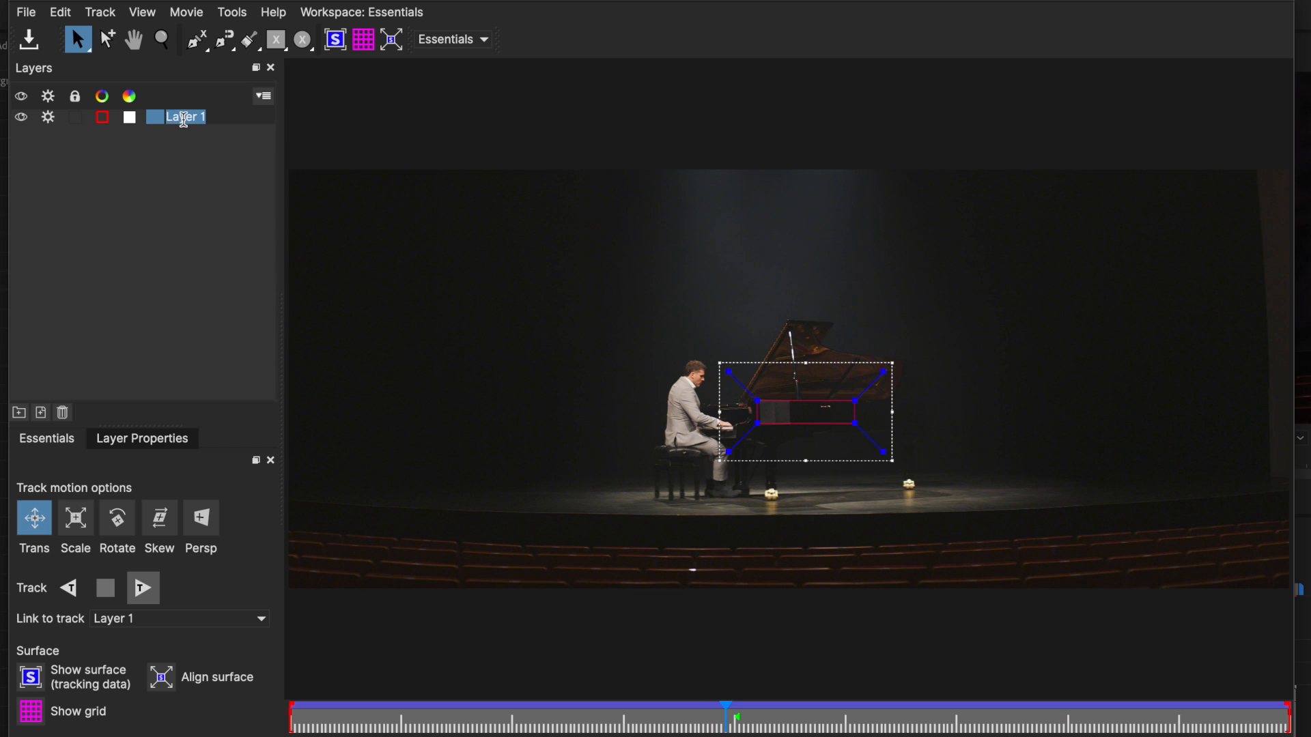
{"action": "type", "text": "Track"}
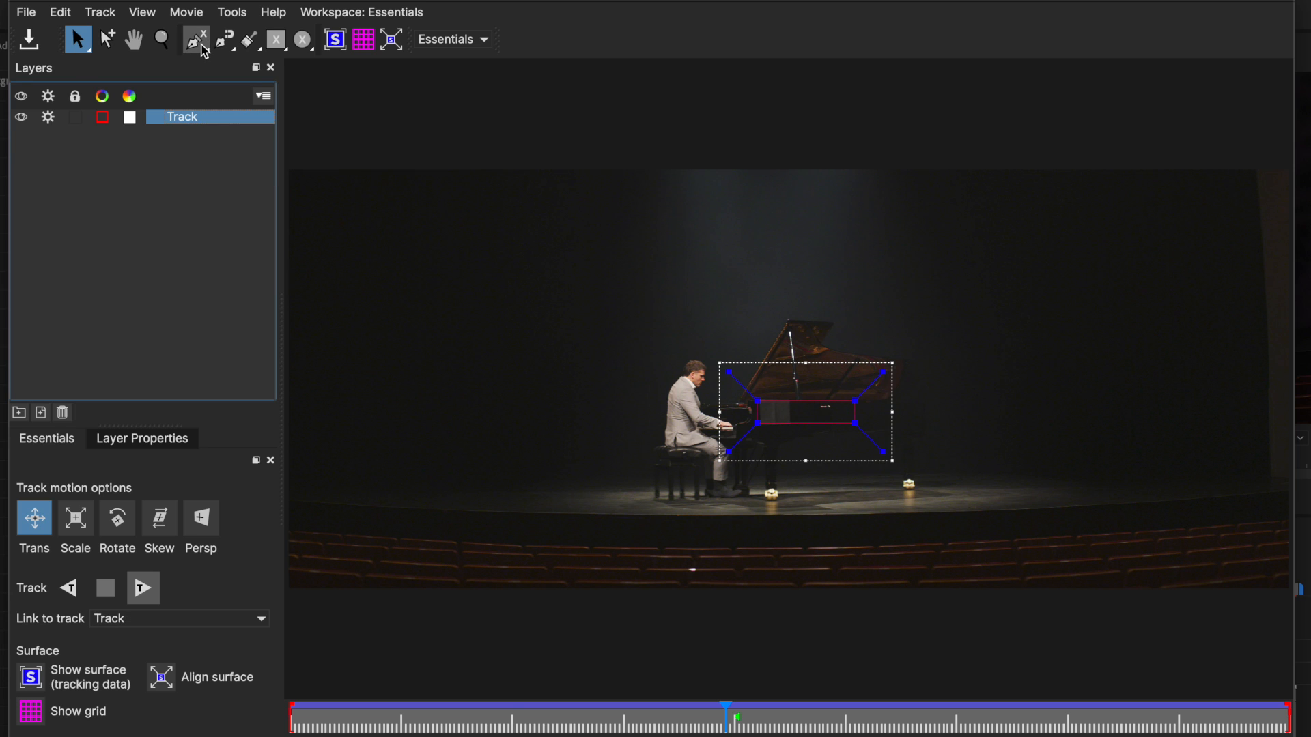
{"action": "left_click", "coordinate": [194, 39]}
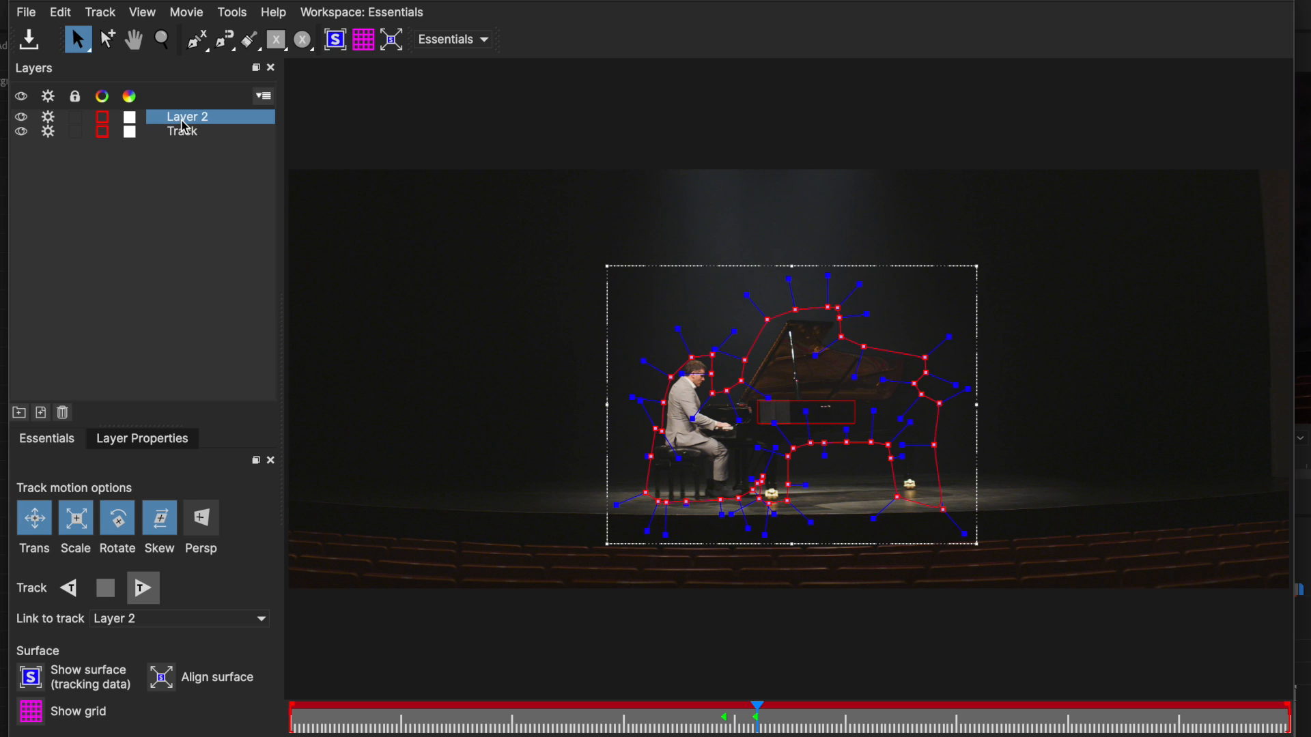
{"action": "double_click", "coordinate": [186, 117]}
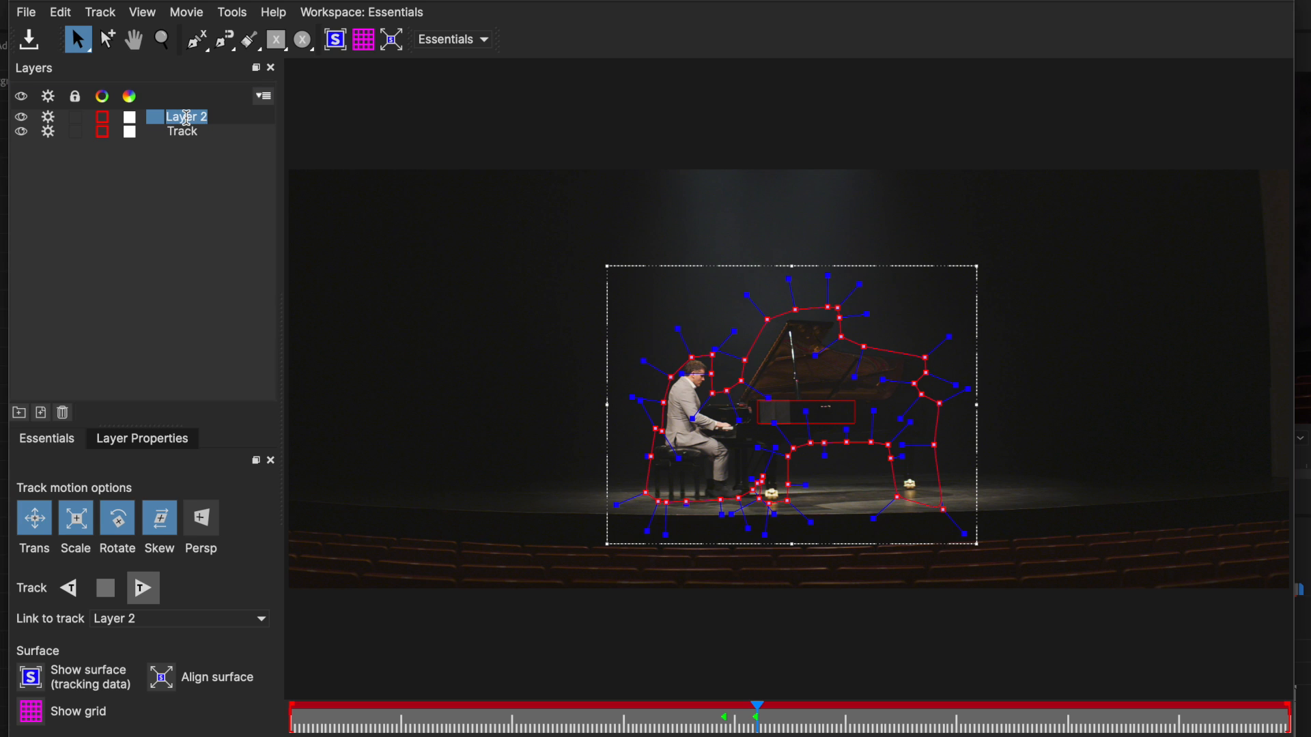
{"action": "type", "text": "Mask"}
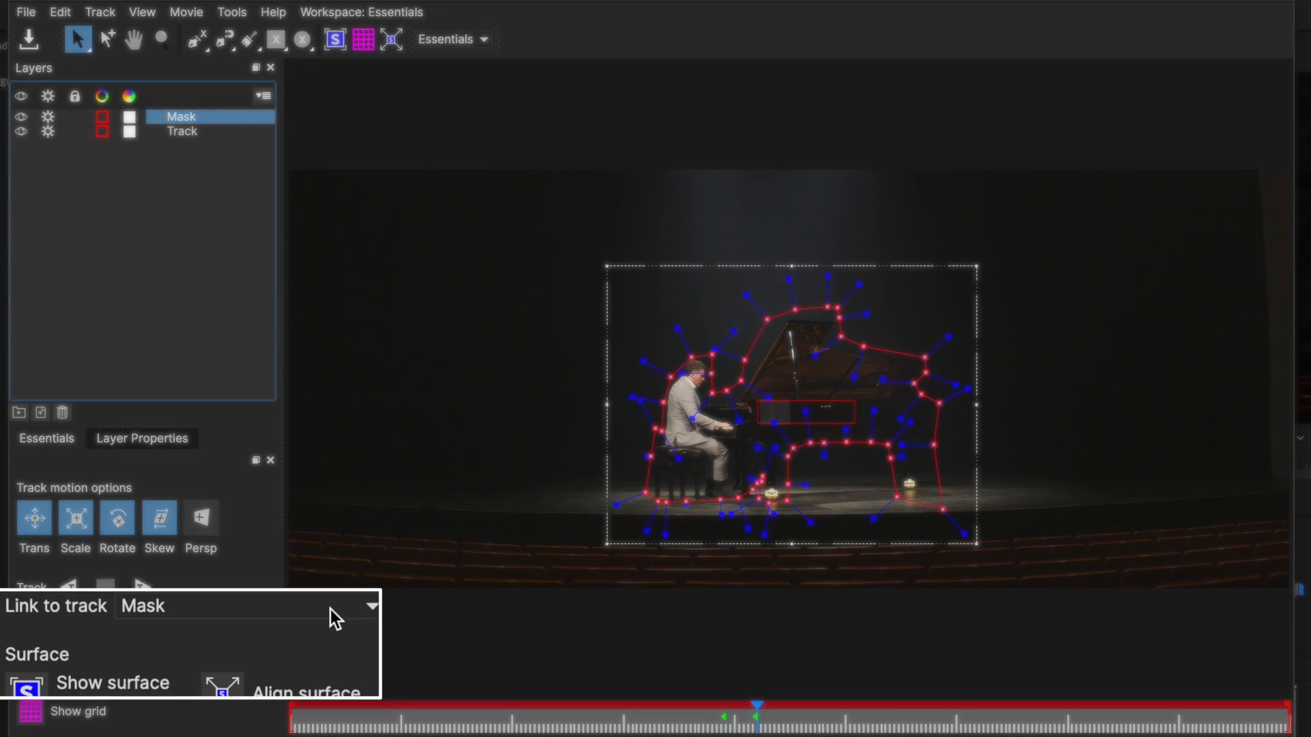
Step: Set the Mask layer's Link to track option to the Track layer
{"action": "left_click", "coordinate": [248, 605]}
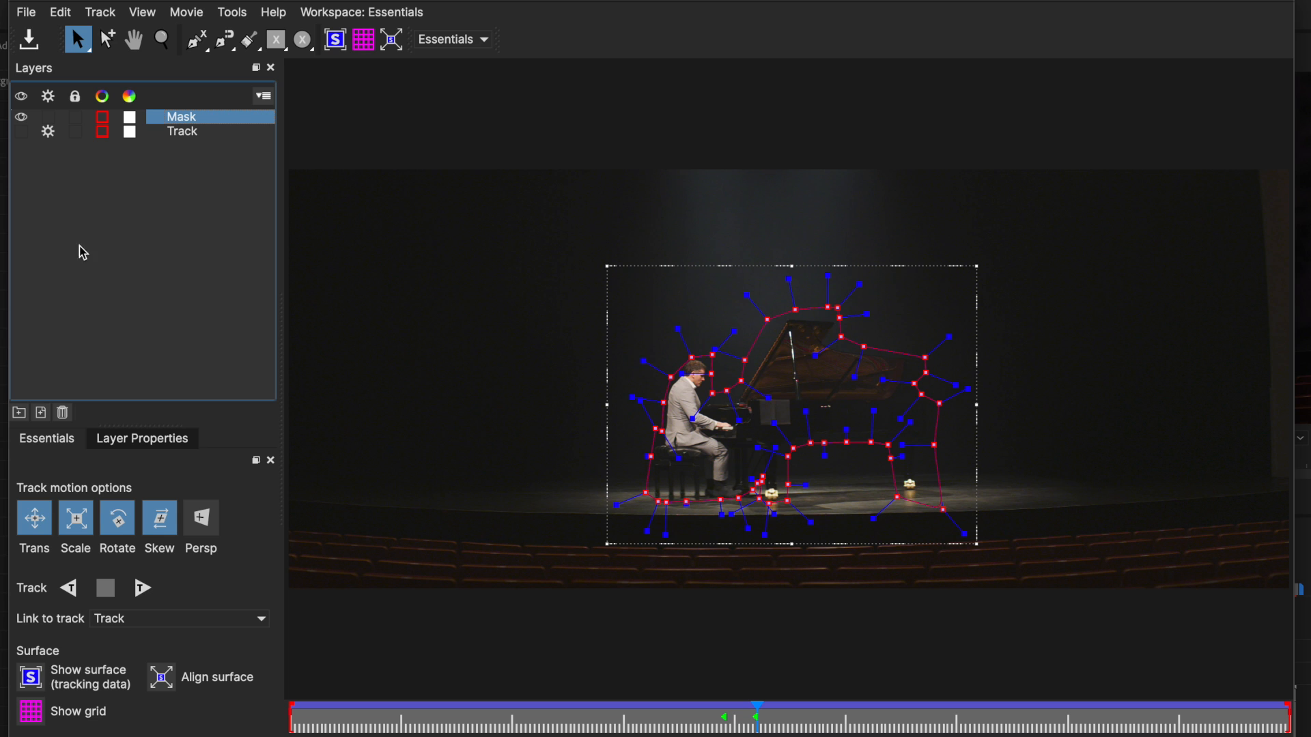
{"action": "mouse_move", "coordinate": [796, 730]}
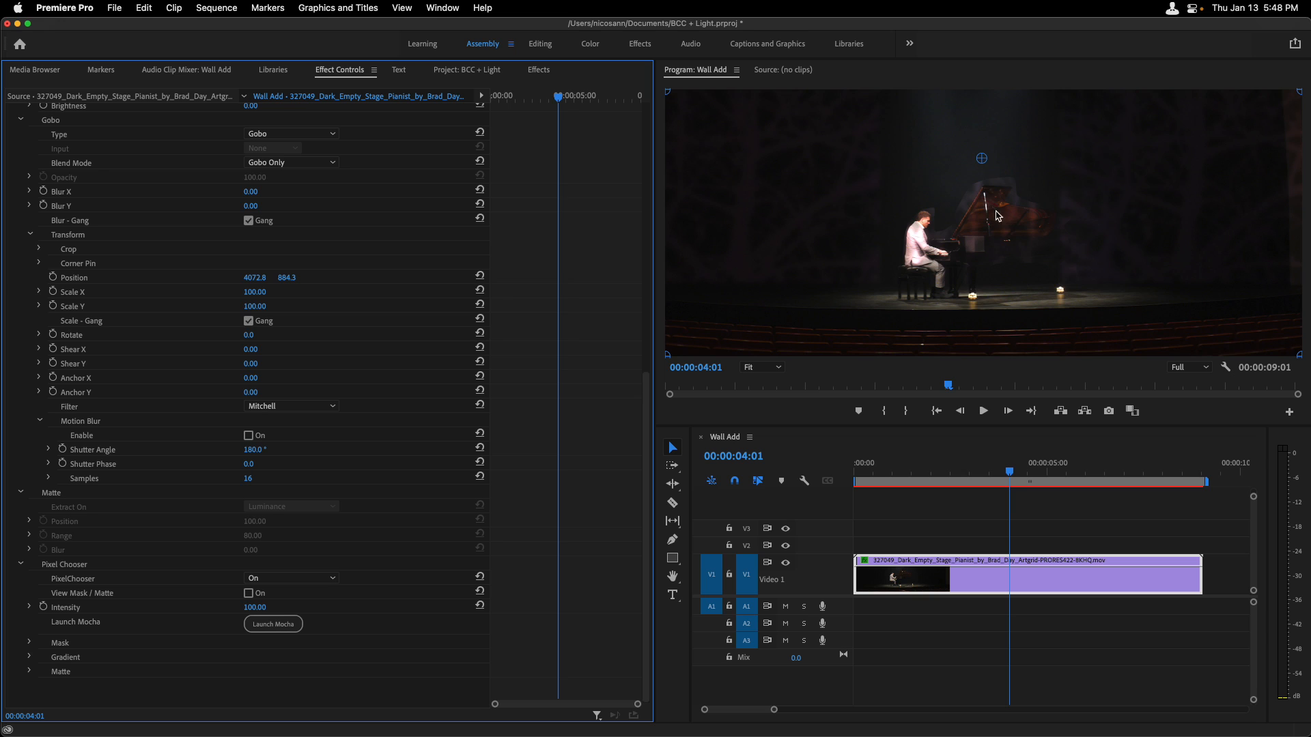
{"action": "mouse_move", "coordinate": [930, 293]}
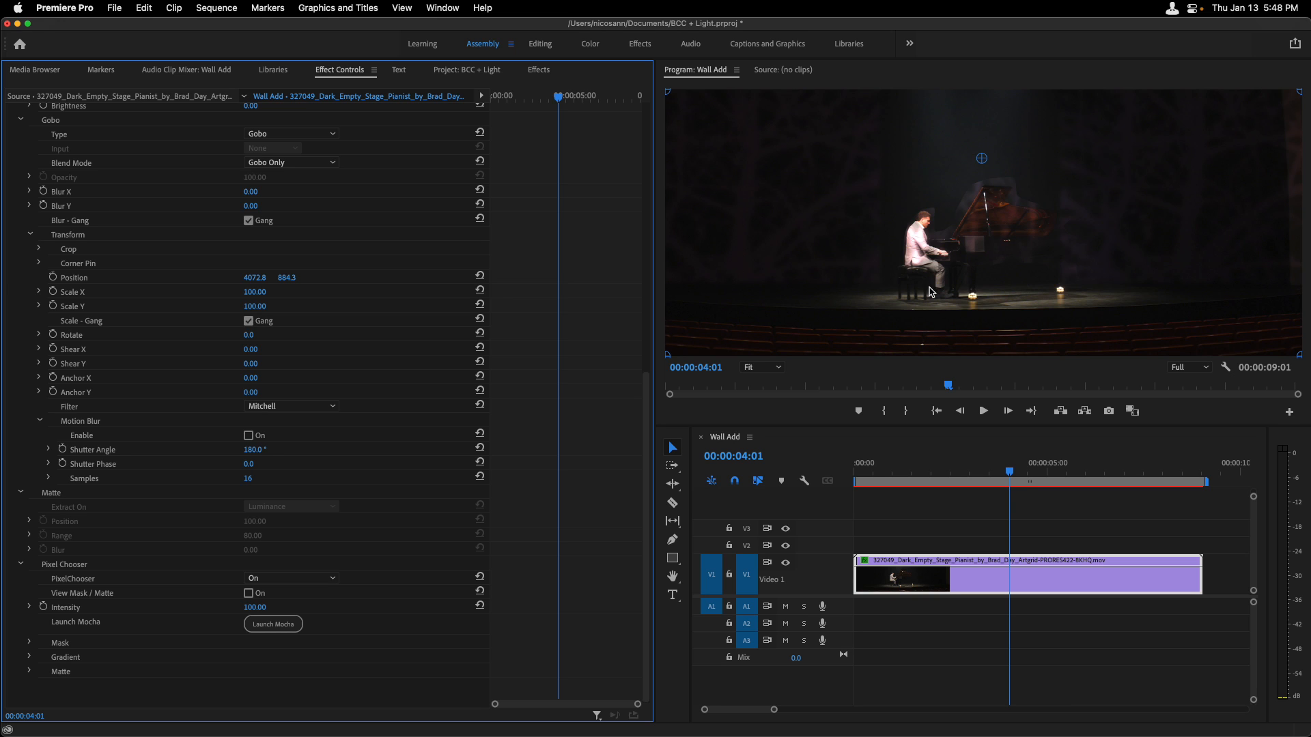
{"action": "mouse_move", "coordinate": [938, 264]}
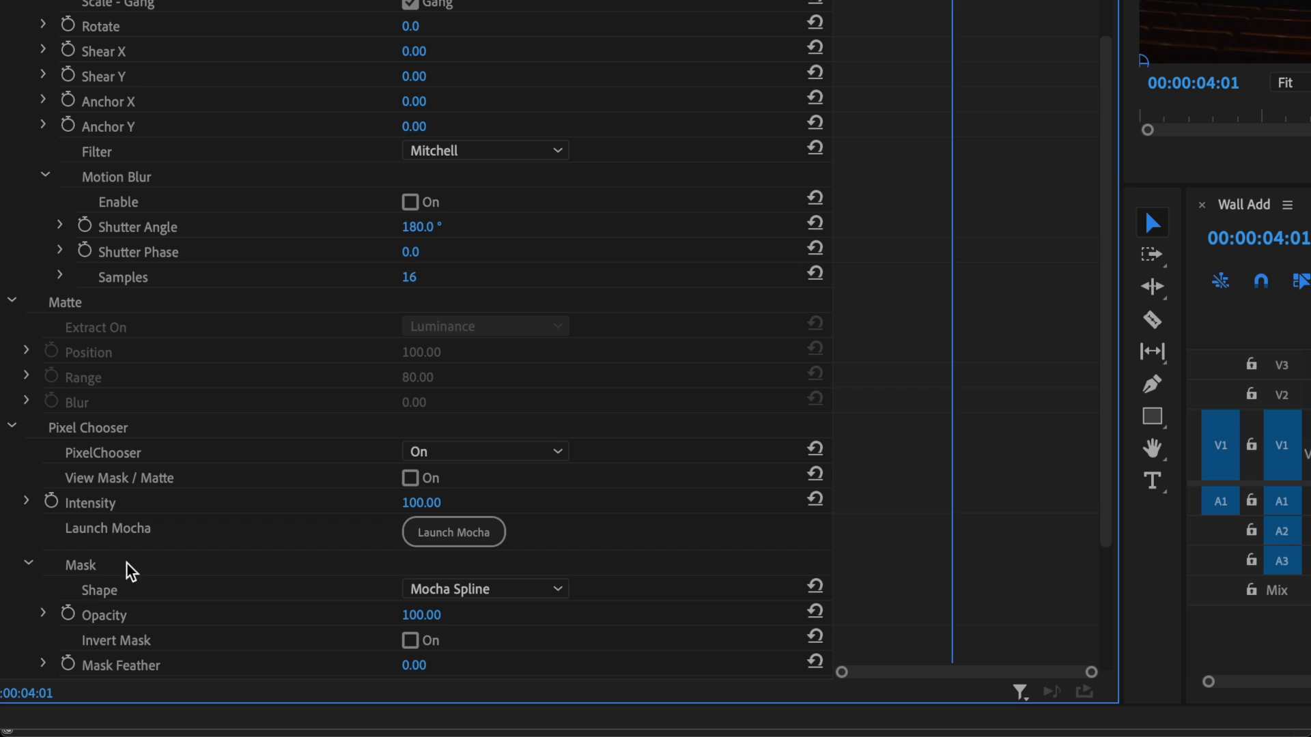
Step: Expand the BCC Light Mask group in Effect Controls and enable Invert Mask
{"action": "scroll", "scroll_direction": "down", "scroll_amount": 3}
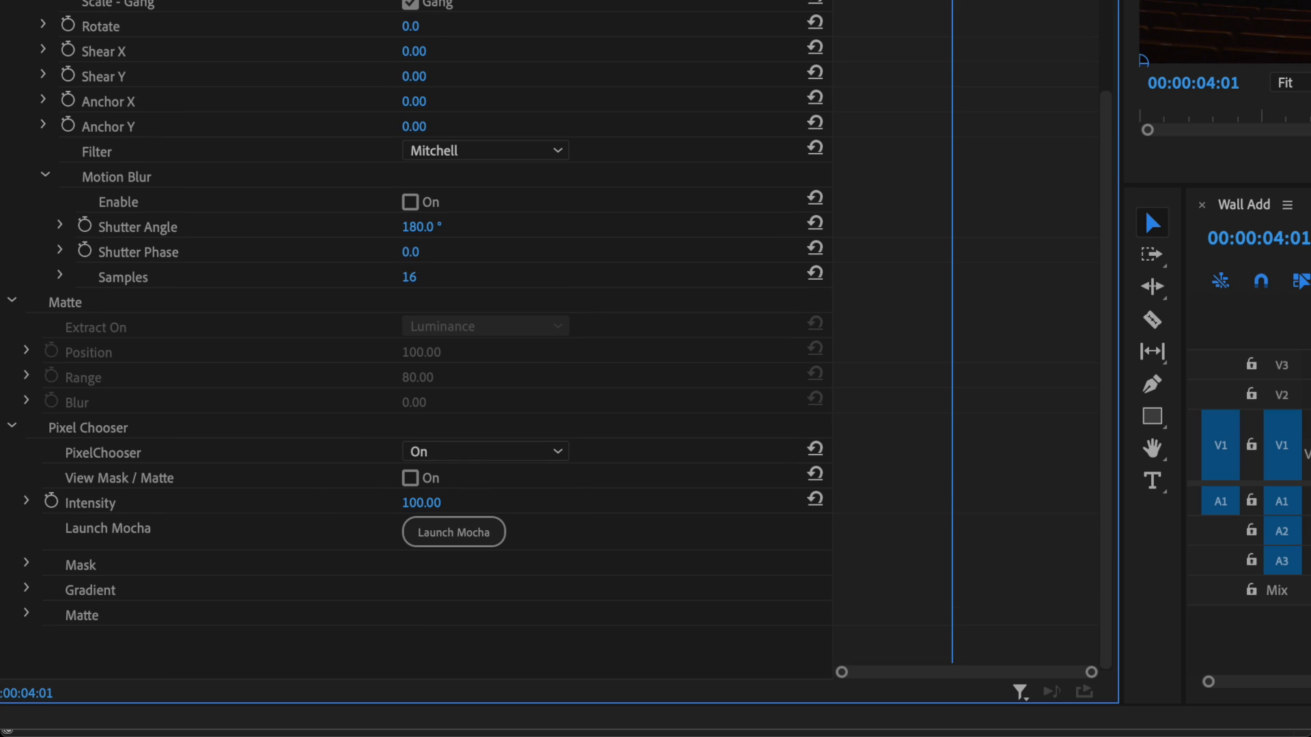
{"action": "left_click", "coordinate": [411, 496]}
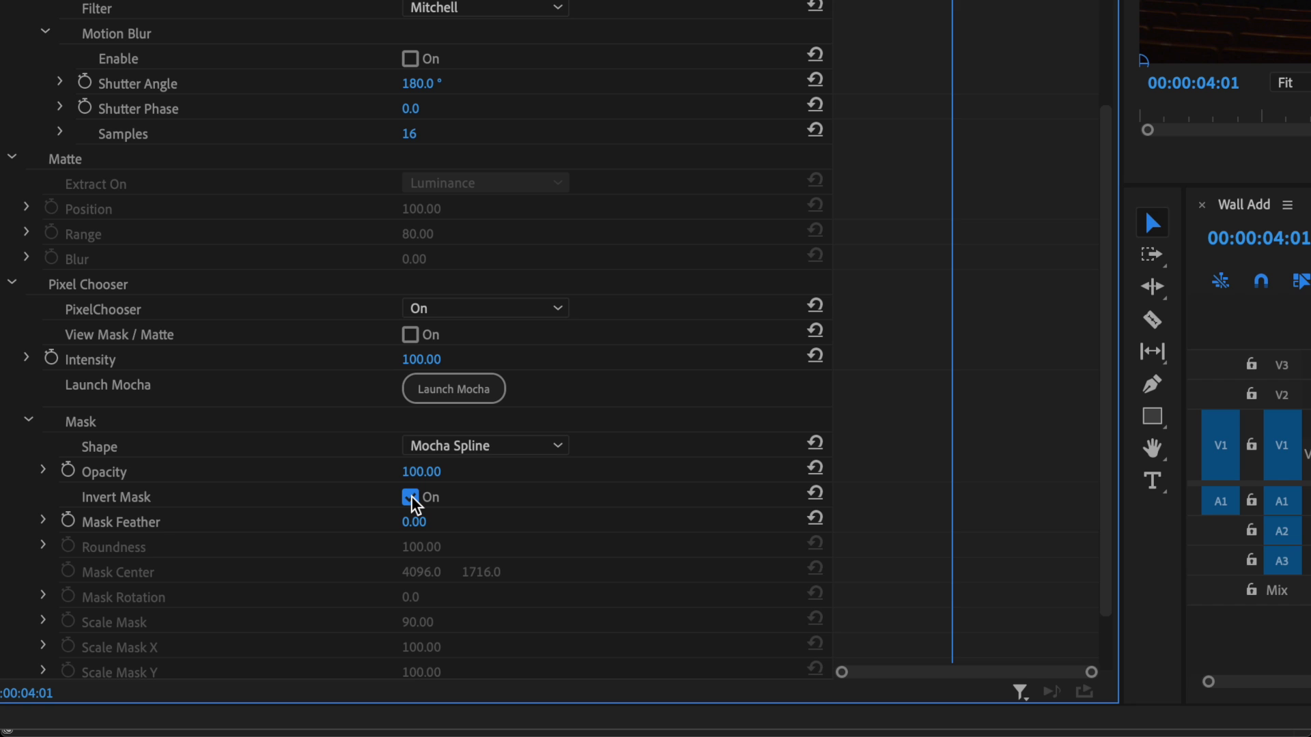
{"action": "left_click", "coordinate": [410, 496]}
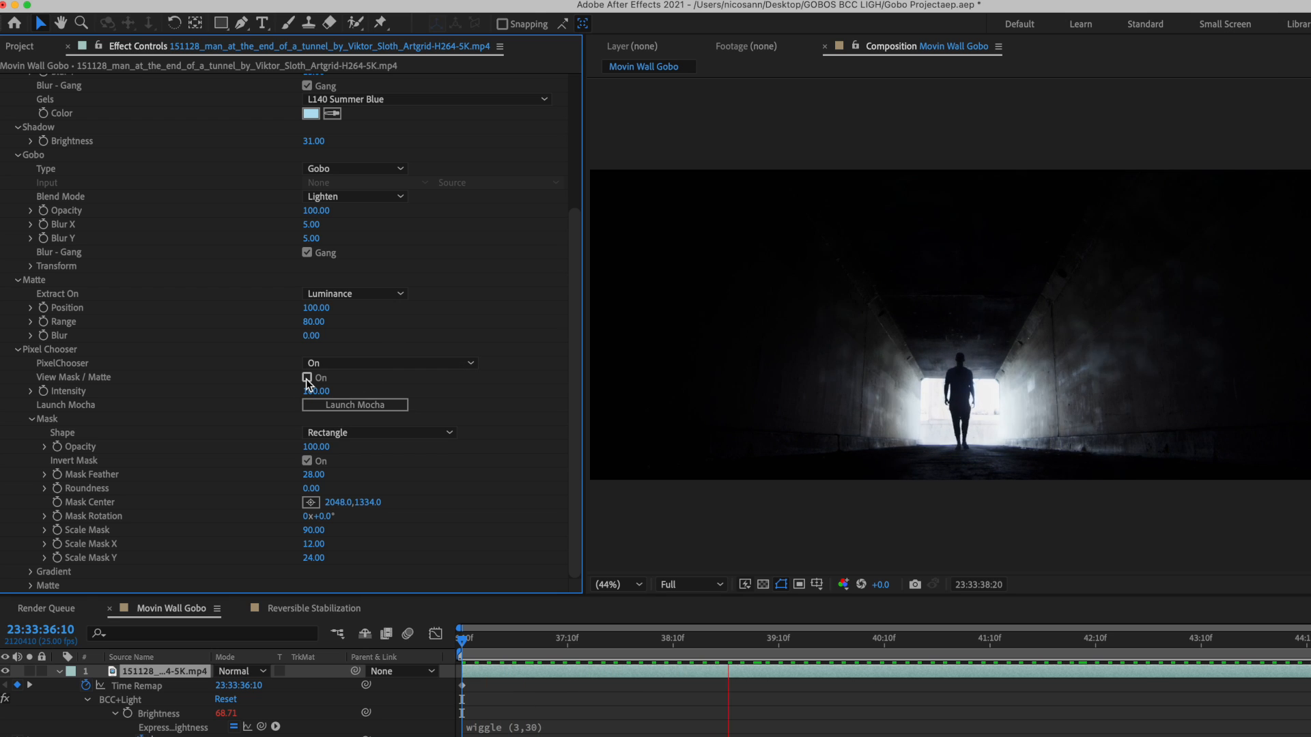
{"action": "left_click", "coordinate": [306, 378]}
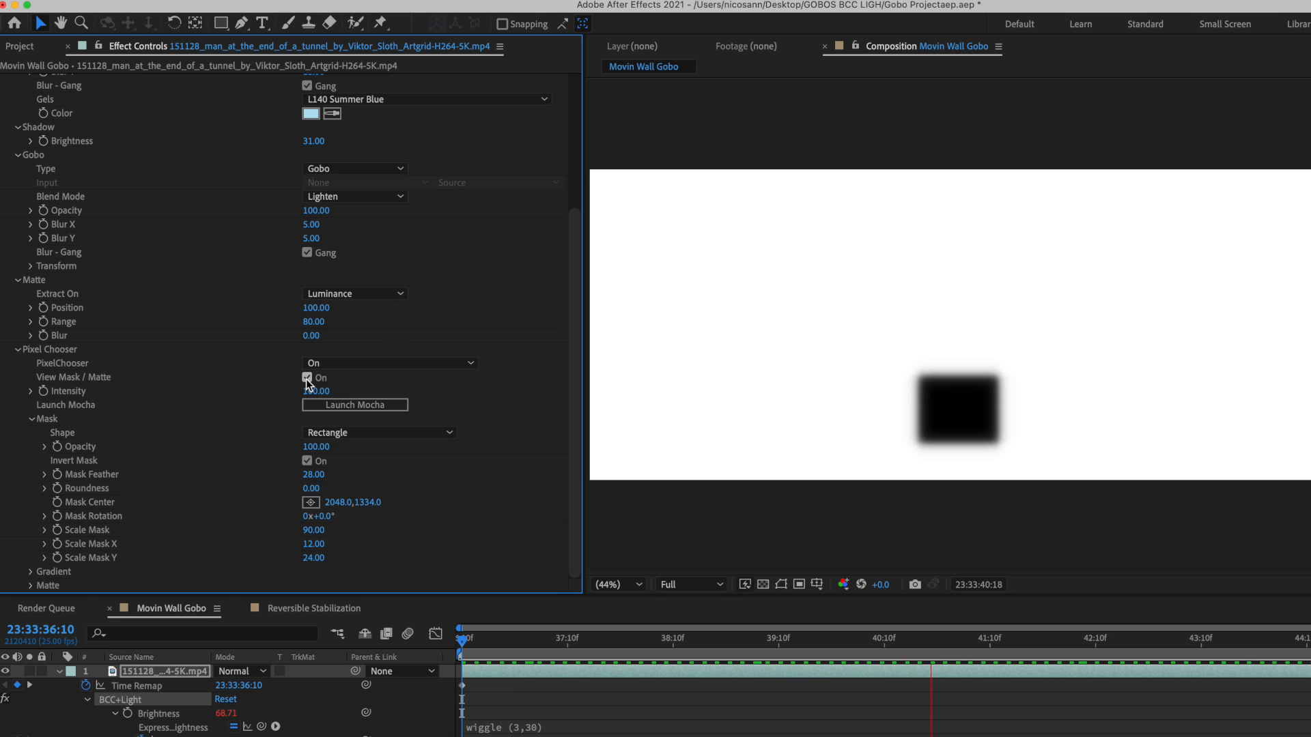